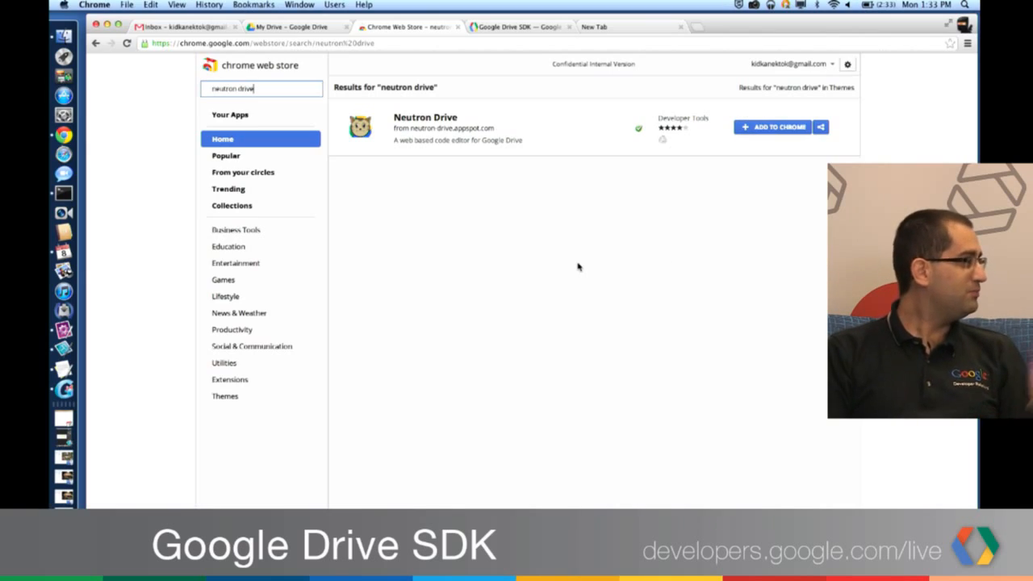
pyautogui.moveTo(573, 273)
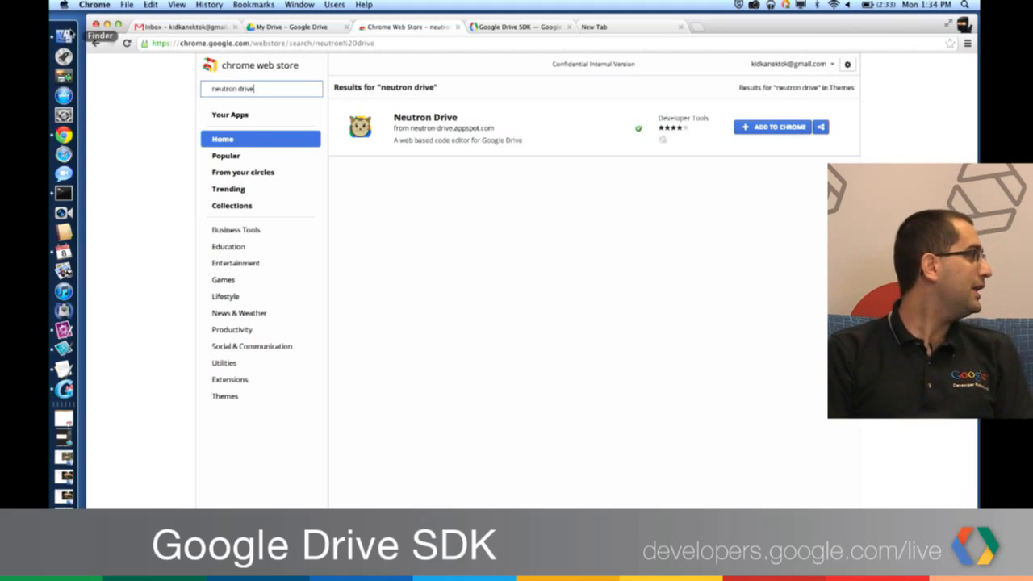
# Search the Chrome Web Store for 'drive' and go to the Neutron Drive listing.
pyautogui.click(222, 138)
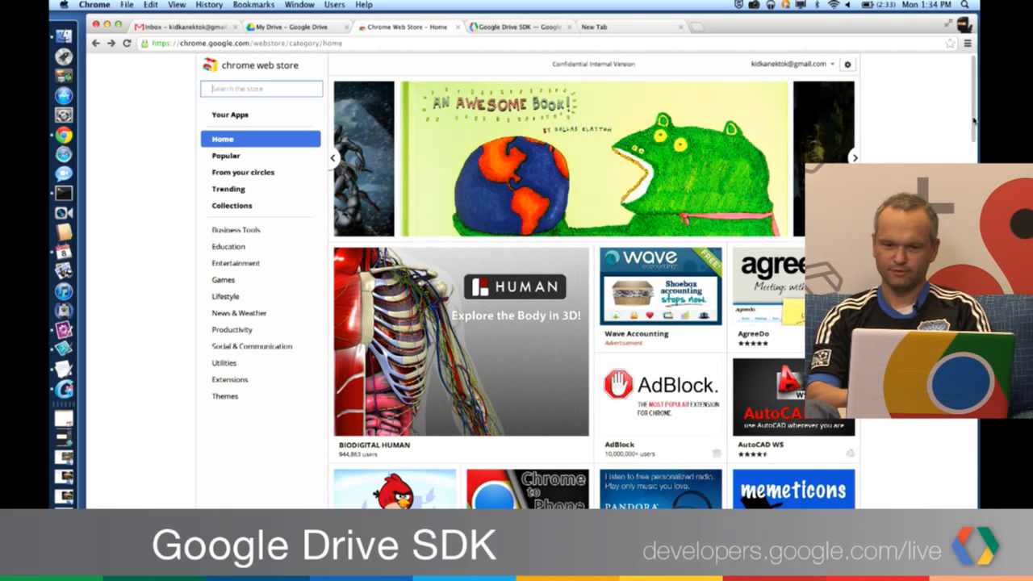
pyautogui.write('d')
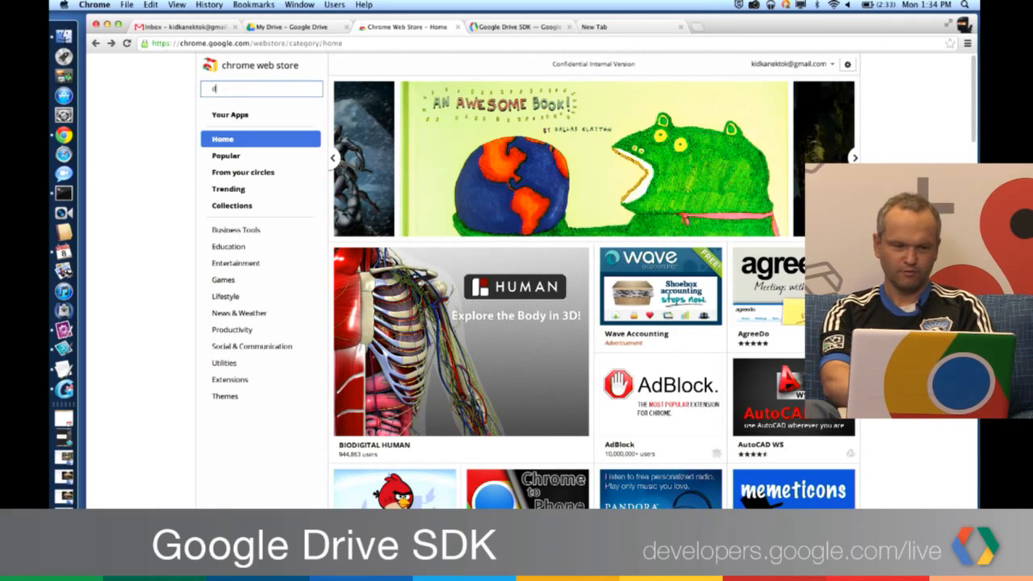
pyautogui.write('rive')
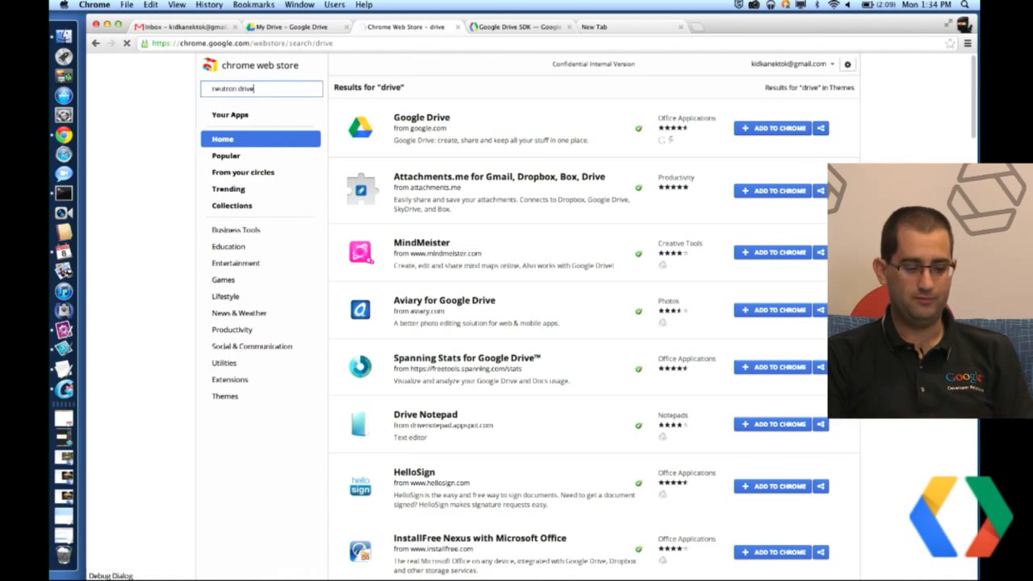
pyautogui.press('Return')
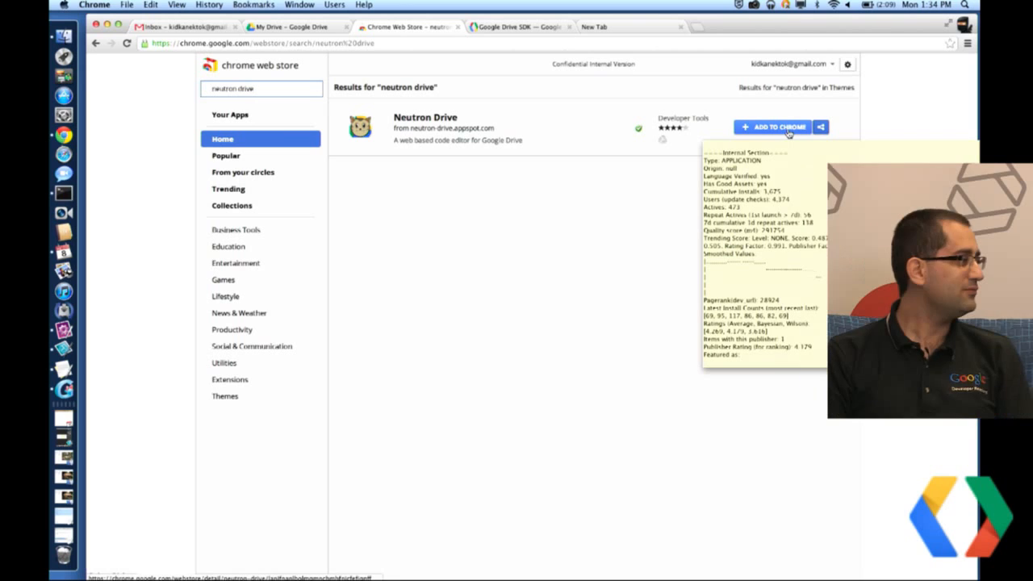
pyautogui.moveTo(432, 128)
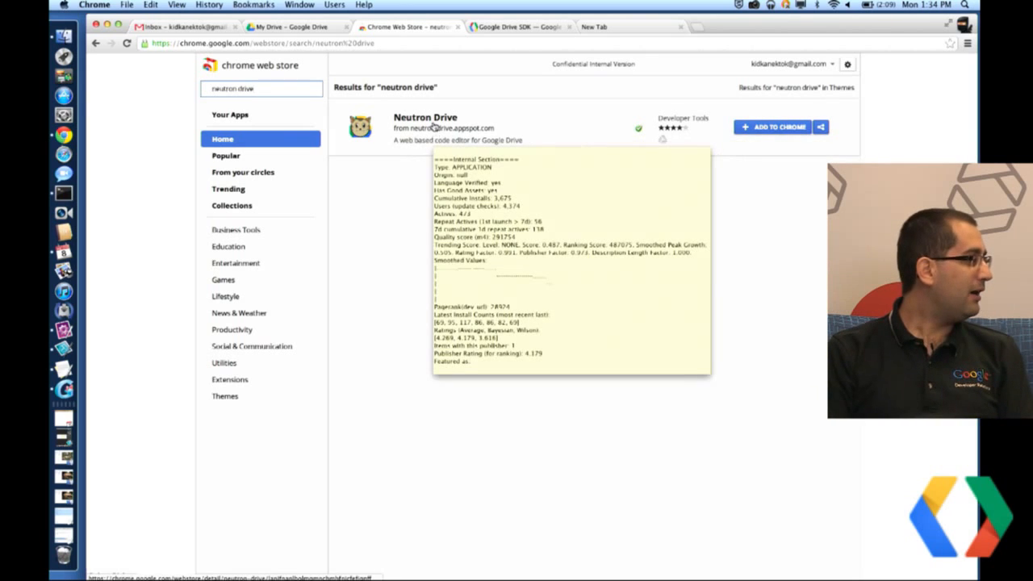
pyautogui.click(426, 116)
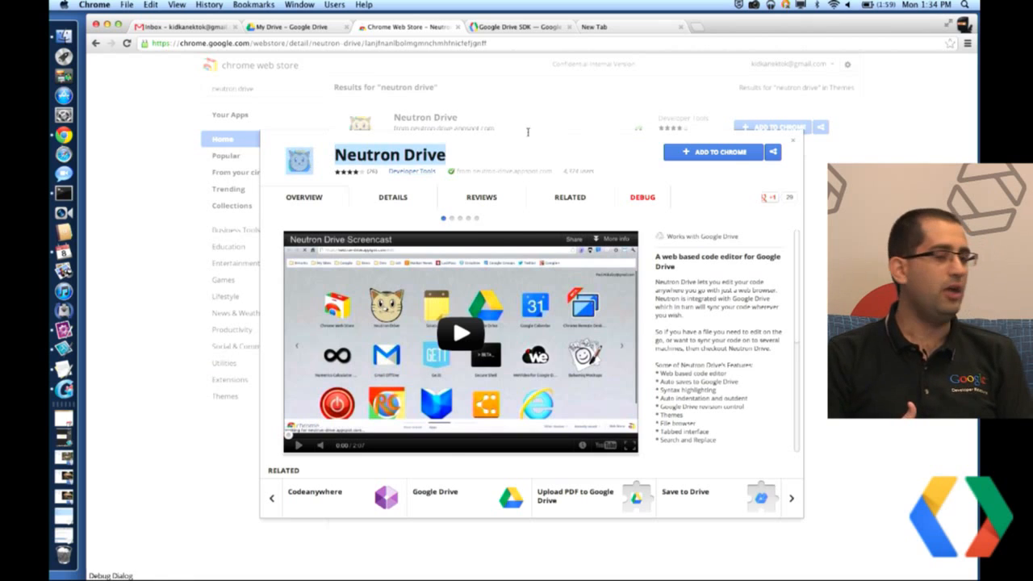
pyautogui.moveTo(562, 139)
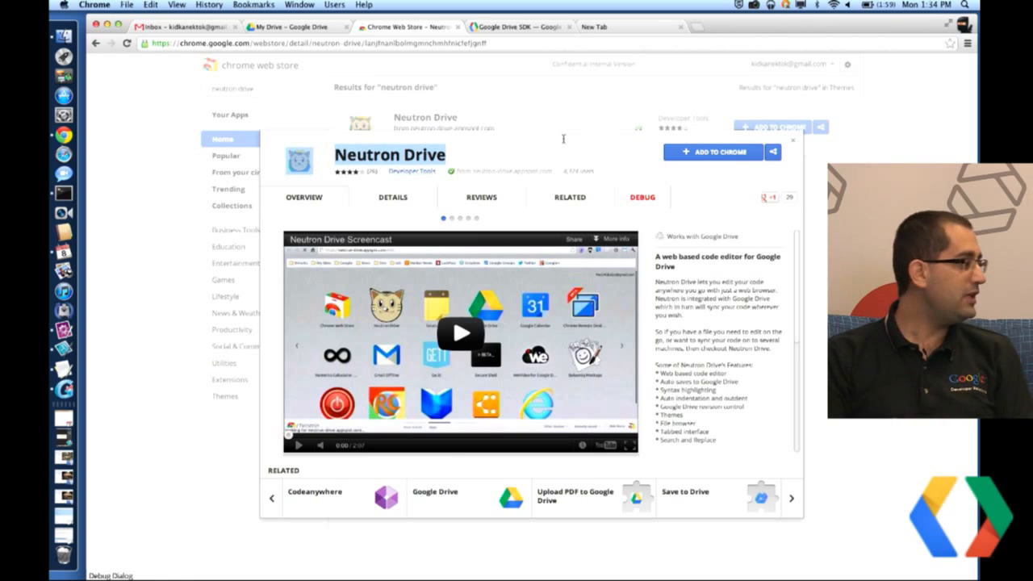
# Browse the Neutron Drive screenshots and description on its detail page.
pyautogui.click(622, 345)
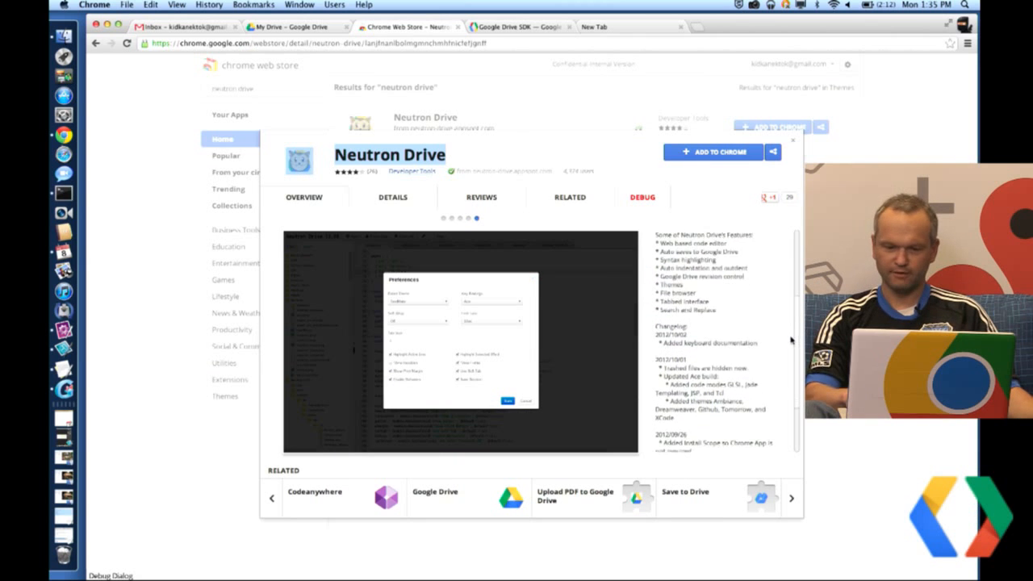
pyautogui.scroll(-3)
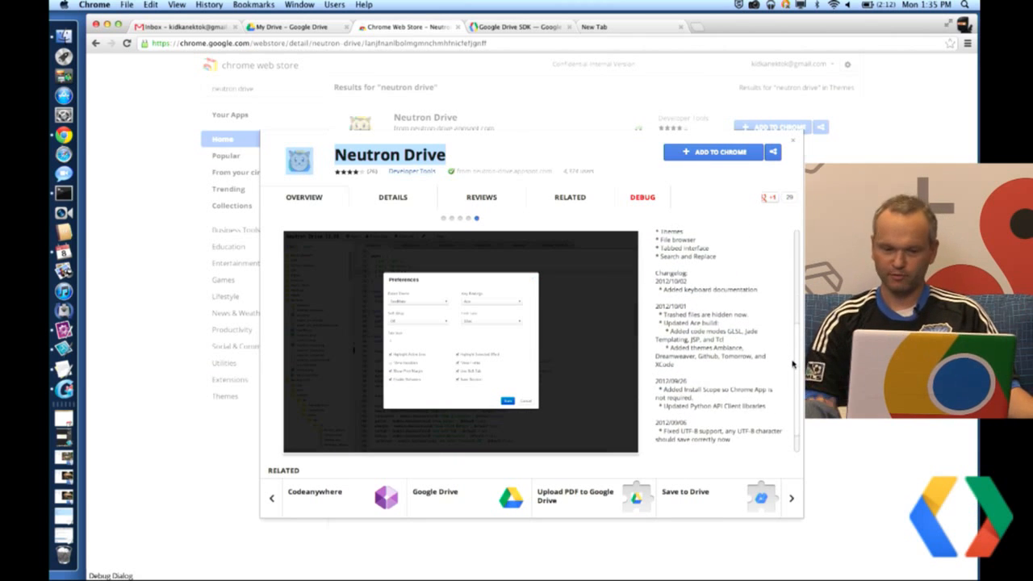
pyautogui.click(442, 217)
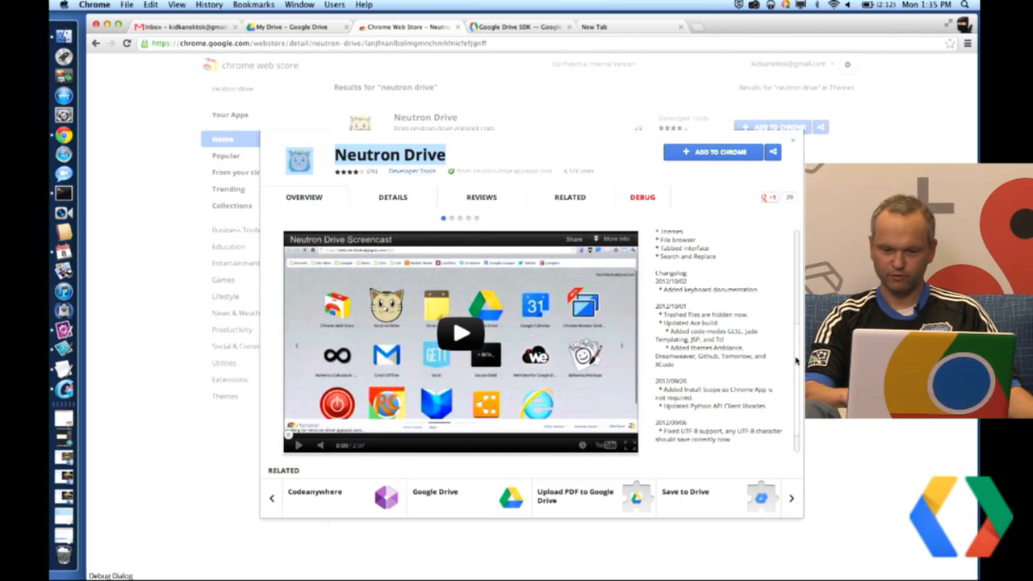
pyautogui.scroll(3)
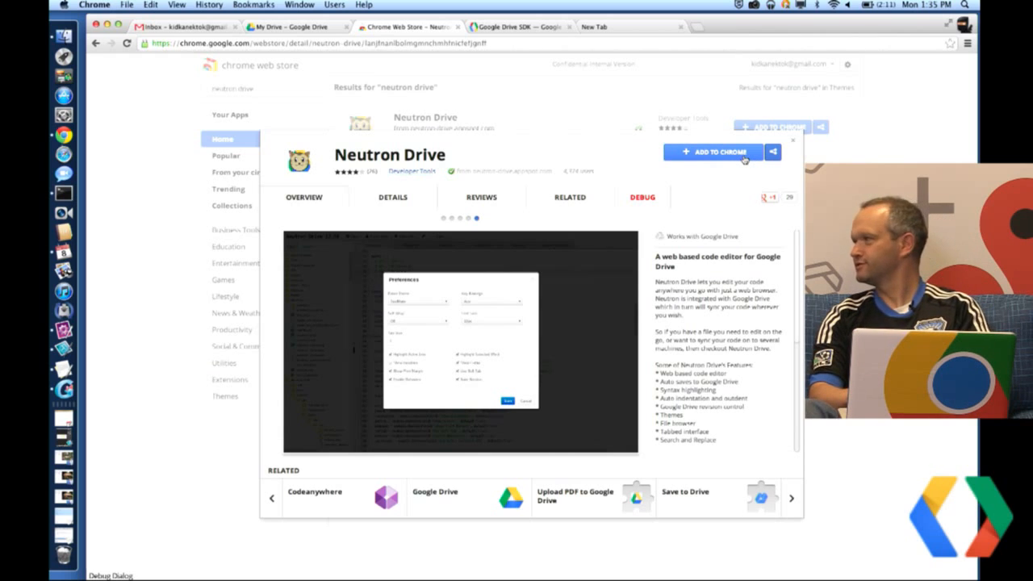
# Add Neutron Drive to Chrome and confirm, then view it among the new tab's apps.
pyautogui.click(717, 152)
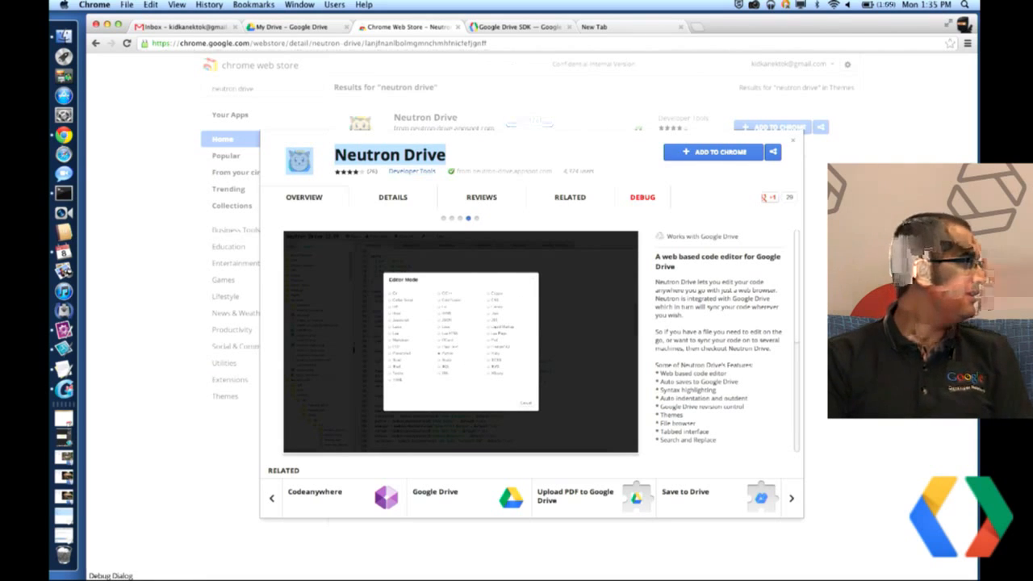
pyautogui.click(713, 151)
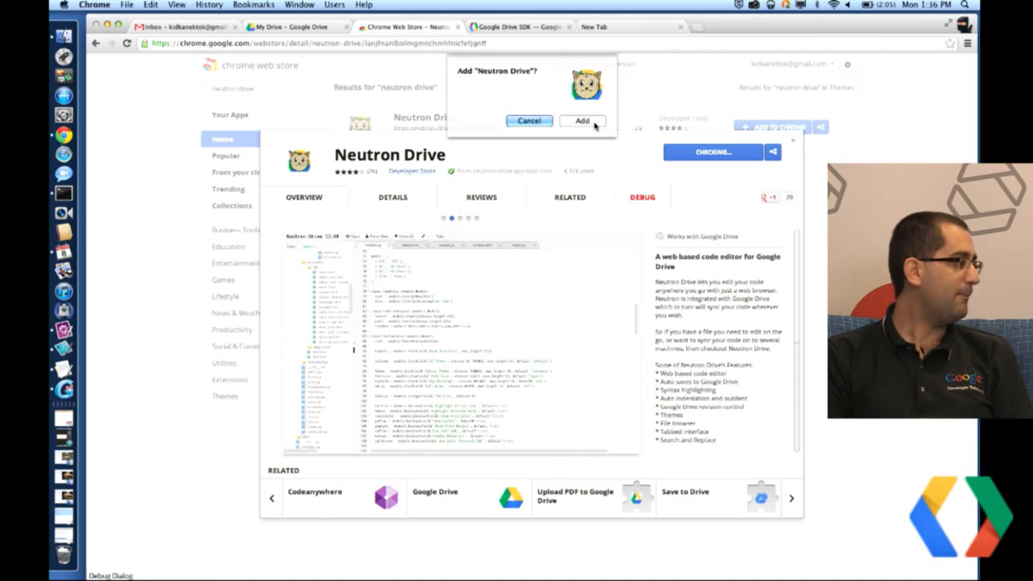
pyautogui.click(581, 119)
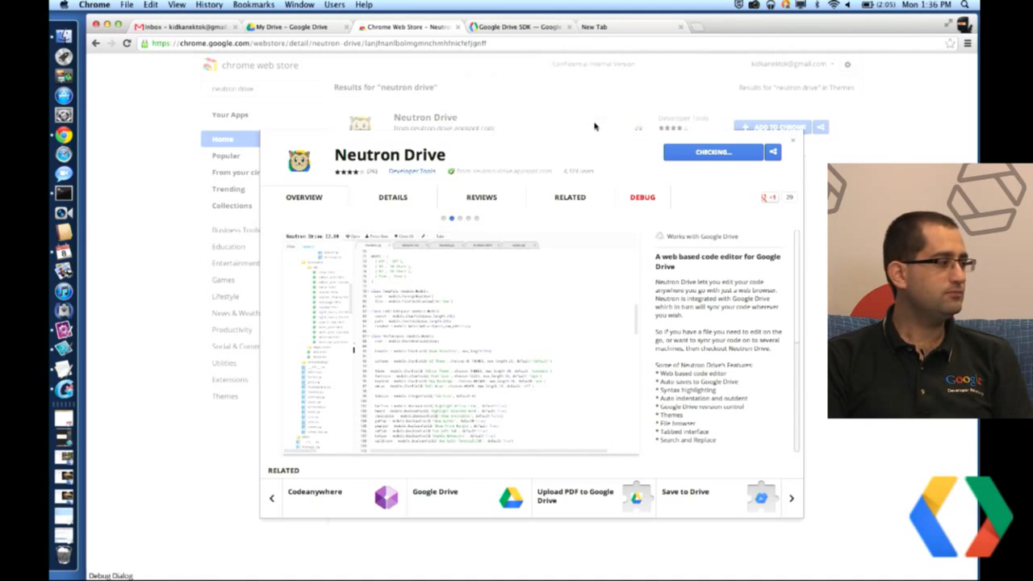
pyautogui.click(629, 26)
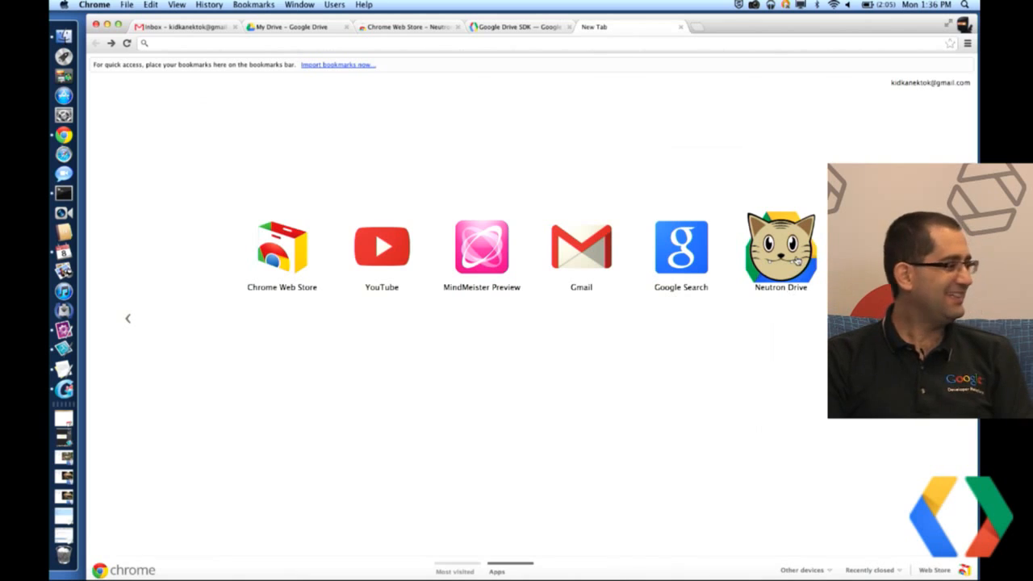
# Launch the newly installed Neutron Drive app from the new tab page.
pyautogui.click(779, 246)
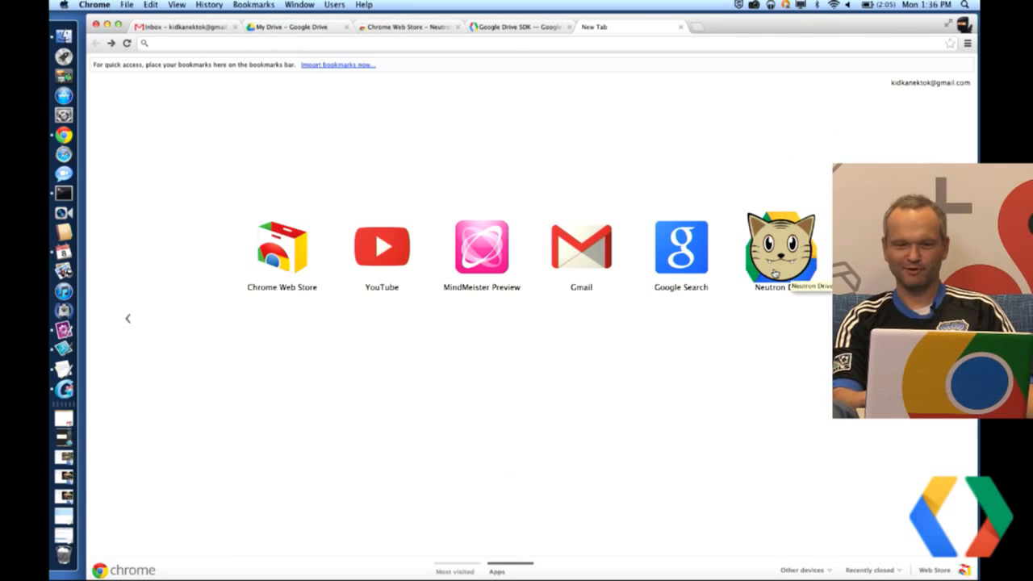
pyautogui.click(781, 246)
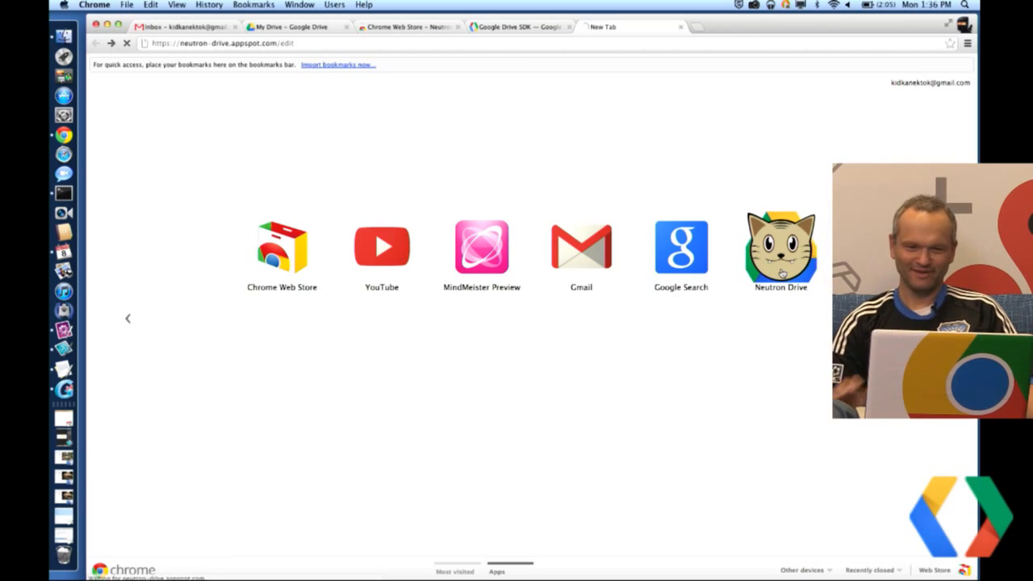
pyautogui.click(781, 248)
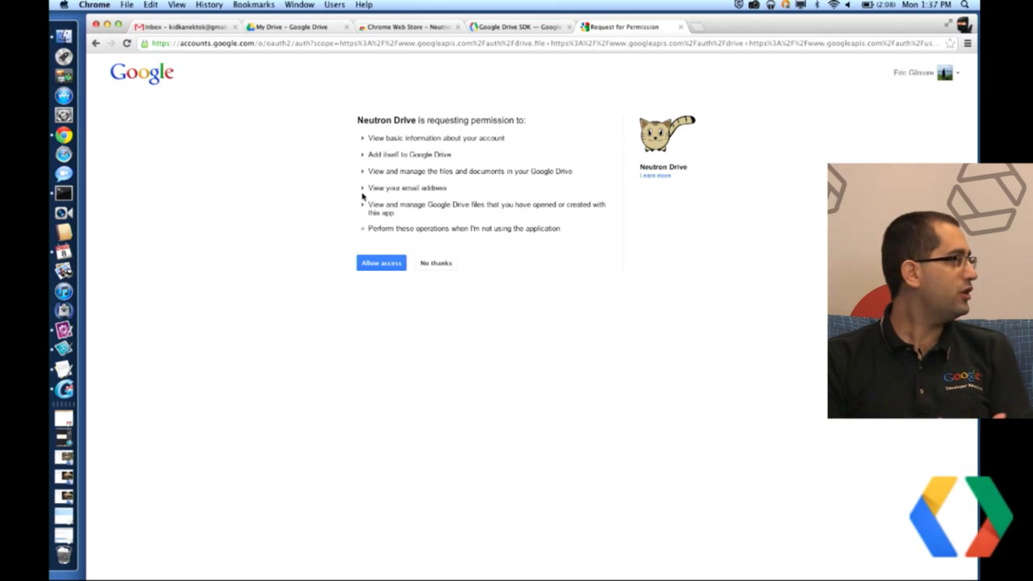
# Expand the basic account info and add-to-Google-Drive permission details.
pyautogui.click(361, 137)
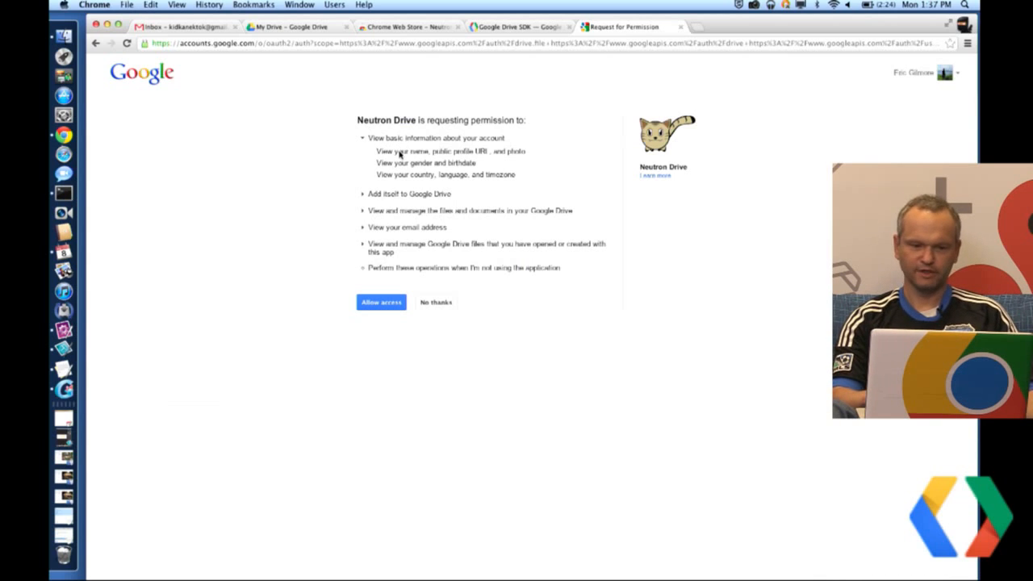
pyautogui.moveTo(358, 193)
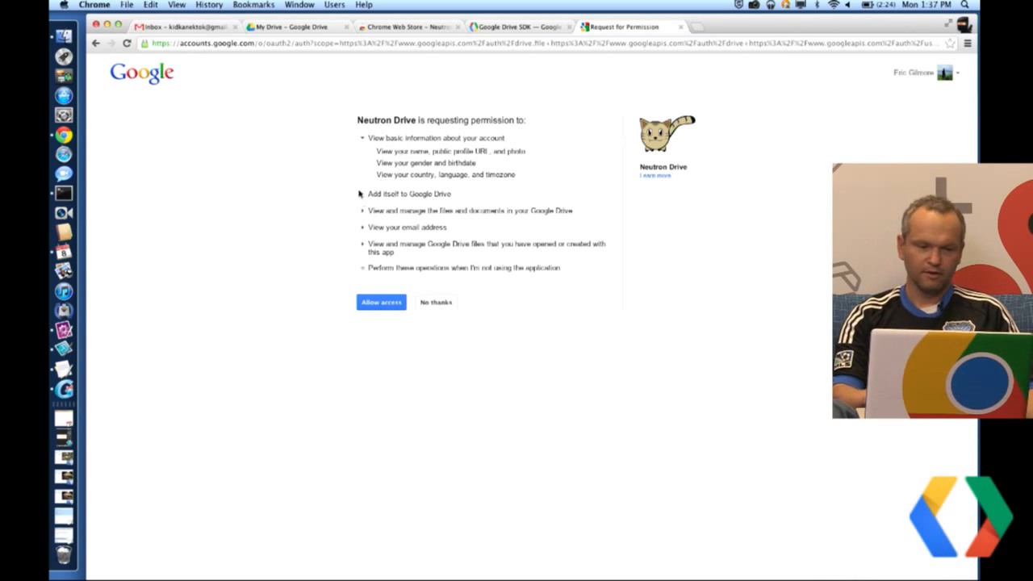
pyautogui.click(361, 194)
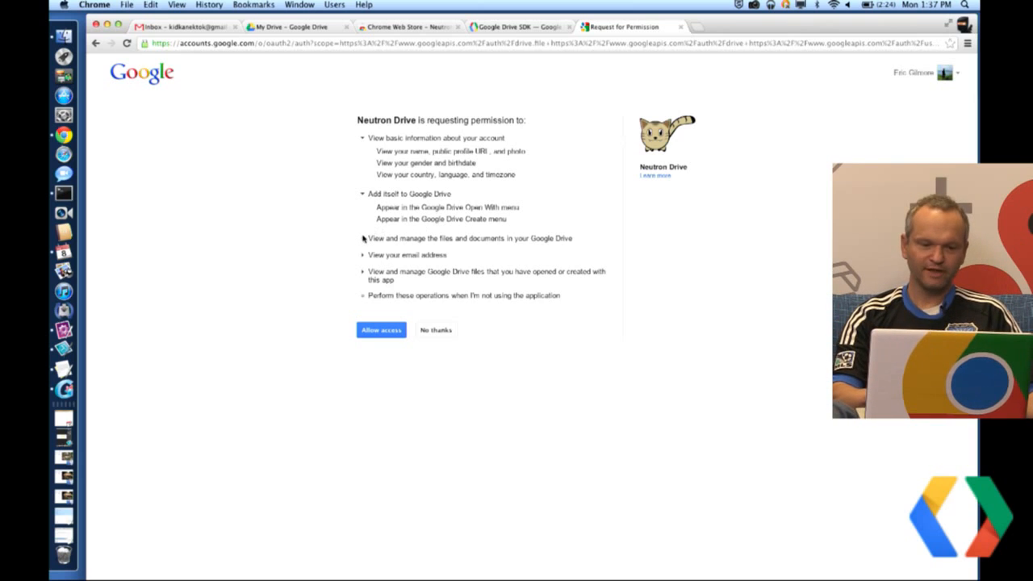
# Expand the file management and another requested permission's details.
pyautogui.click(362, 239)
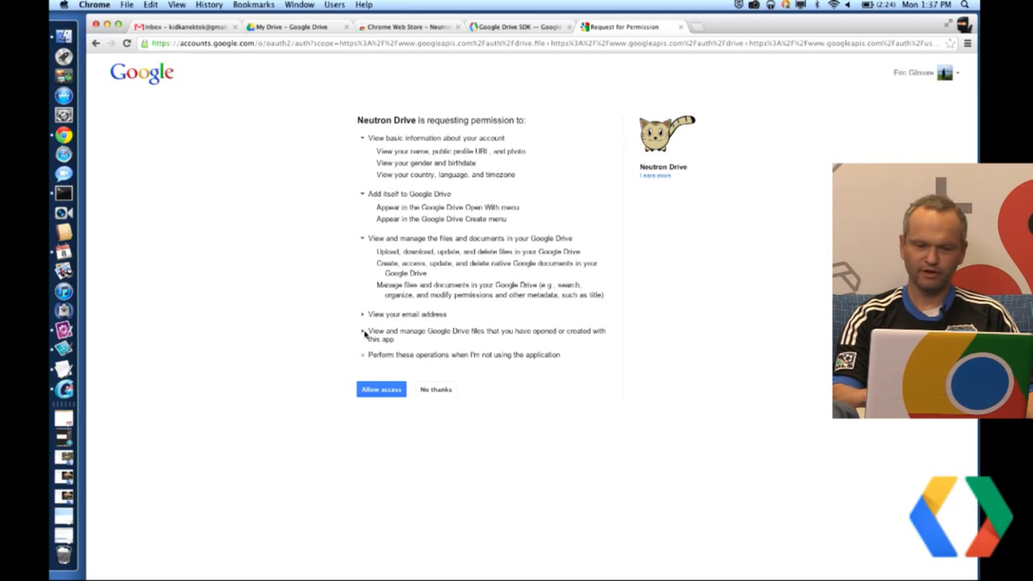
pyautogui.click(363, 332)
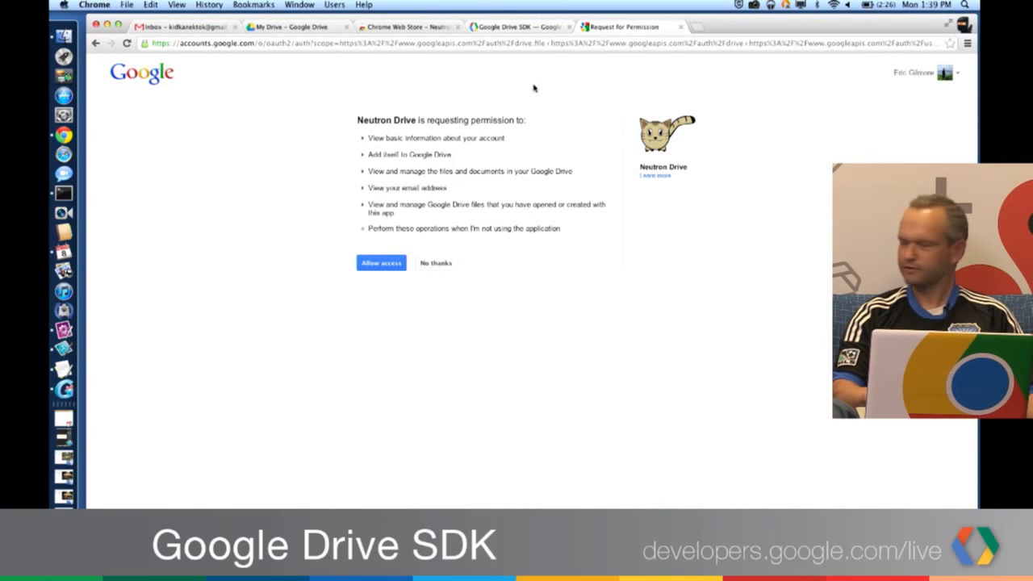
pyautogui.click(517, 26)
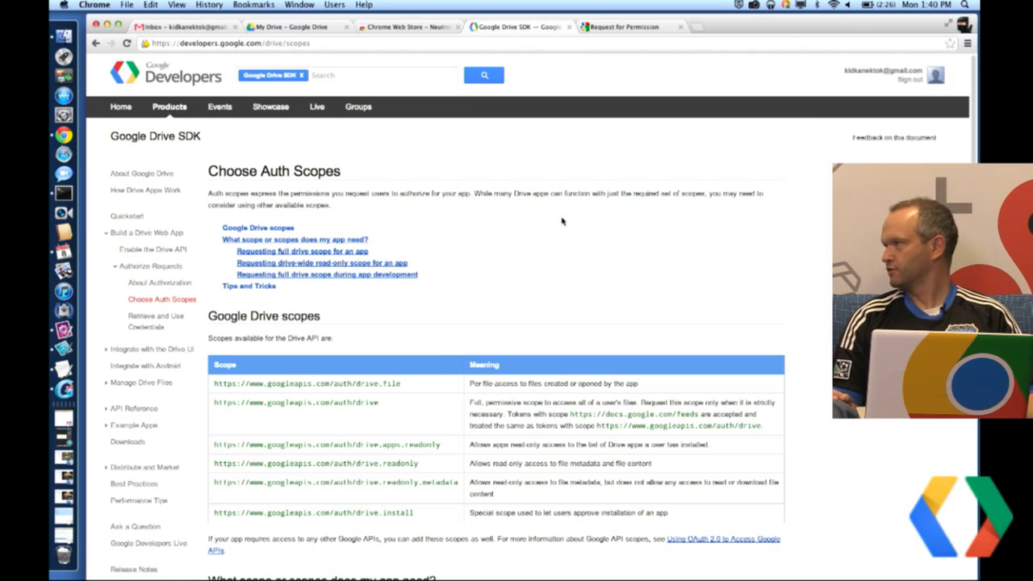
pyautogui.scroll(-3)
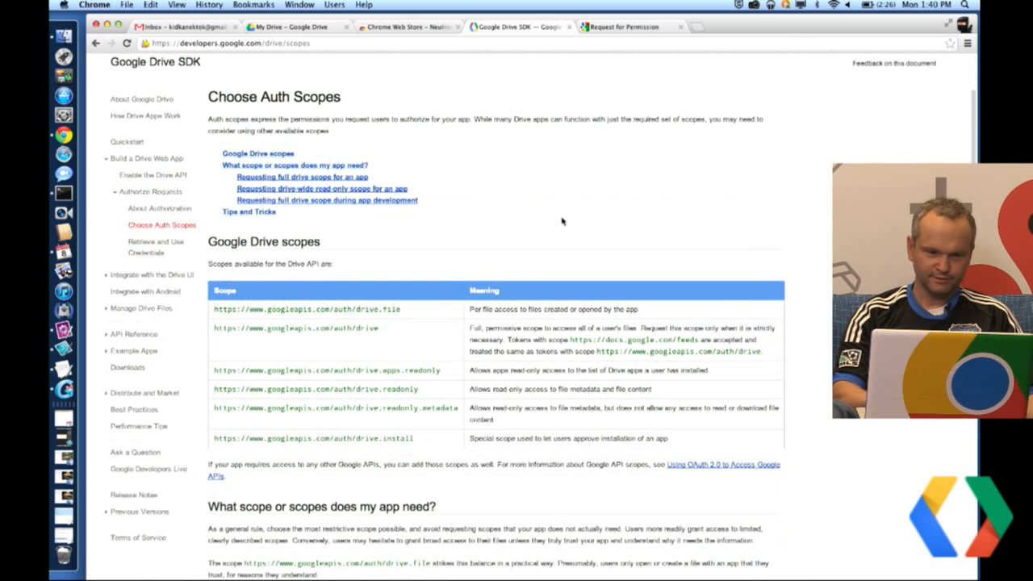
pyautogui.scroll(-3)
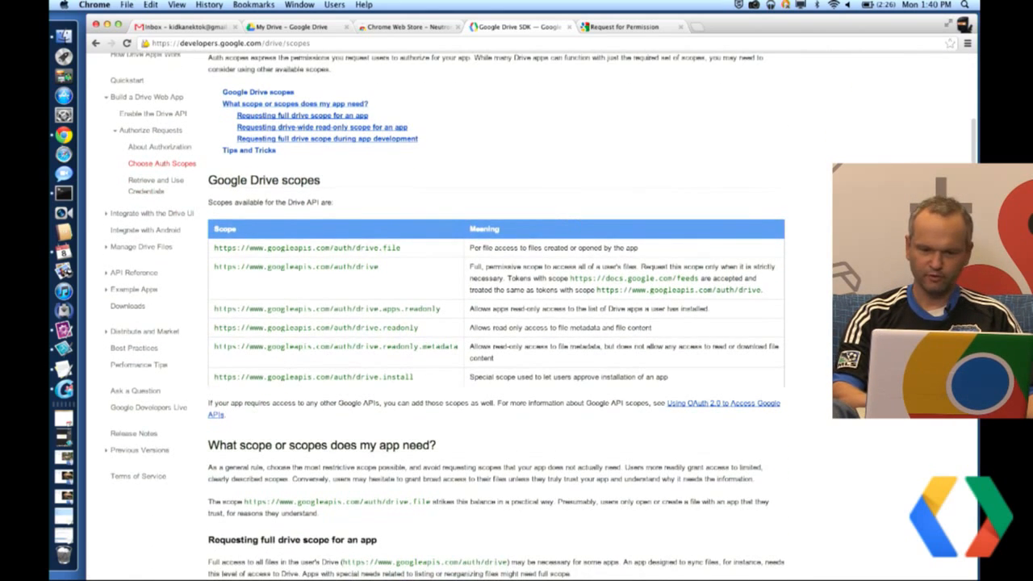
pyautogui.scroll(-3)
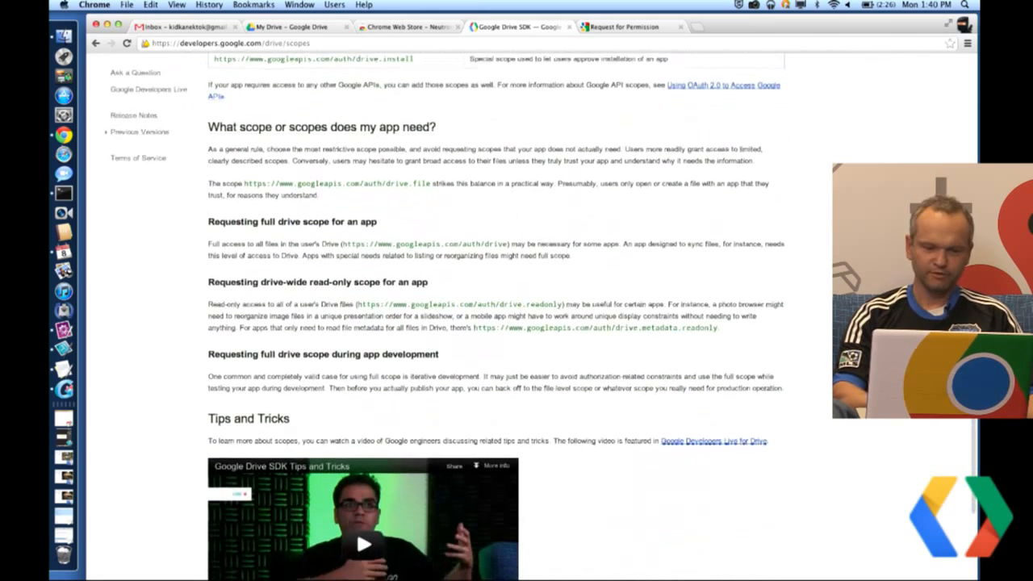
pyautogui.scroll(-3)
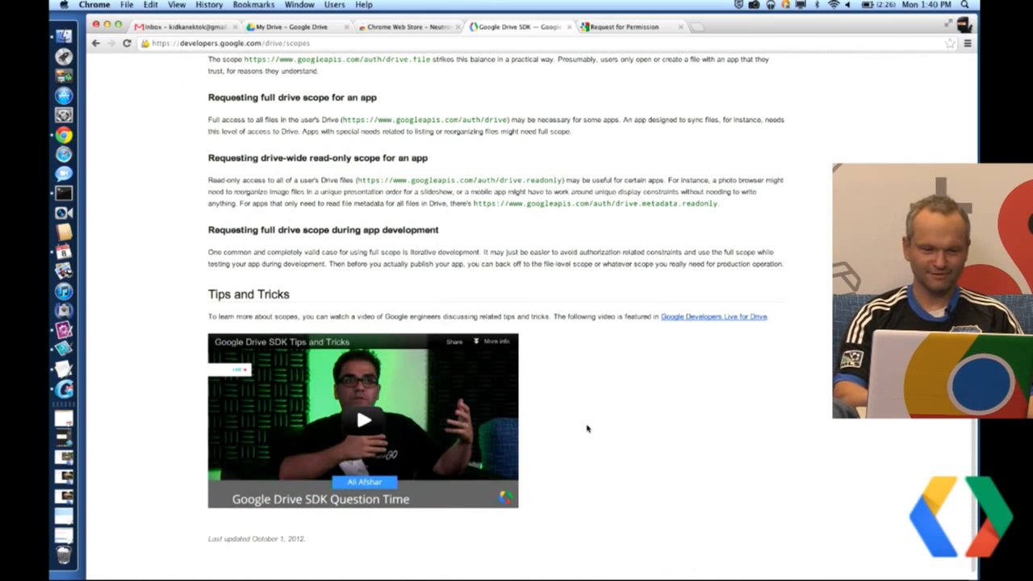
pyautogui.scroll(3)
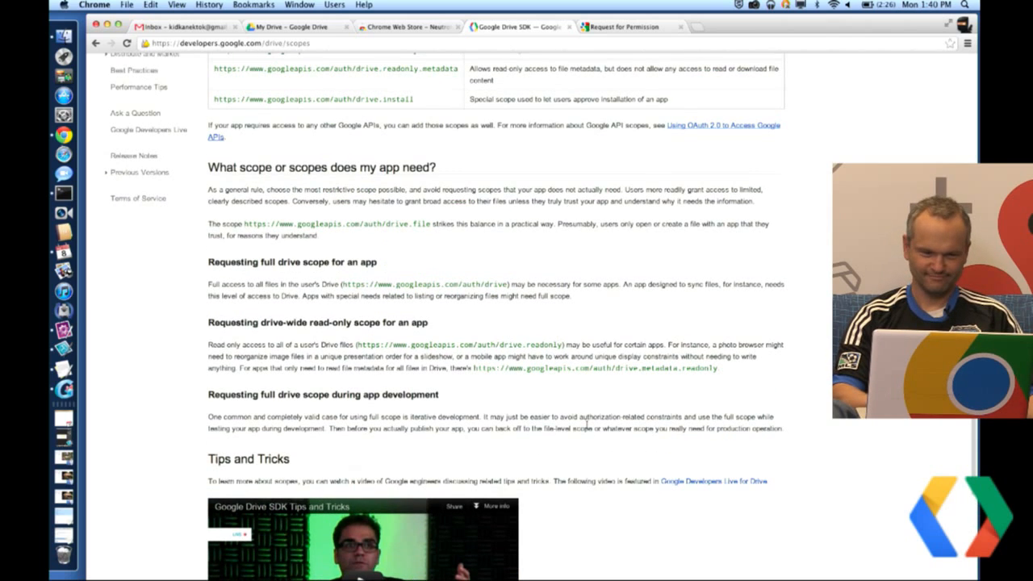
pyautogui.scroll(-3)
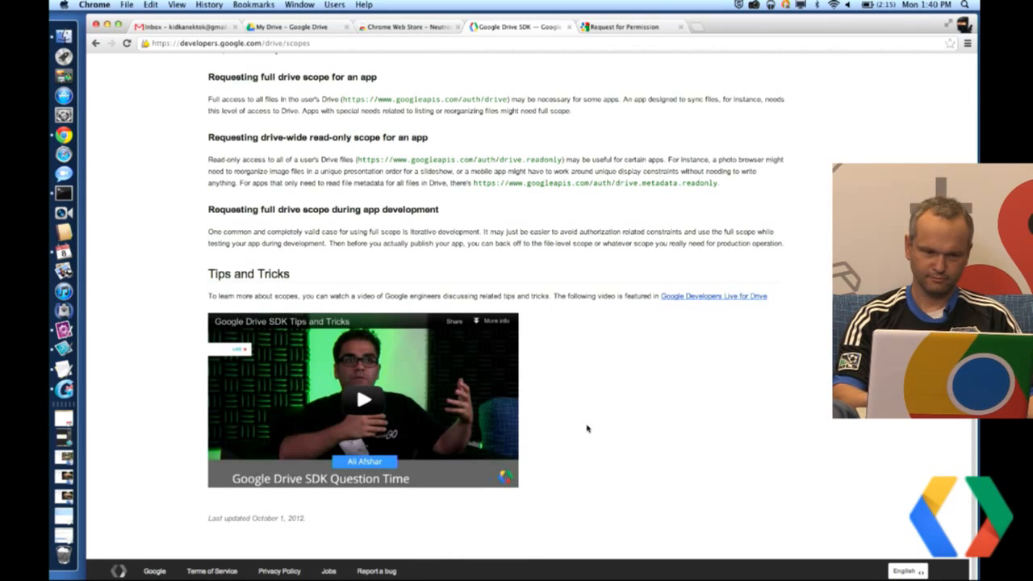
pyautogui.scroll(3)
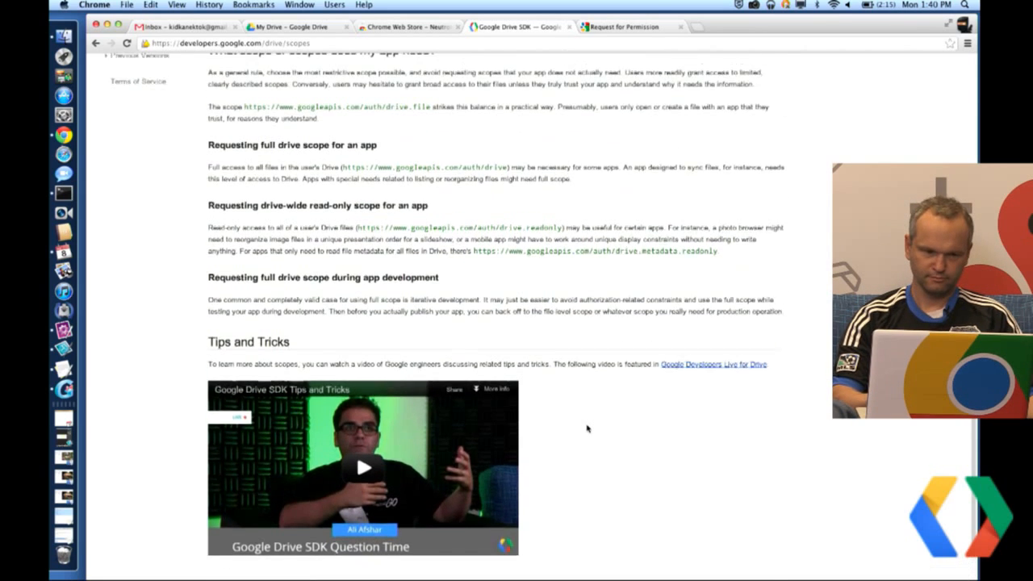
pyautogui.scroll(3)
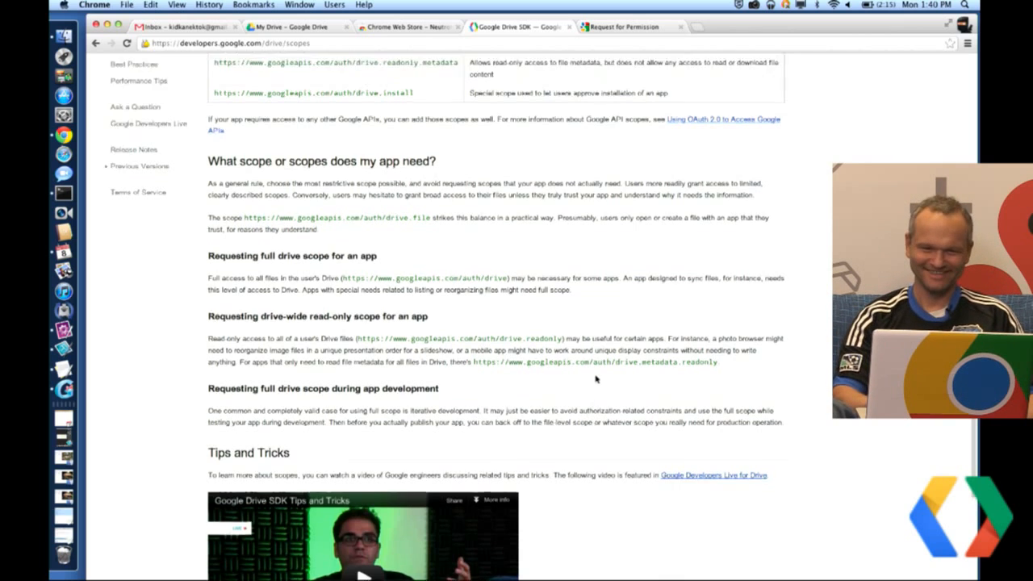
# Grant Neutron Drive access to the Google Drive account on the permission request page.
pyautogui.click(621, 25)
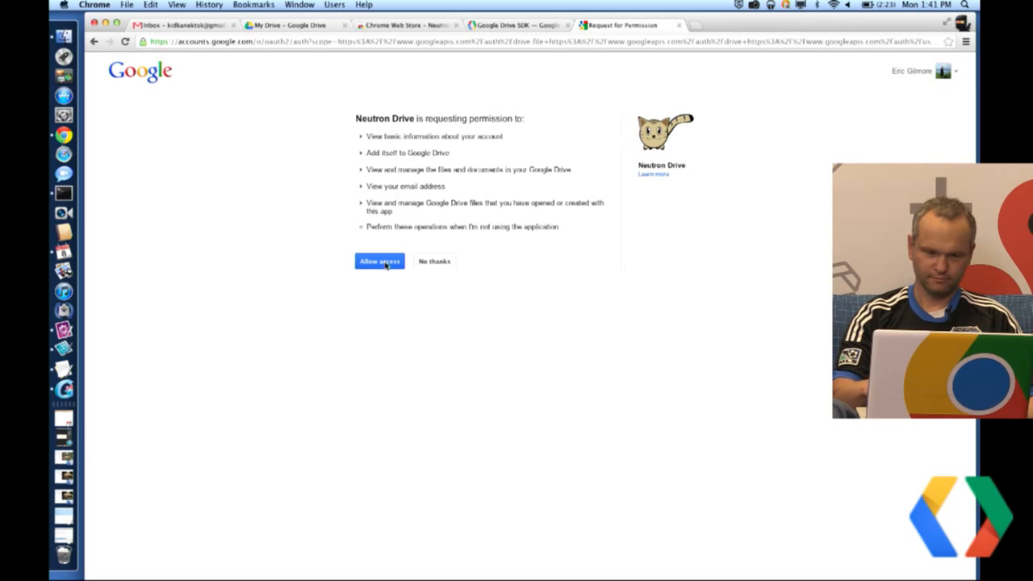
pyautogui.click(378, 262)
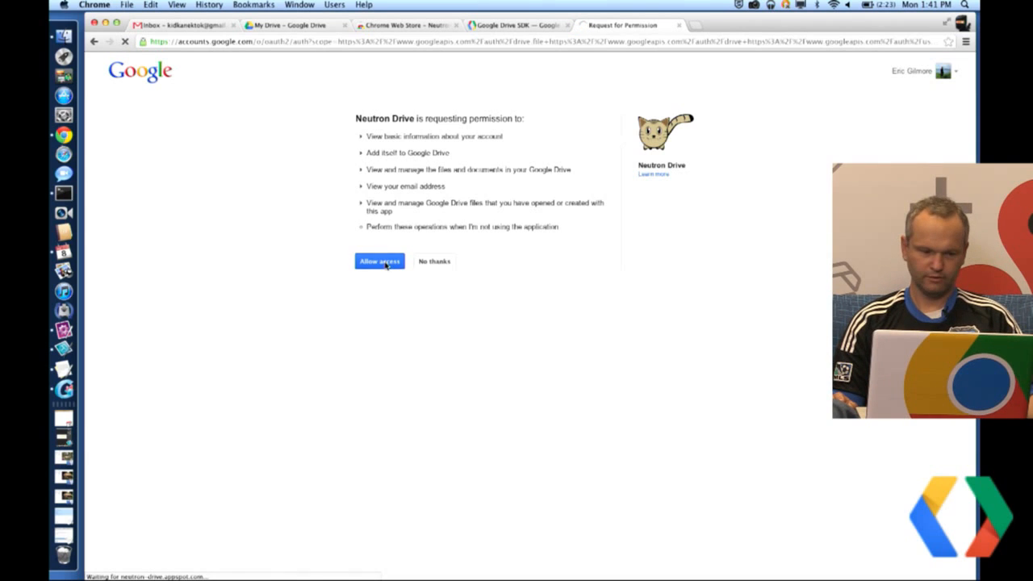
pyautogui.click(377, 262)
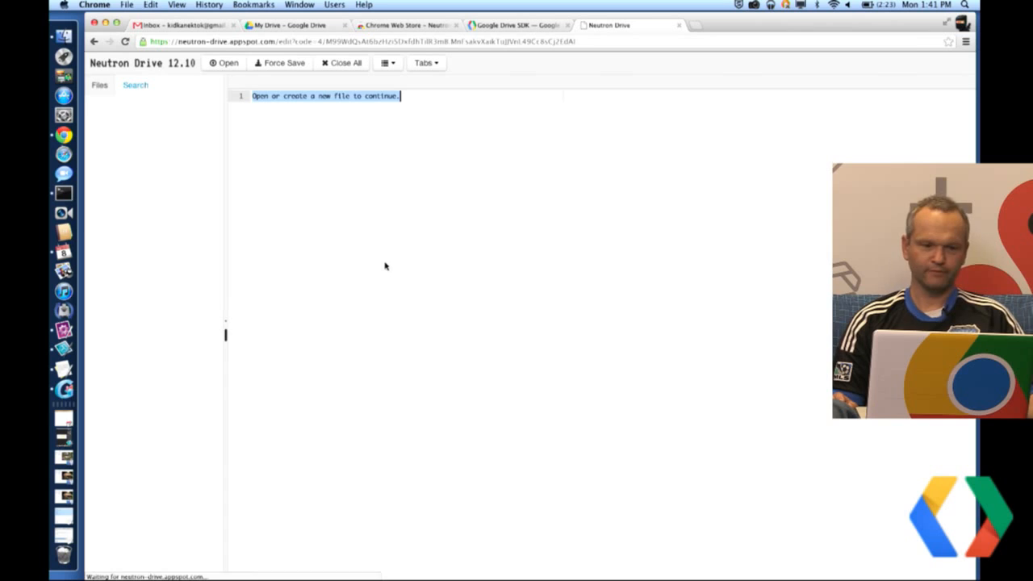
# Look over the folders and files listed in Neutron Drive's Files sidebar.
pyautogui.click(100, 84)
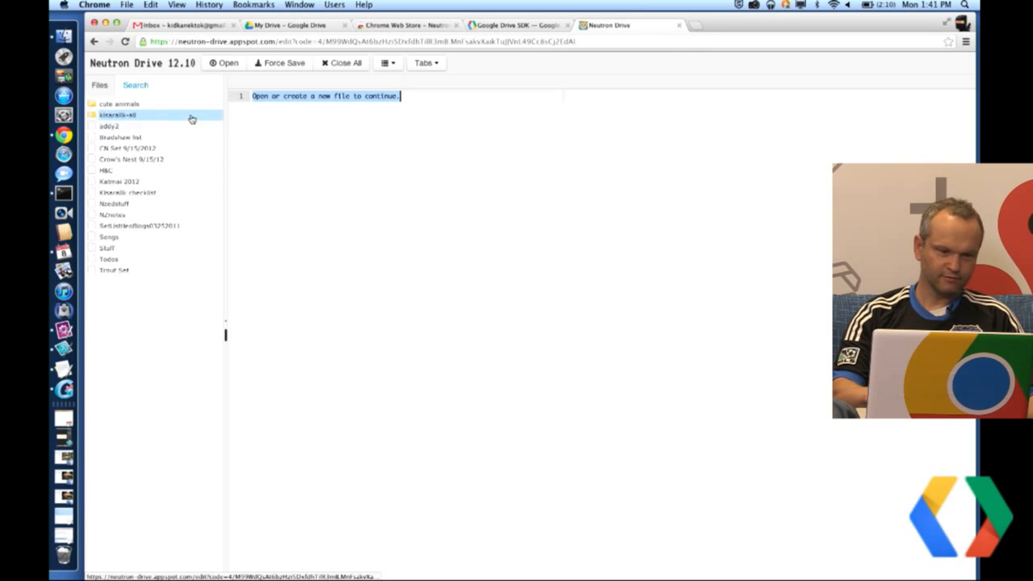
pyautogui.click(113, 270)
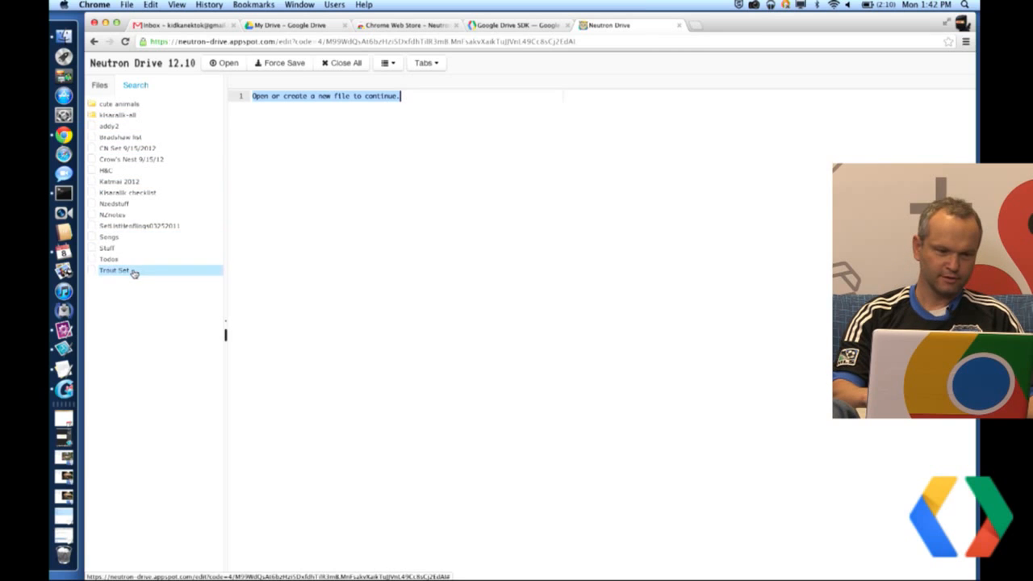
pyautogui.click(116, 114)
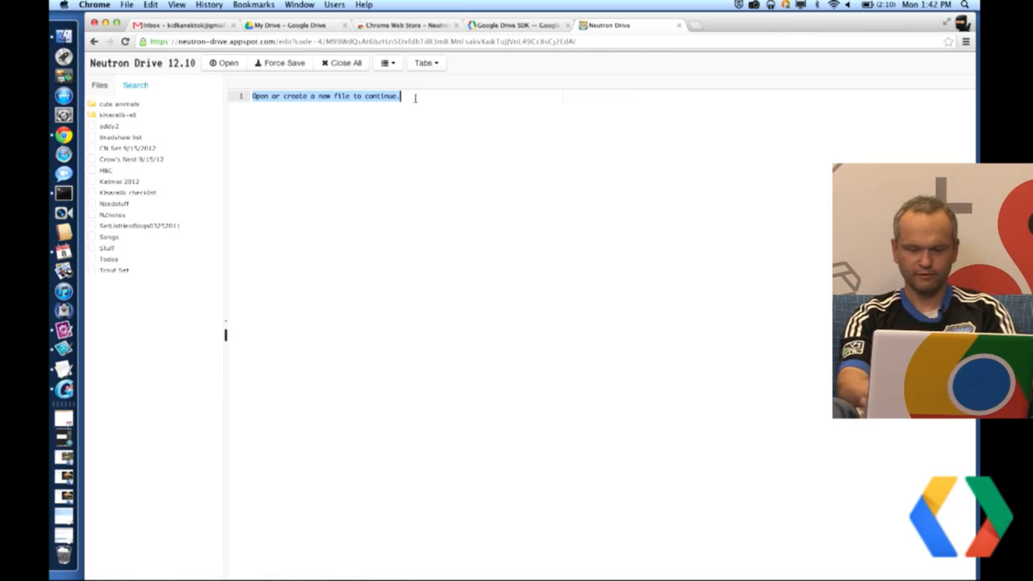
# Write "Let's what I can do here." and "I'm creating a new file with Claudio." in the new file.
pyautogui.write("Let's what I can do here.")
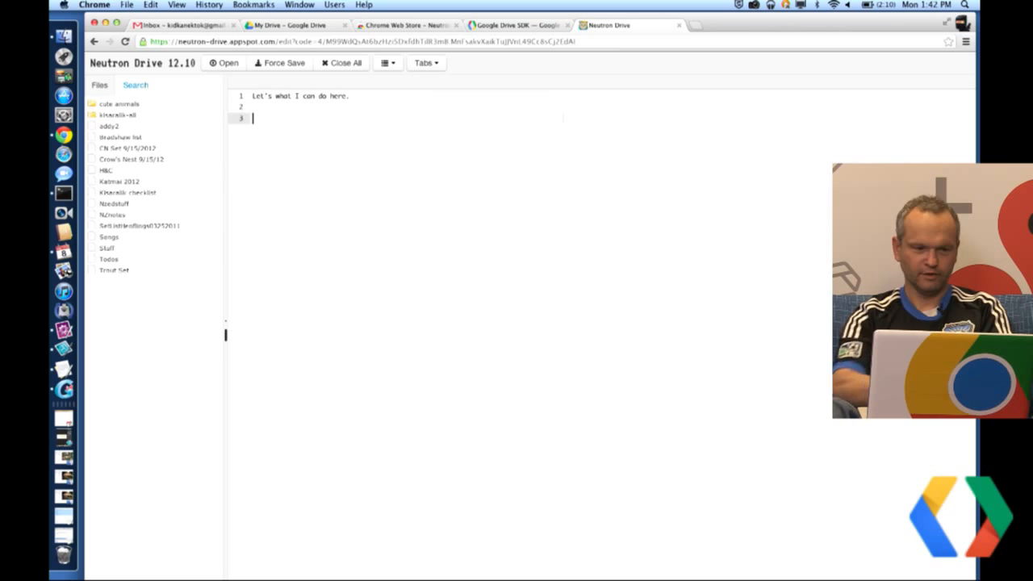
pyautogui.write("I'm creating a new file with Clou")
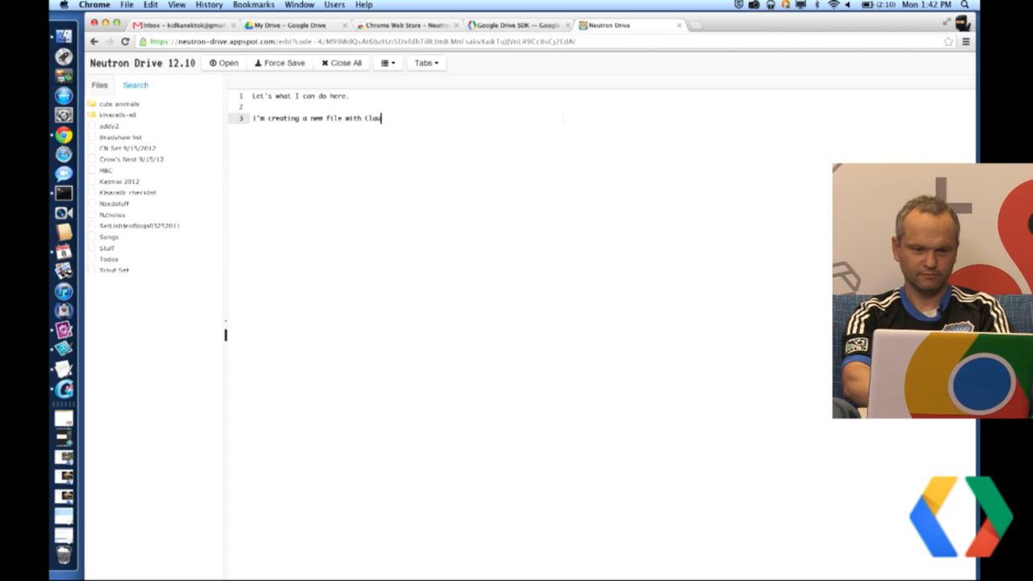
pyautogui.write('dio.')
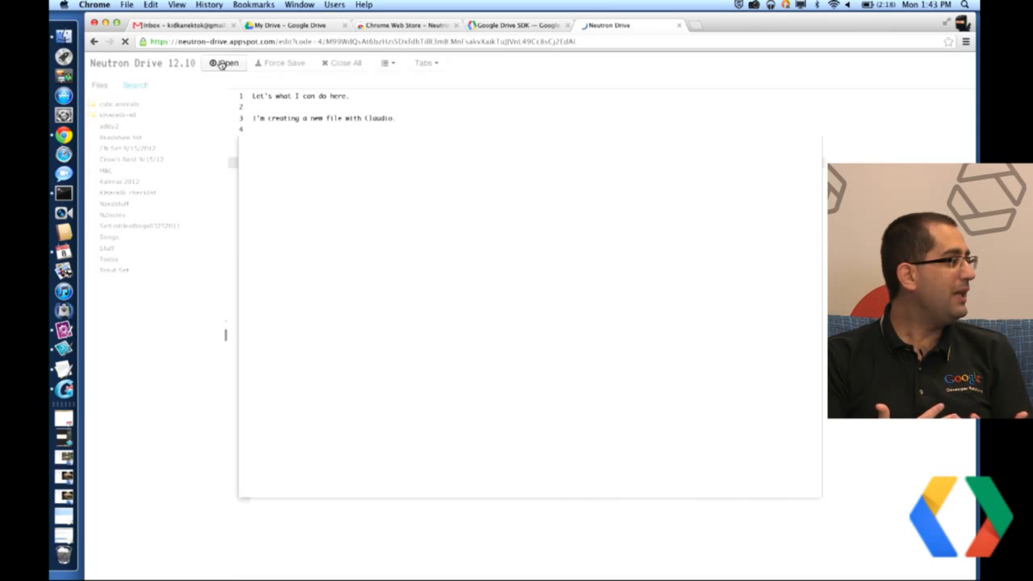
# Cancel the Select a file dialog and add the line "Mono?" in the editor.
pyautogui.click(226, 63)
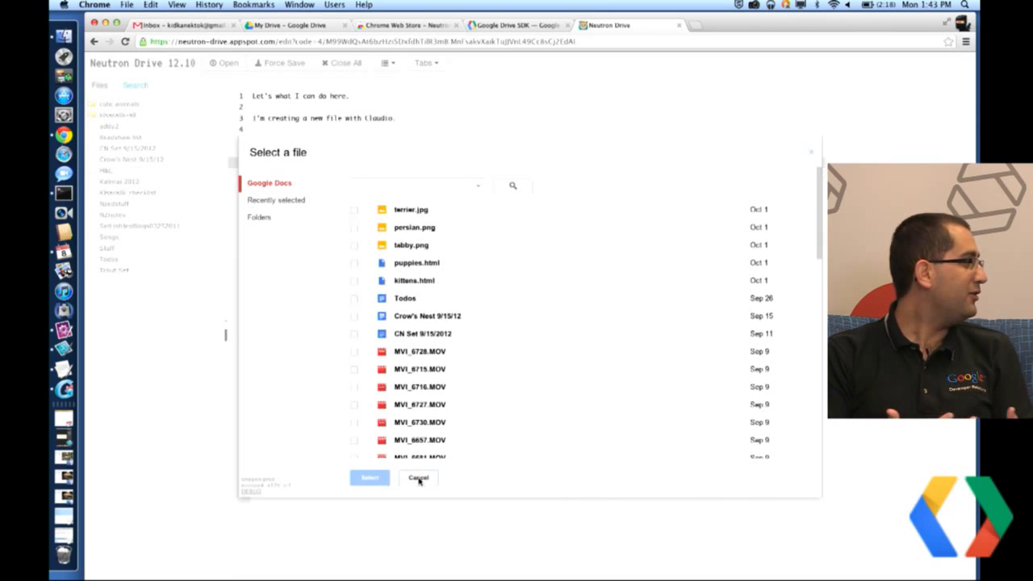
pyautogui.click(418, 478)
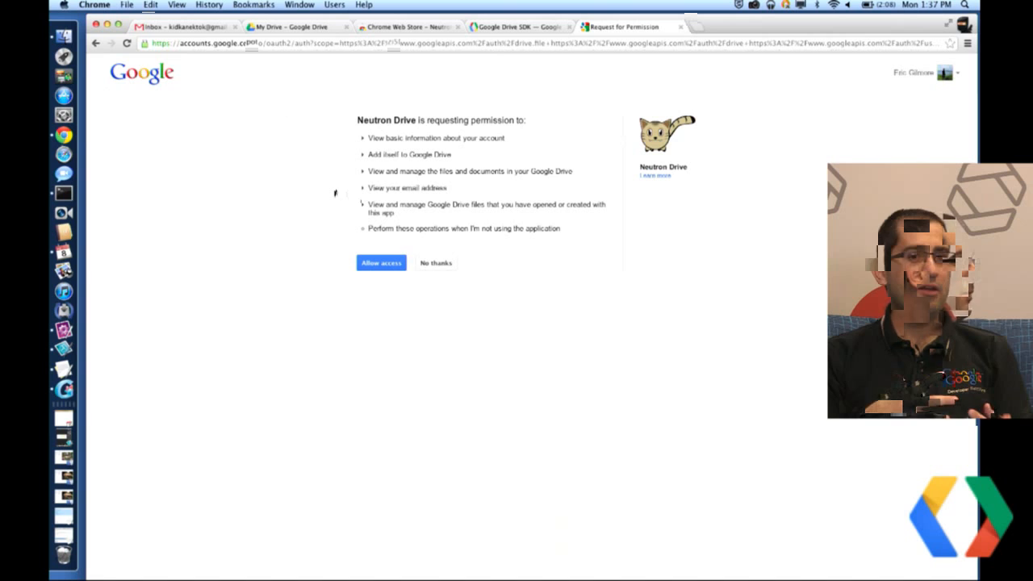
pyautogui.click(381, 262)
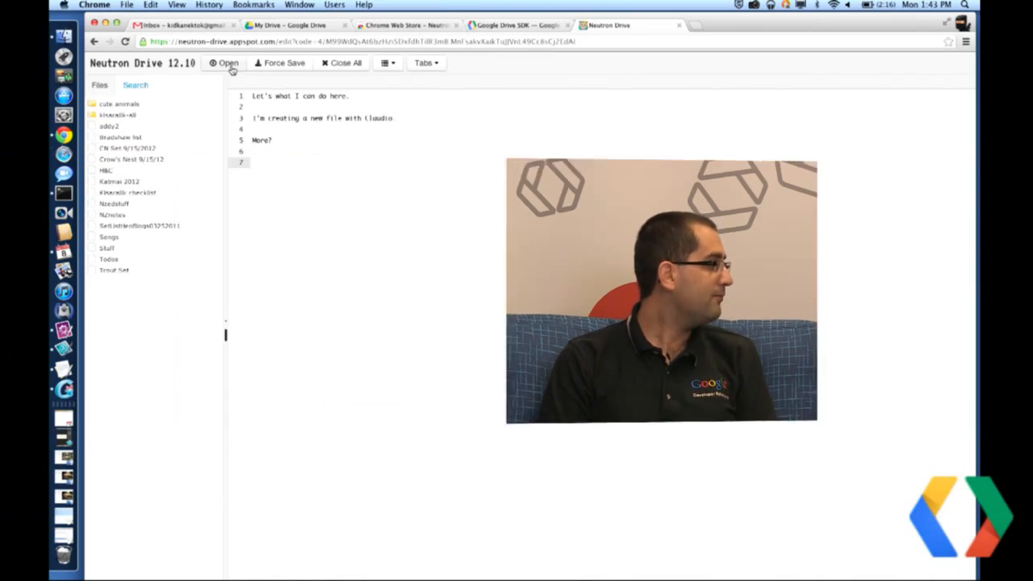
pyautogui.click(290, 26)
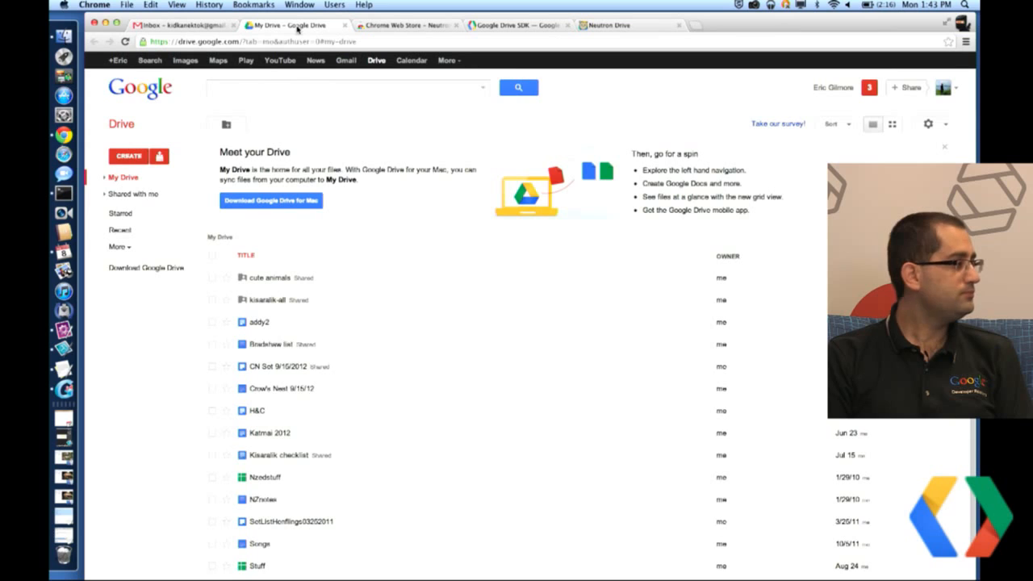
pyautogui.click(129, 155)
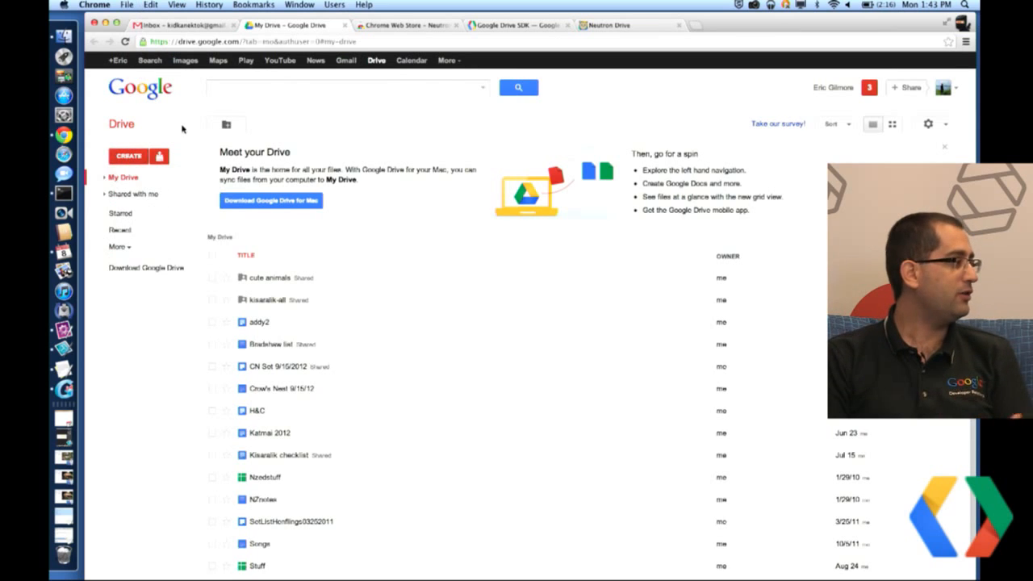
pyautogui.click(126, 42)
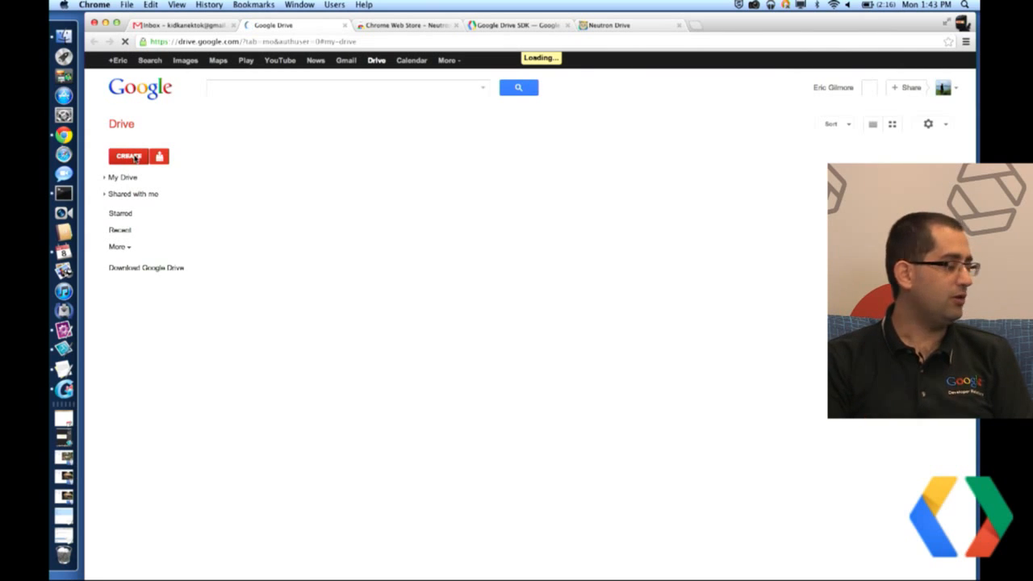
pyautogui.click(129, 155)
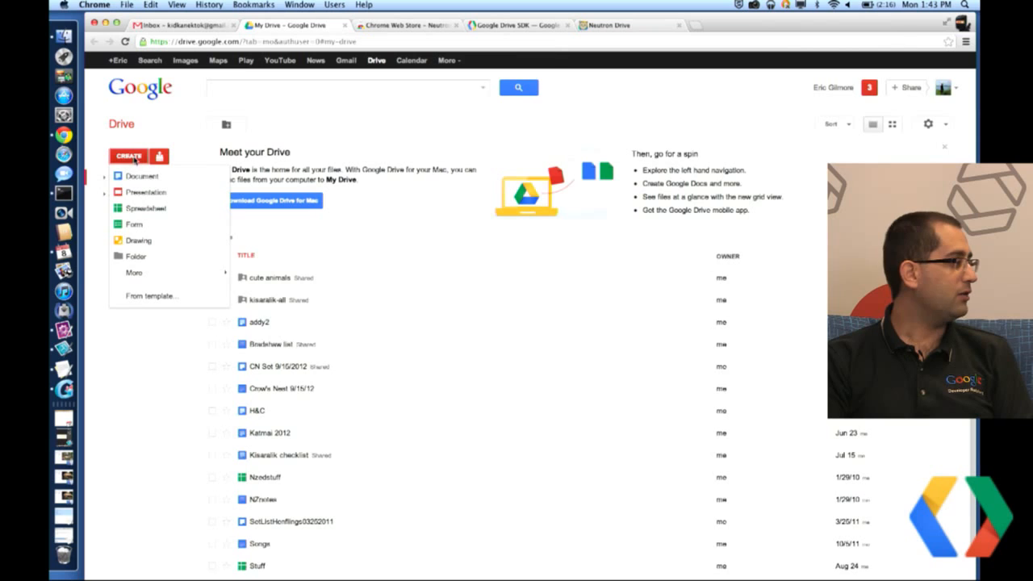
pyautogui.click(134, 273)
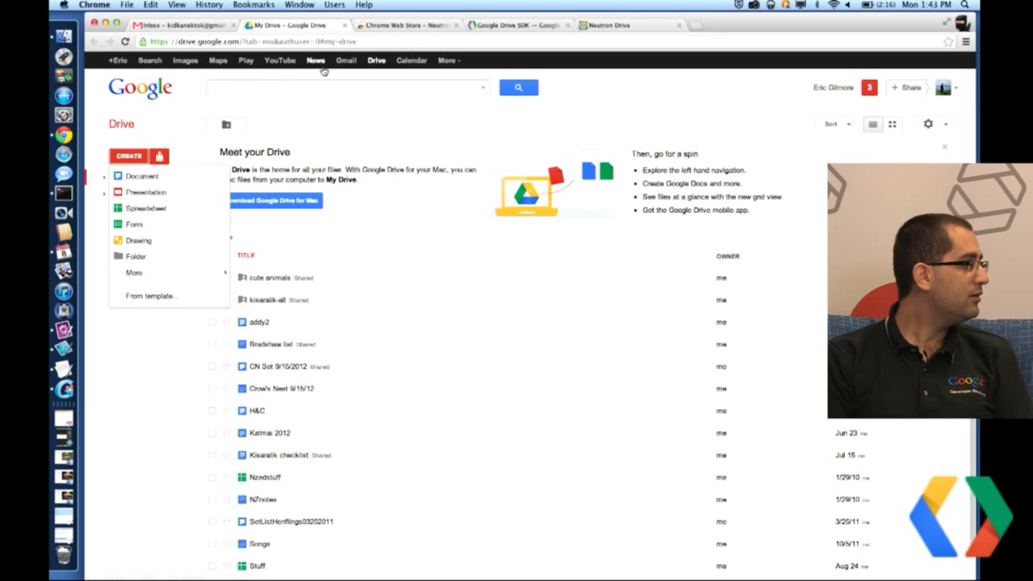
pyautogui.click(630, 24)
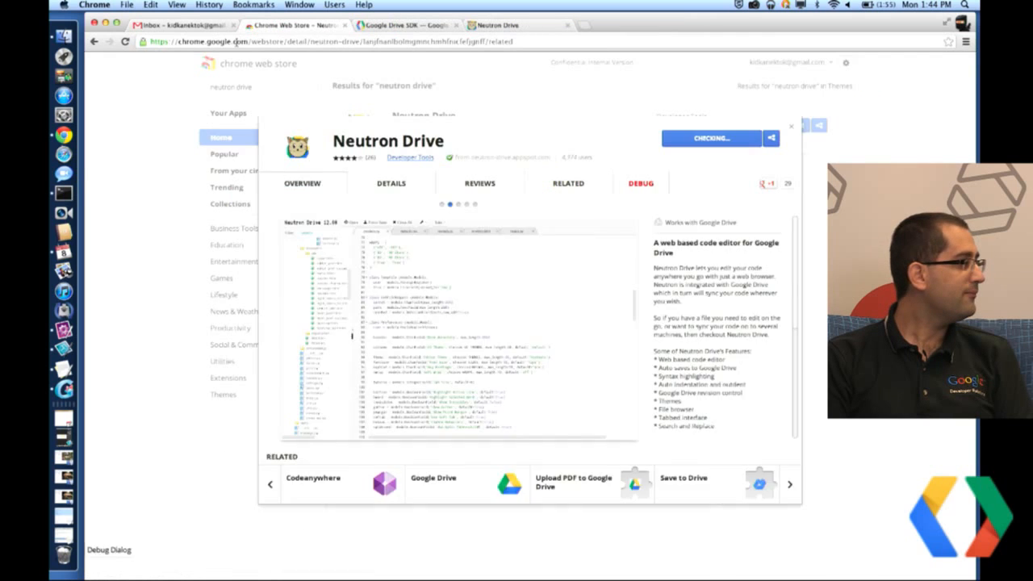
pyautogui.click(180, 26)
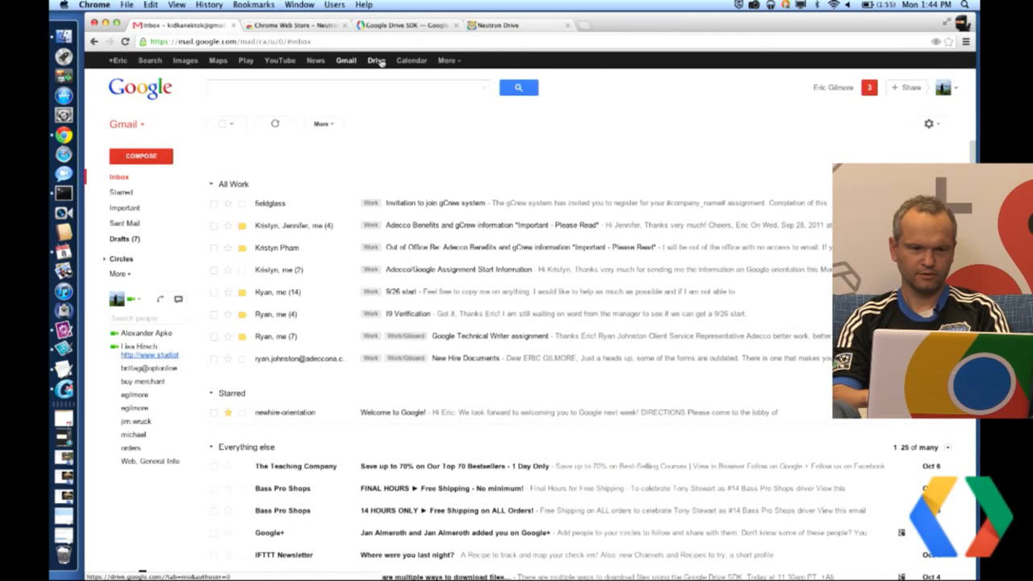
pyautogui.click(374, 60)
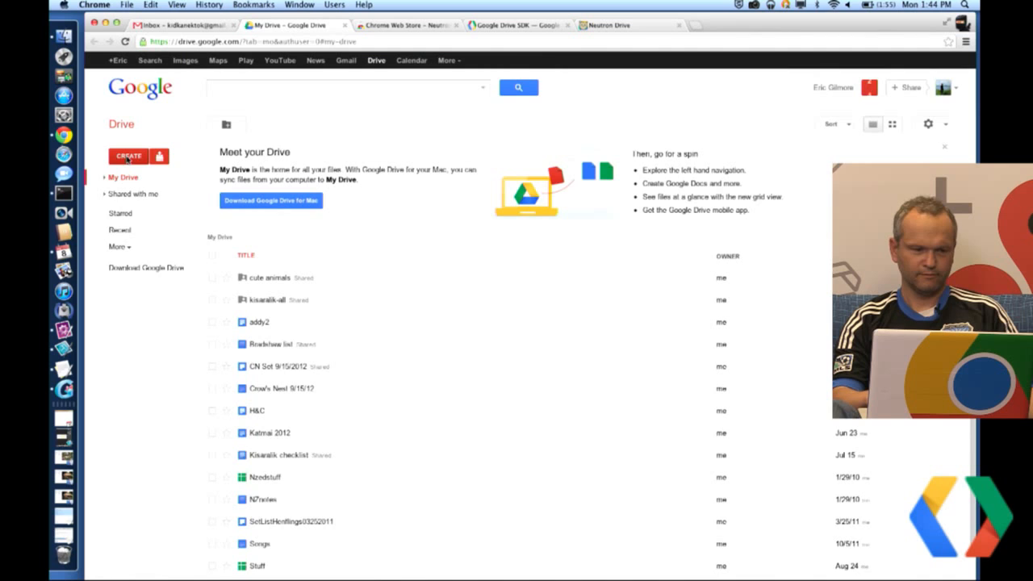
pyautogui.click(129, 155)
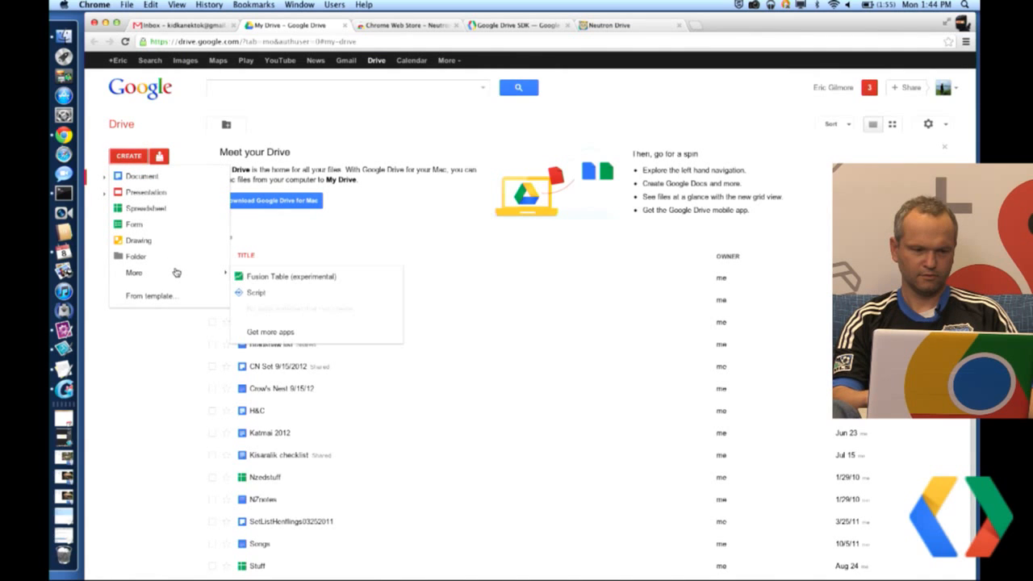
pyautogui.click(606, 26)
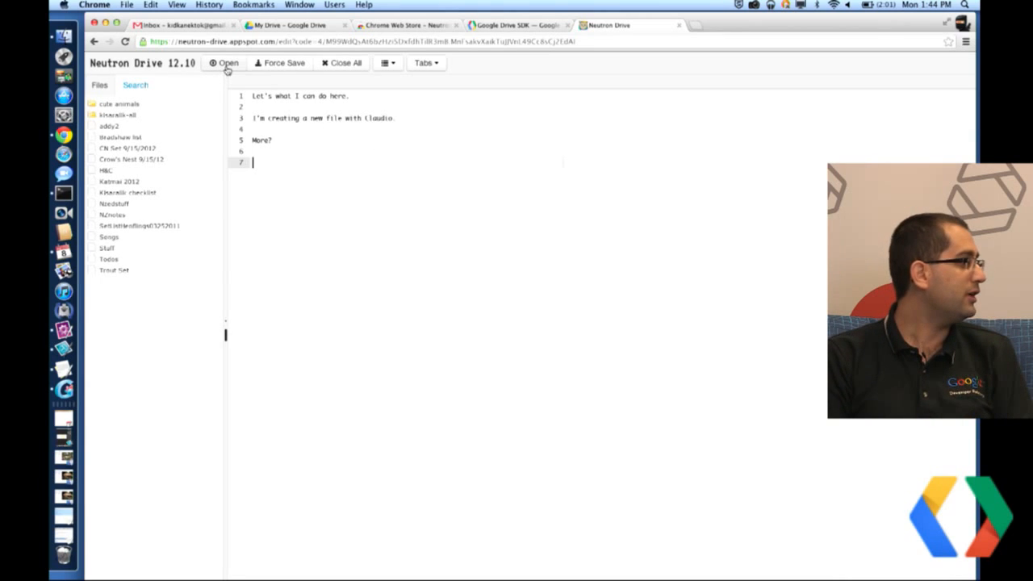
# Choose terrier.jpg in the Google Drive file picker, ready to open.
pyautogui.click(225, 63)
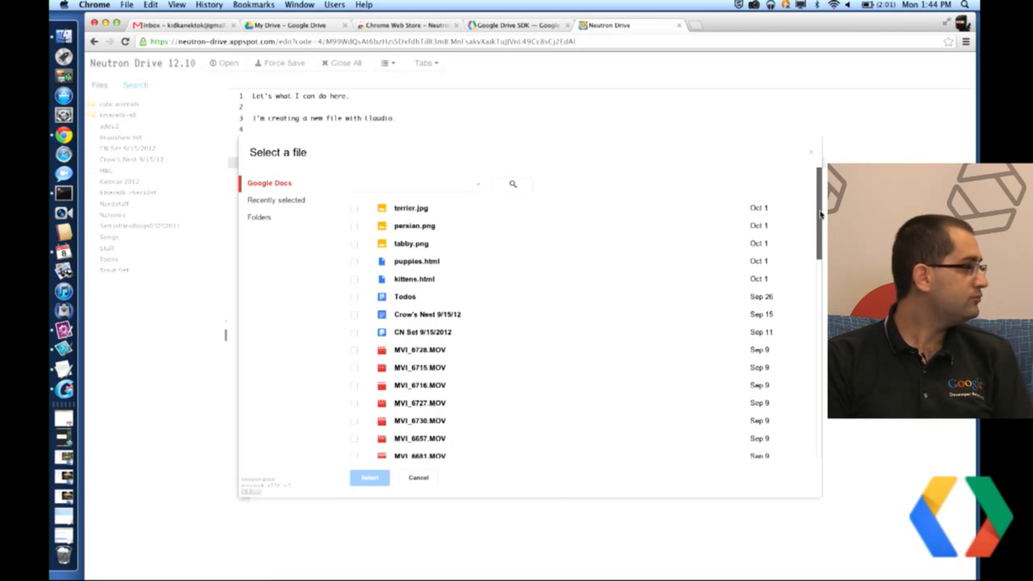
pyautogui.scroll(-3)
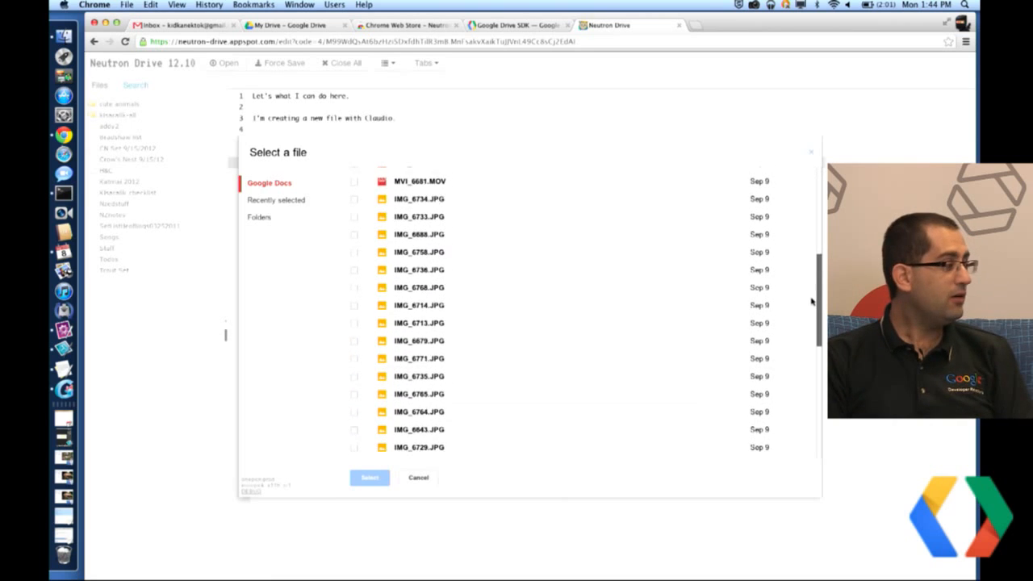
pyautogui.scroll(-3)
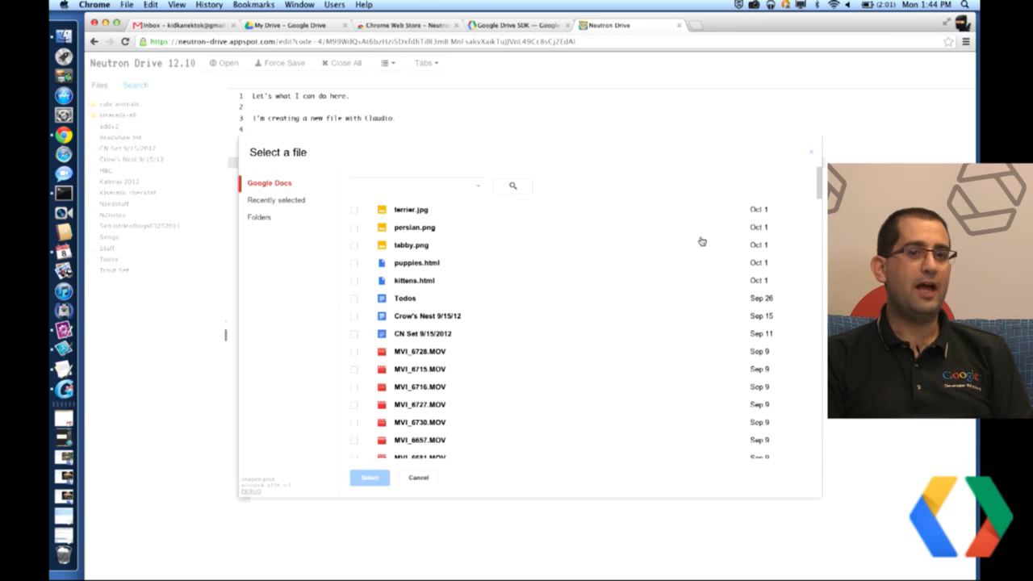
pyautogui.moveTo(671, 207)
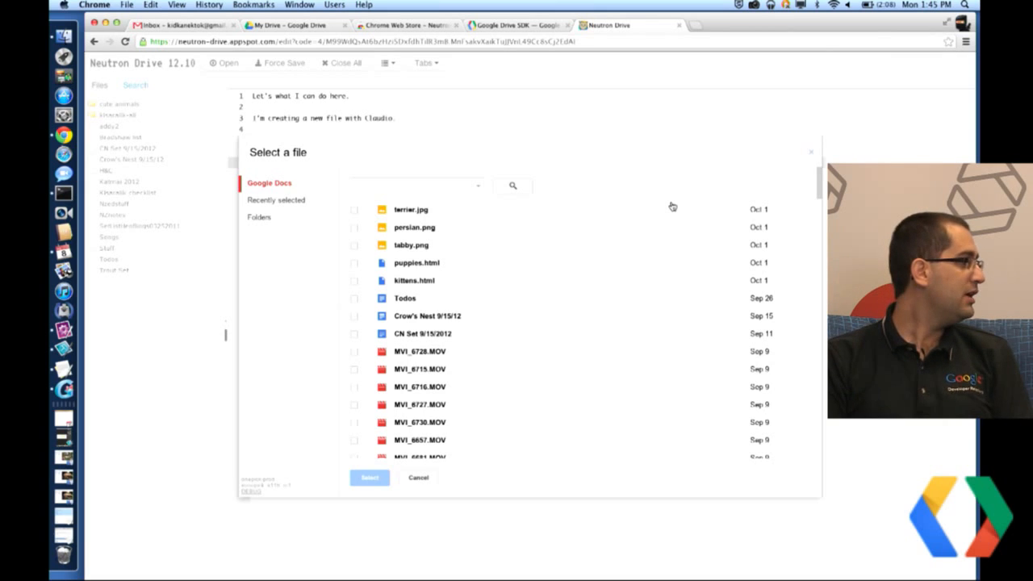
pyautogui.click(410, 210)
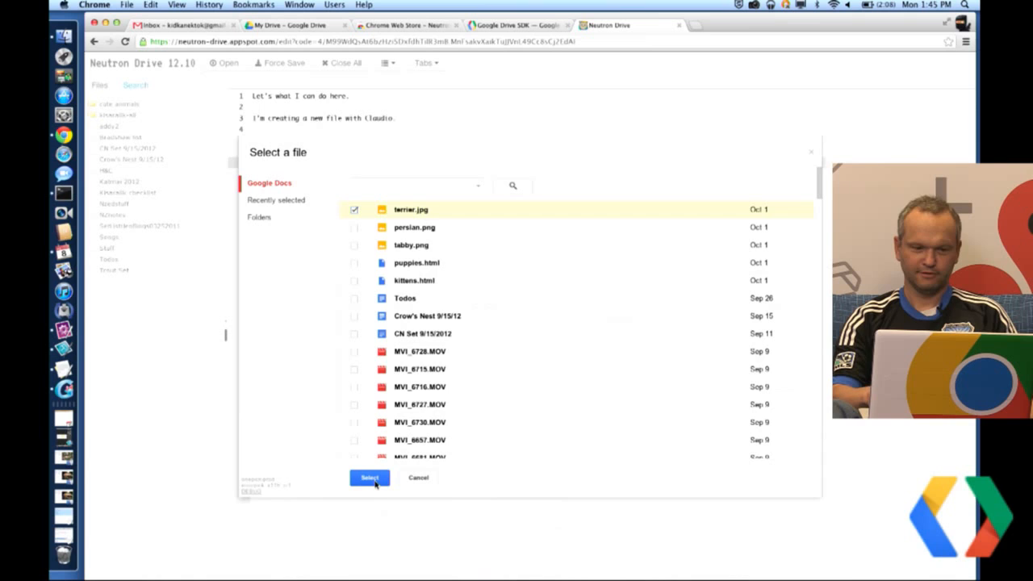
# Try opening terrier.jpg, dismiss the unsupported file type notice, and bring the file picker back.
pyautogui.click(368, 477)
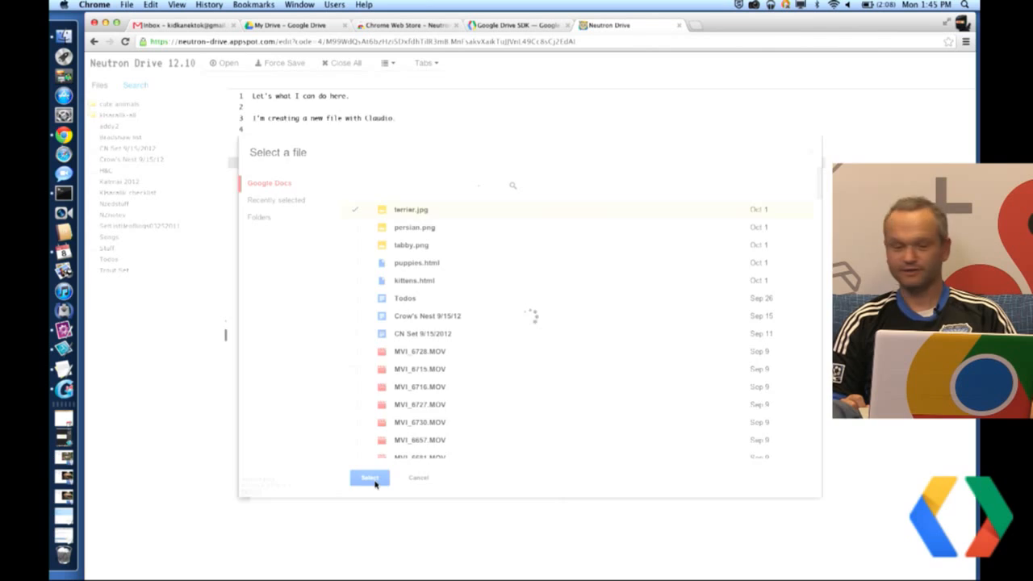
pyautogui.click(368, 478)
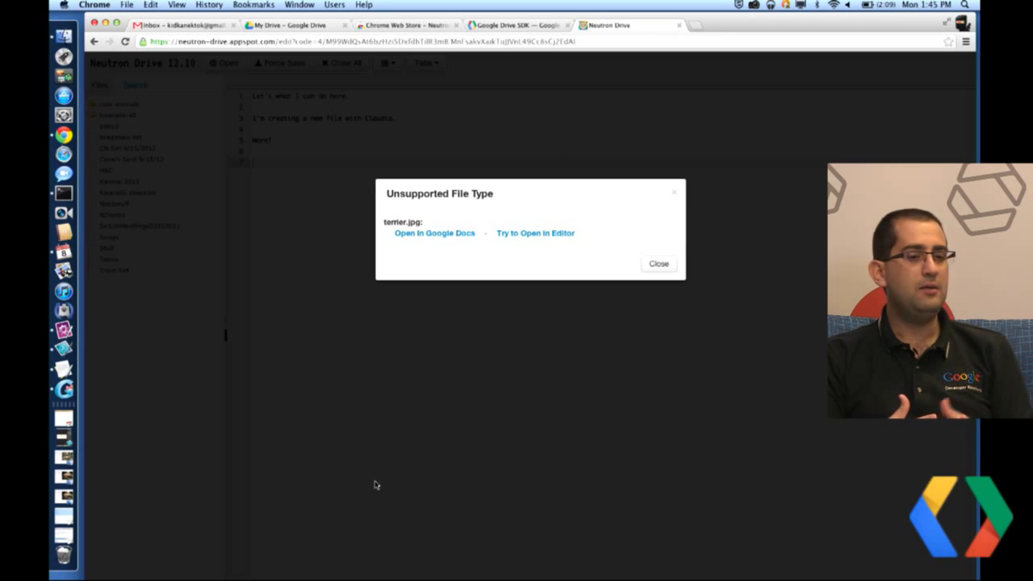
pyautogui.moveTo(610, 352)
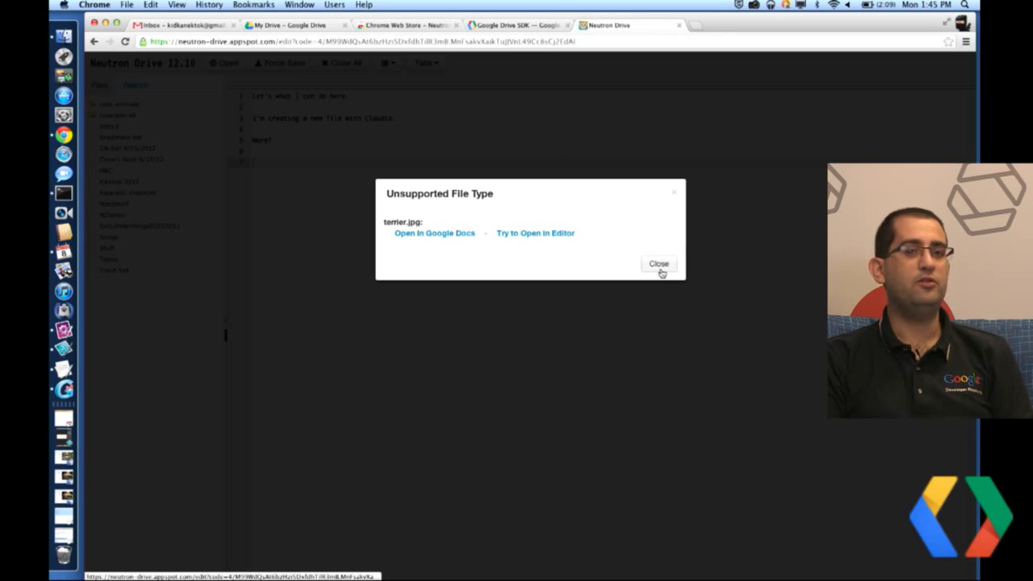
pyautogui.click(659, 264)
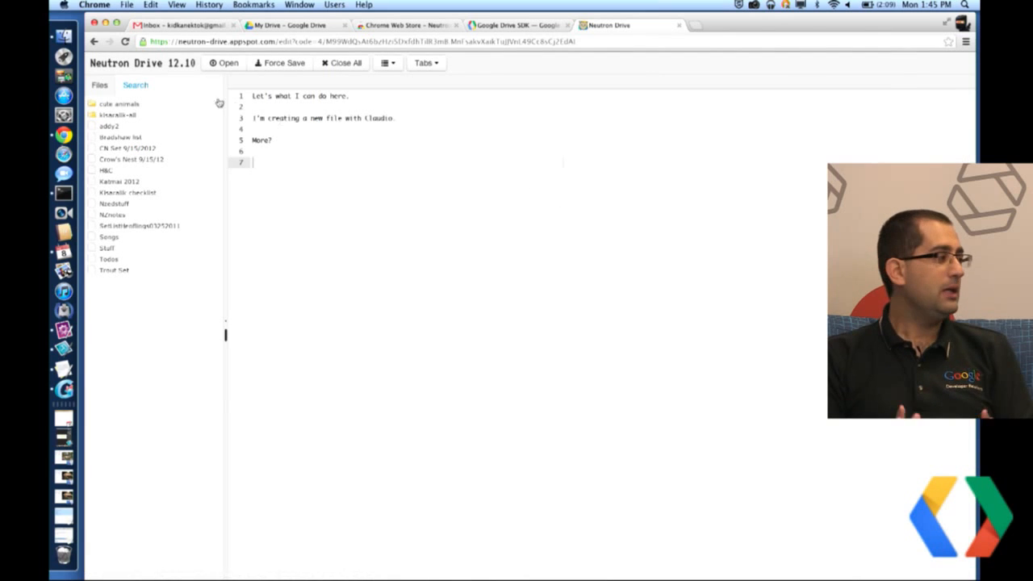
pyautogui.click(228, 62)
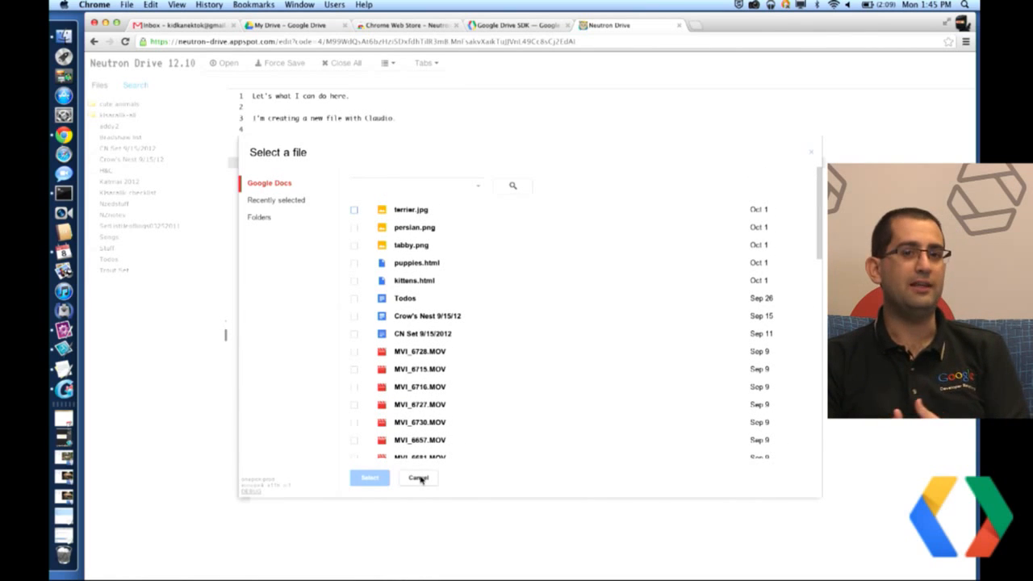
# Cancel the file picker without opening anything.
pyautogui.click(418, 478)
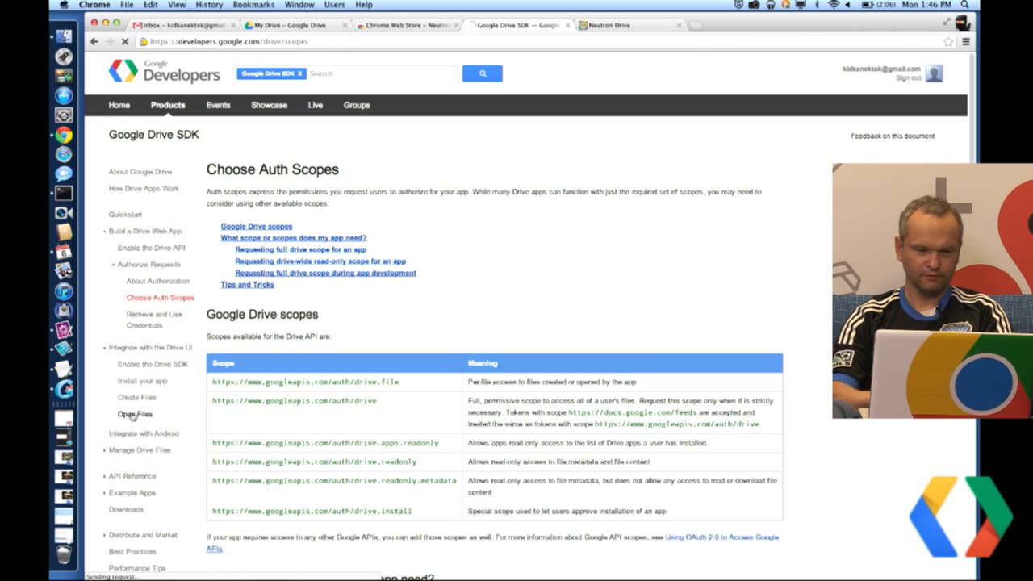
# Go to the Open Files documentation page and scroll to the Google Picker example code.
pyautogui.click(135, 413)
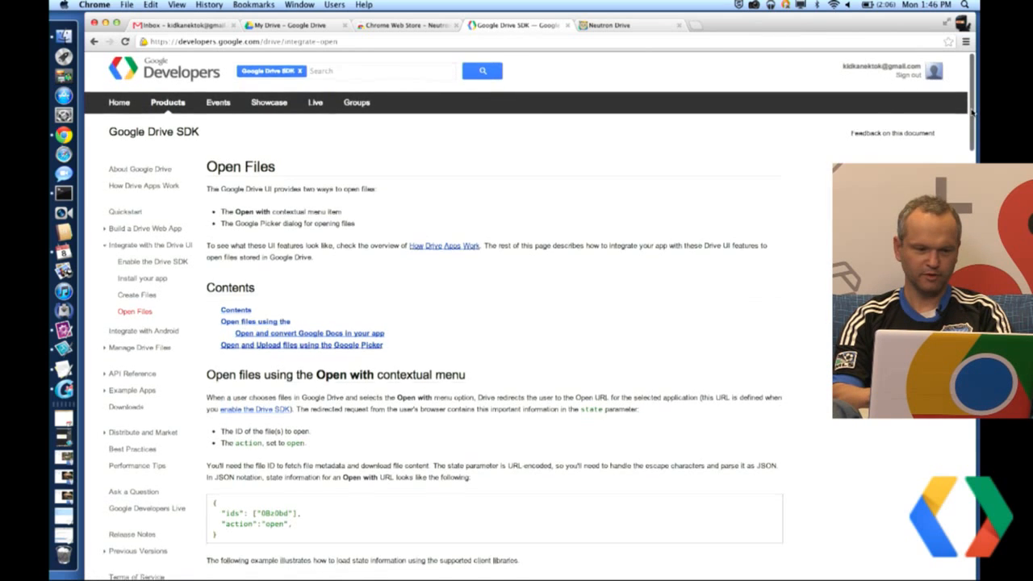
pyautogui.scroll(-3)
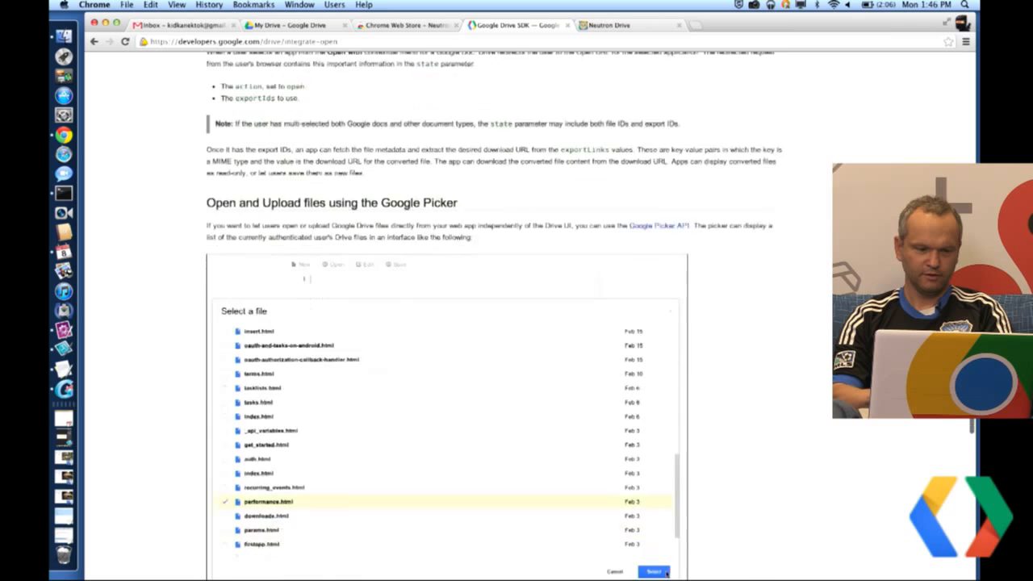
pyautogui.scroll(-3)
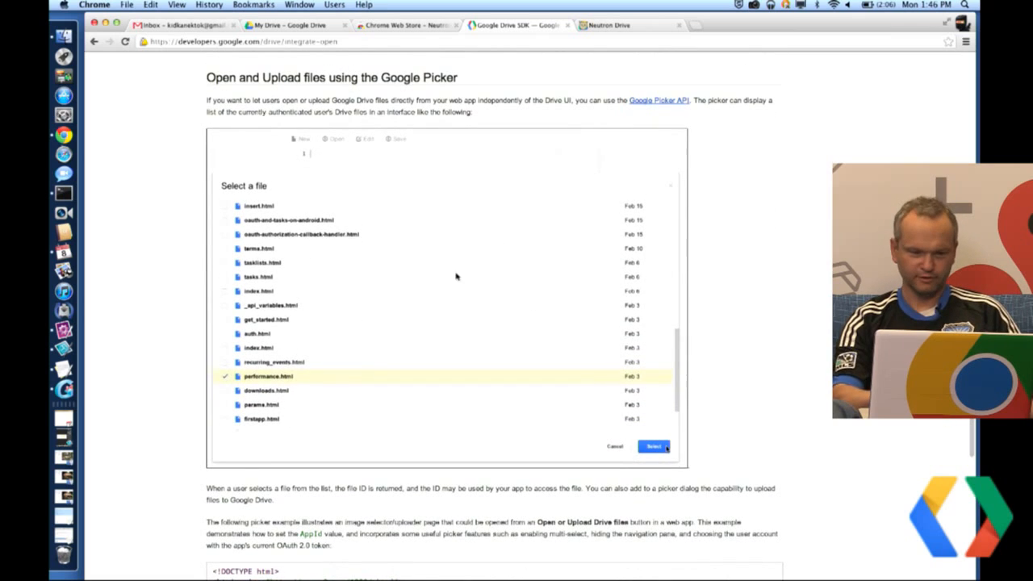
pyautogui.scroll(-3)
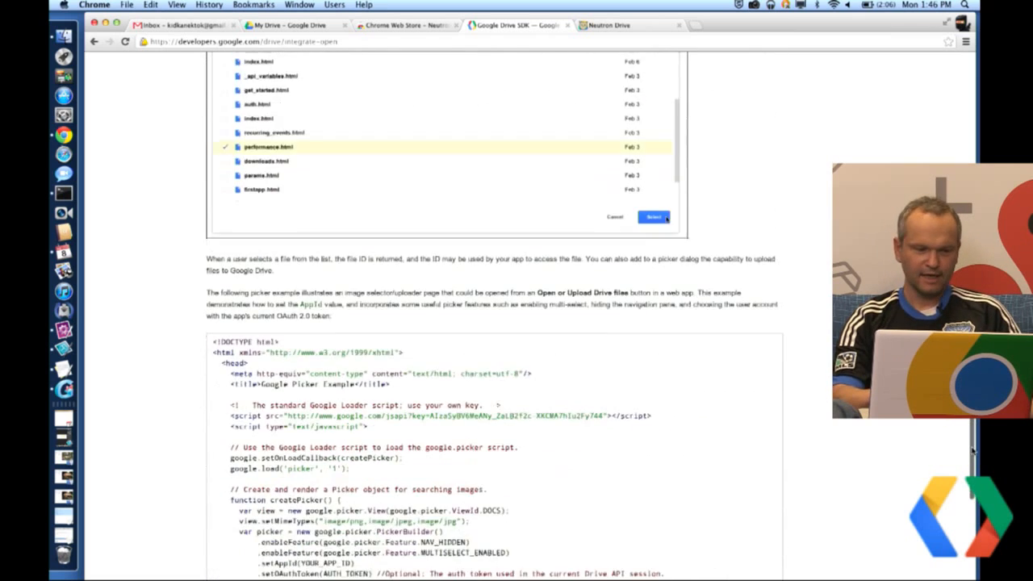
pyautogui.scroll(-3)
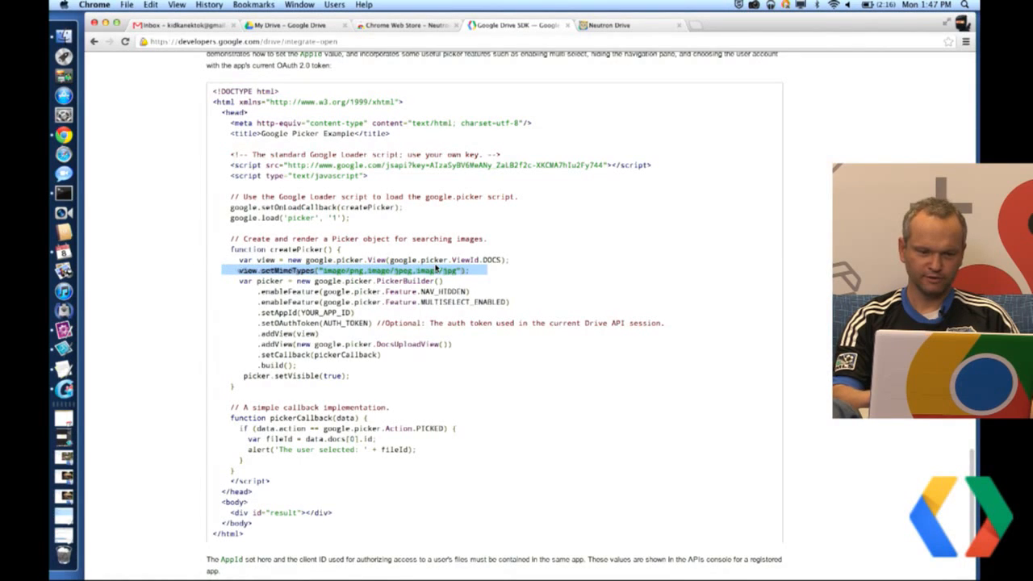
pyautogui.moveTo(630, 284)
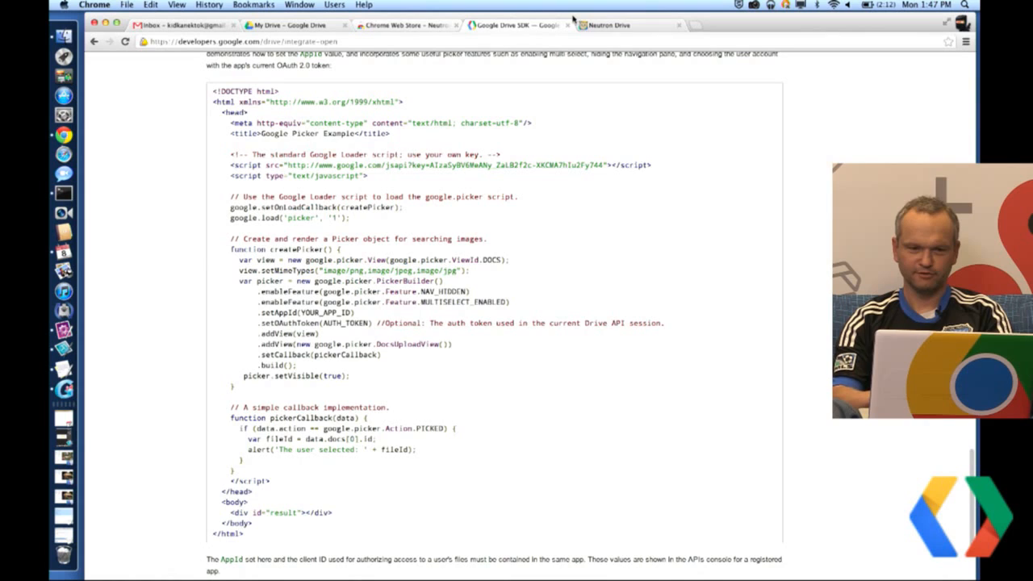
# Clear the highlight on the example code.
pyautogui.click(610, 26)
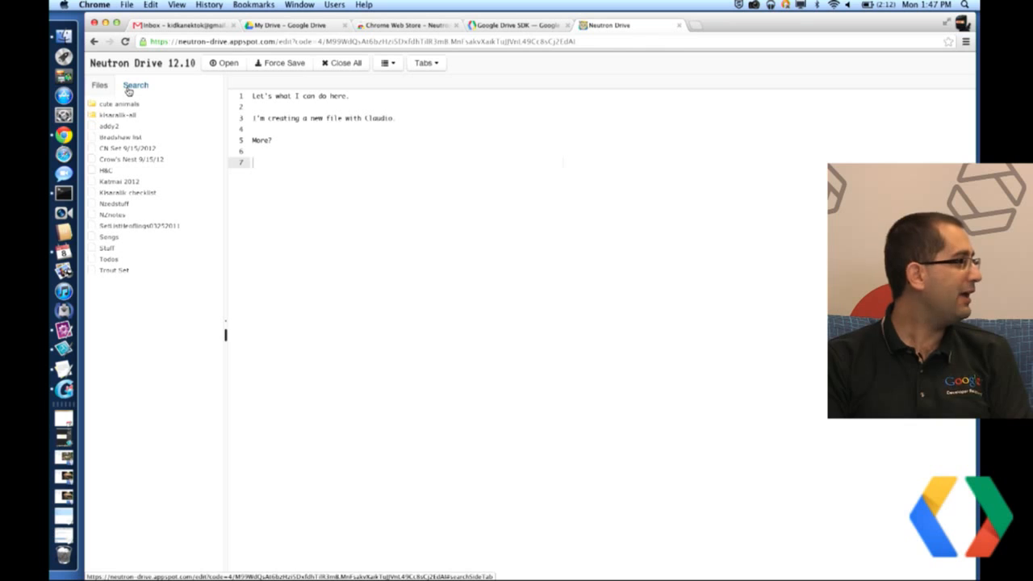
# Show the search and replace panel, then view the Editor Mode language list and cancel it.
pyautogui.click(135, 83)
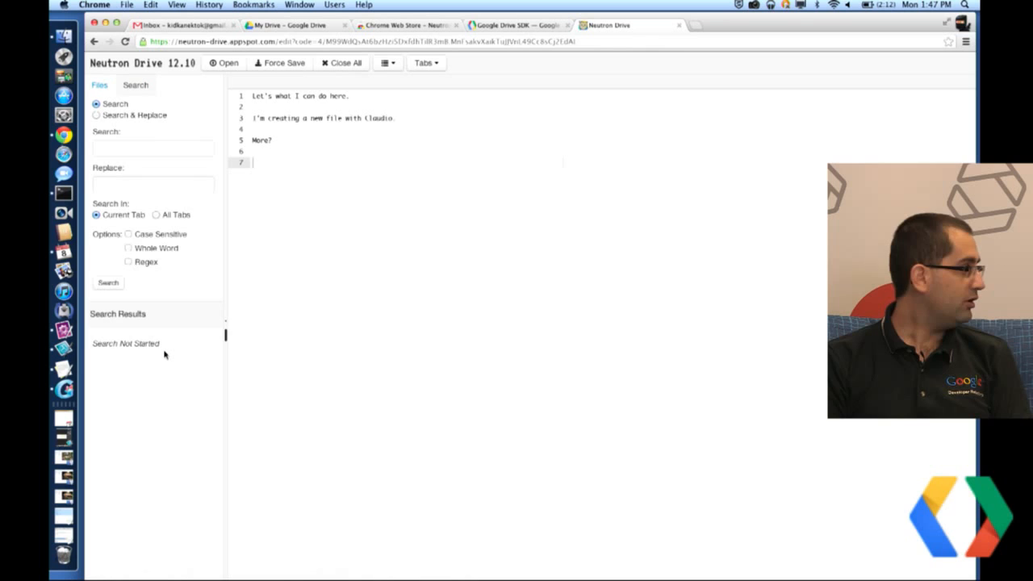
pyautogui.moveTo(225, 277)
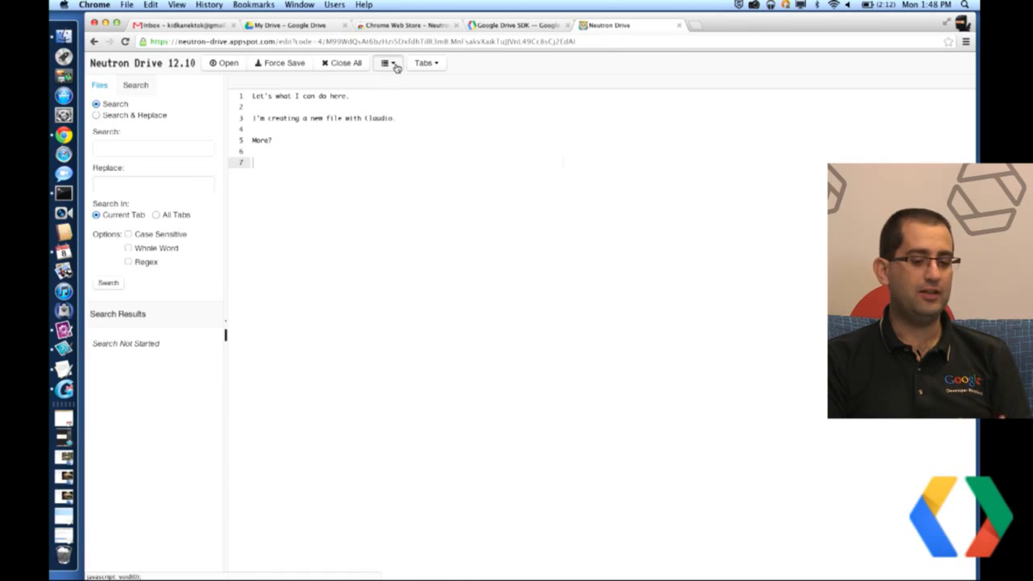
pyautogui.click(388, 63)
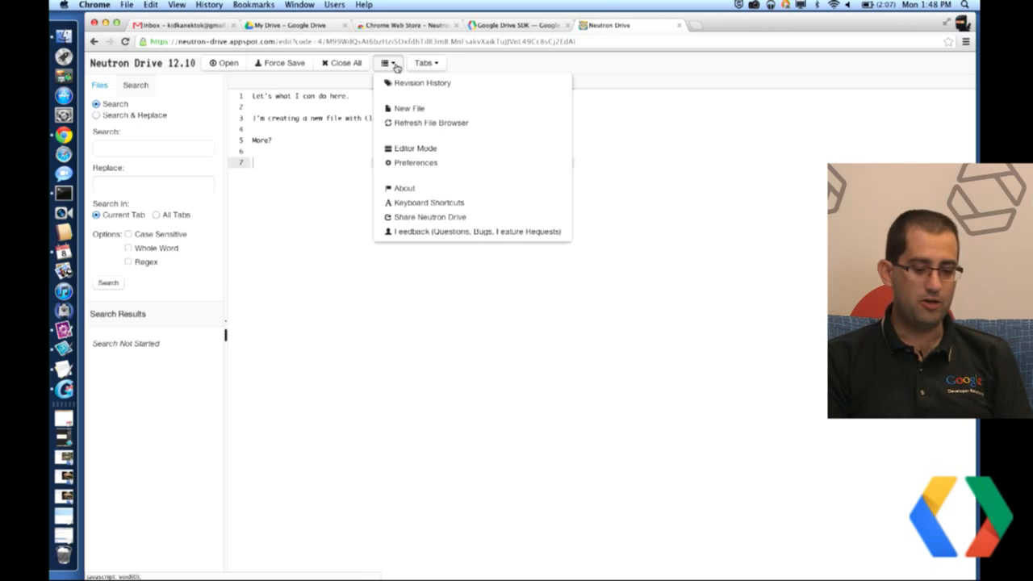
pyautogui.moveTo(421, 82)
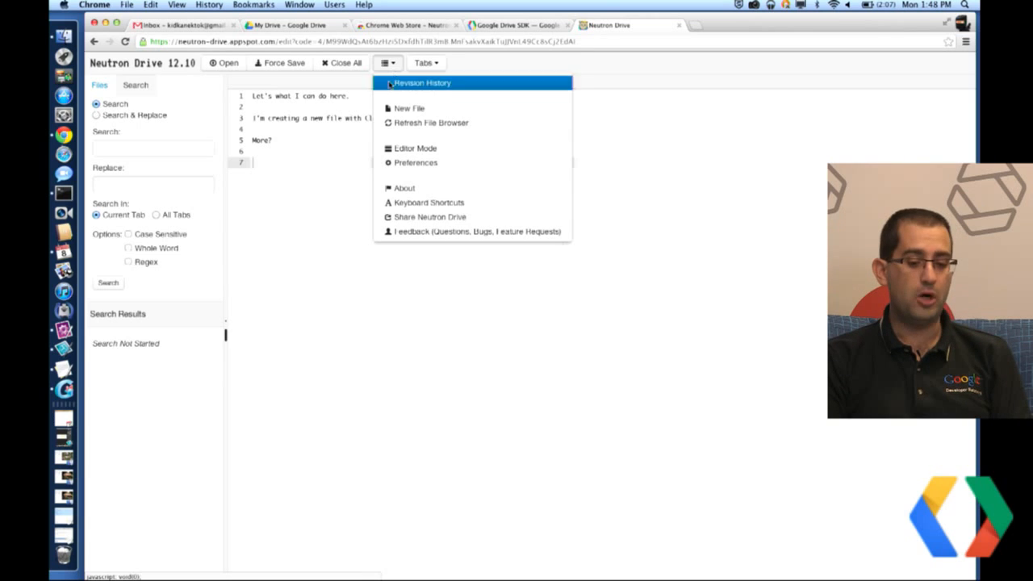
pyautogui.click(415, 148)
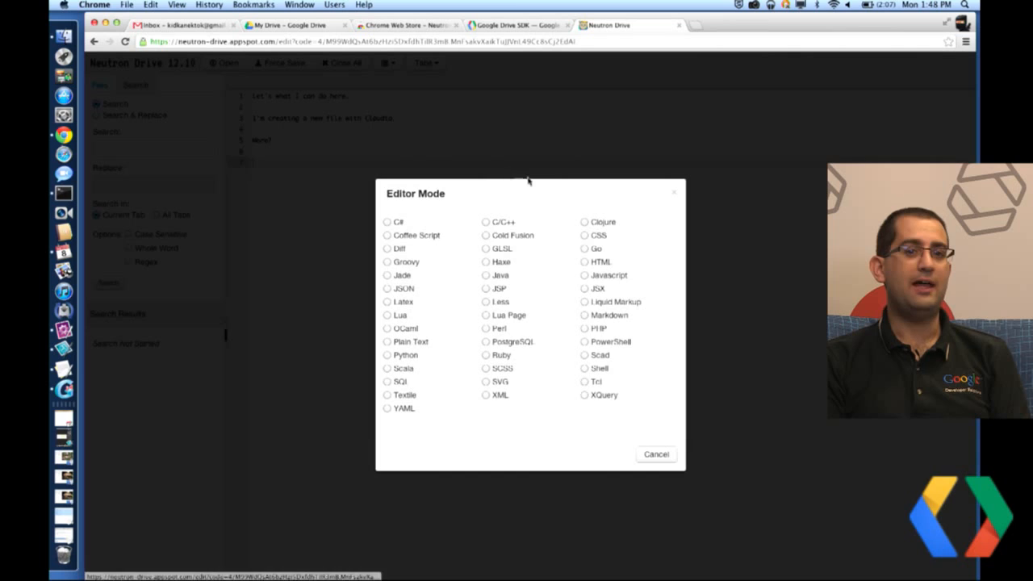
pyautogui.moveTo(774, 242)
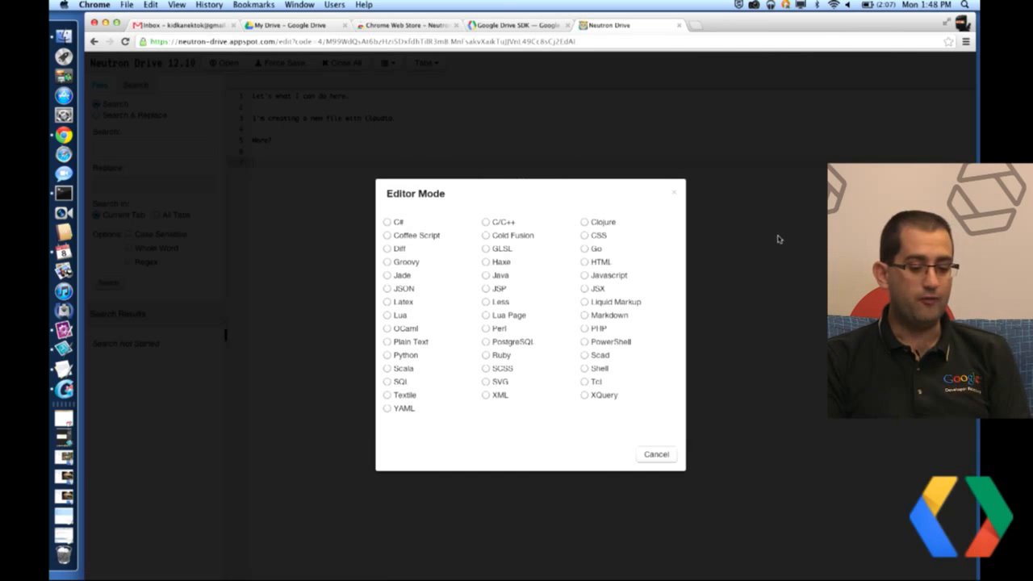
pyautogui.moveTo(723, 280)
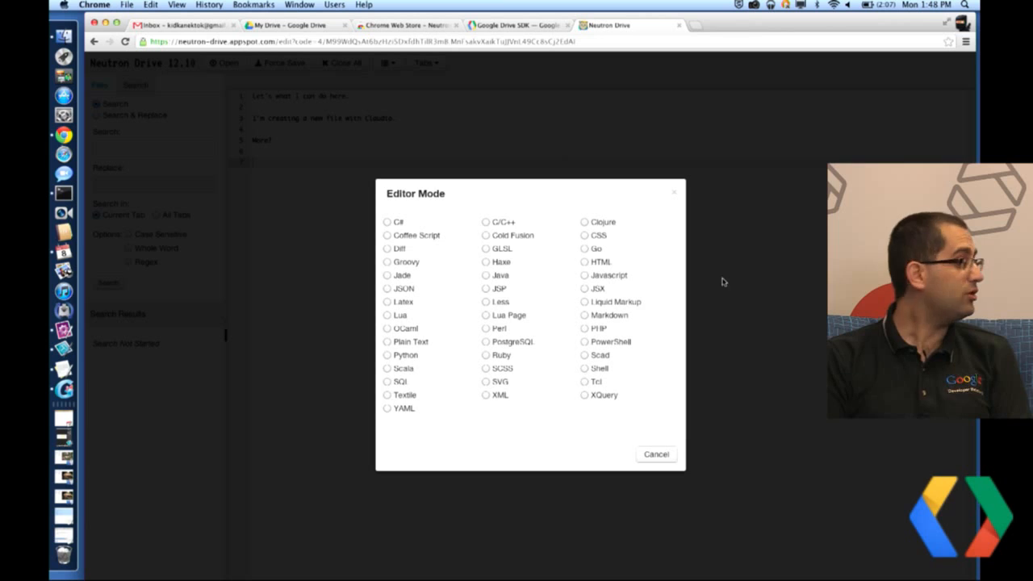
pyautogui.moveTo(476, 339)
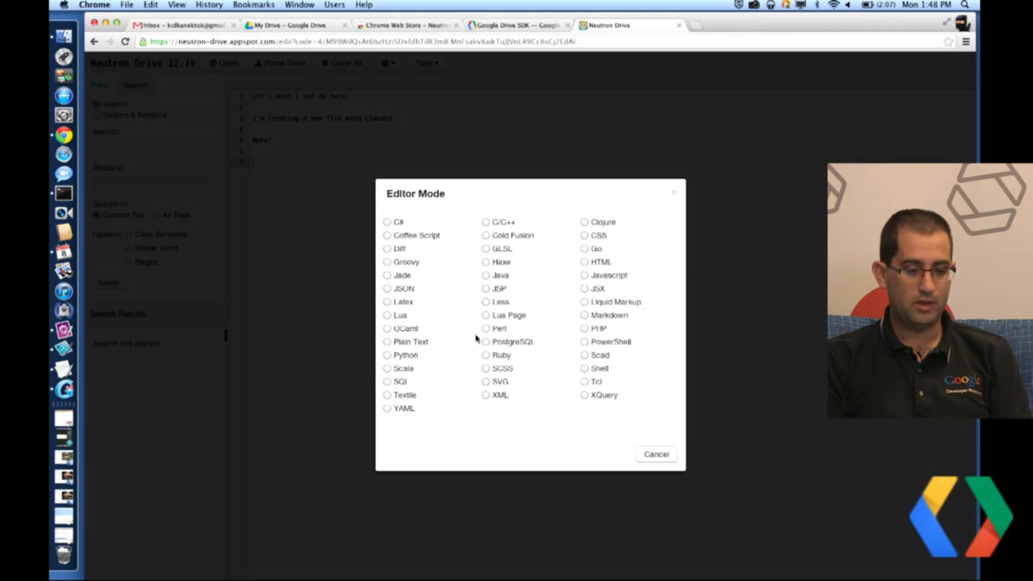
pyautogui.moveTo(593, 420)
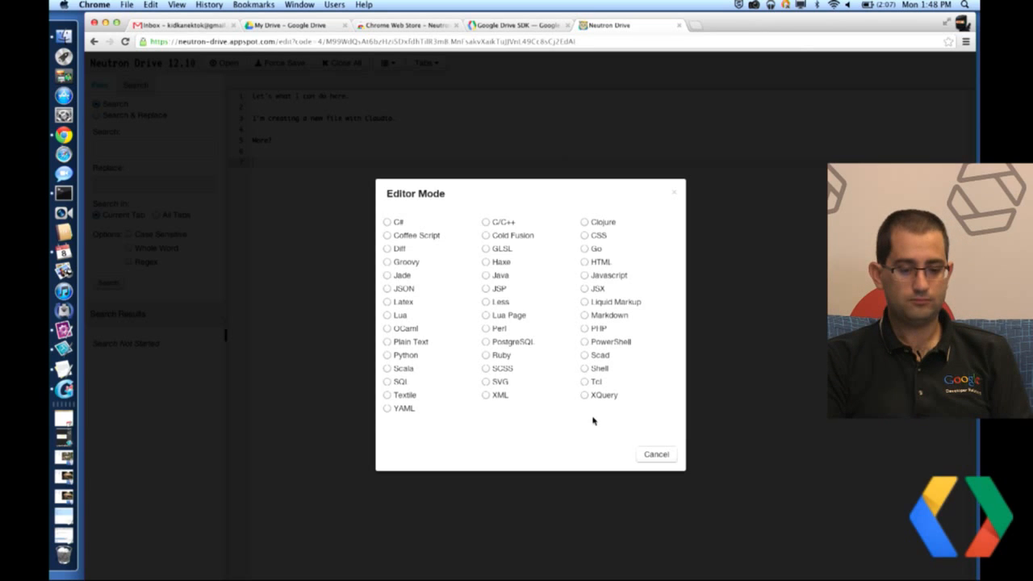
pyautogui.moveTo(584, 254)
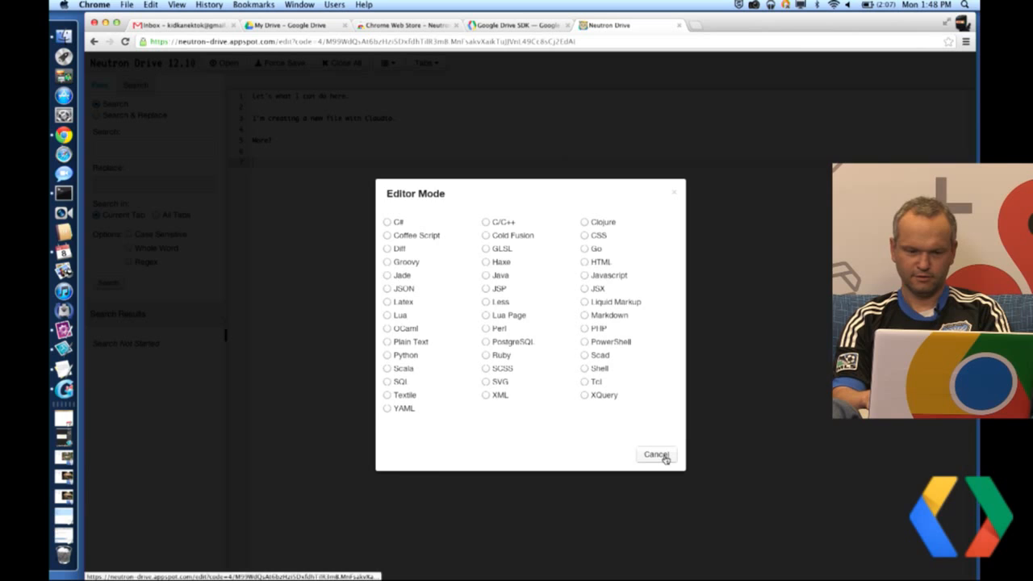
pyautogui.click(655, 455)
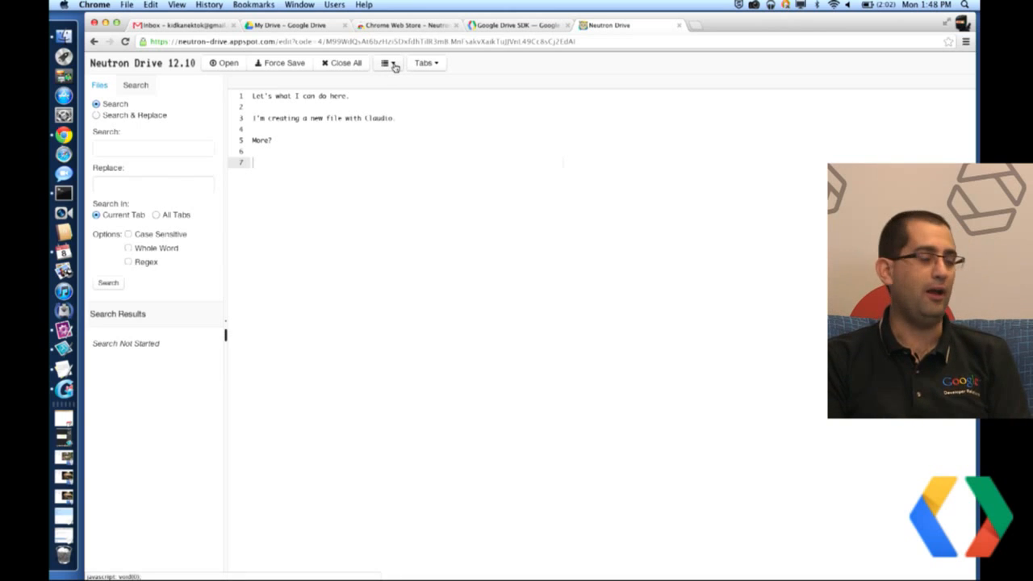
# View the Editor Mode language list once more and cancel it unchanged.
pyautogui.click(386, 63)
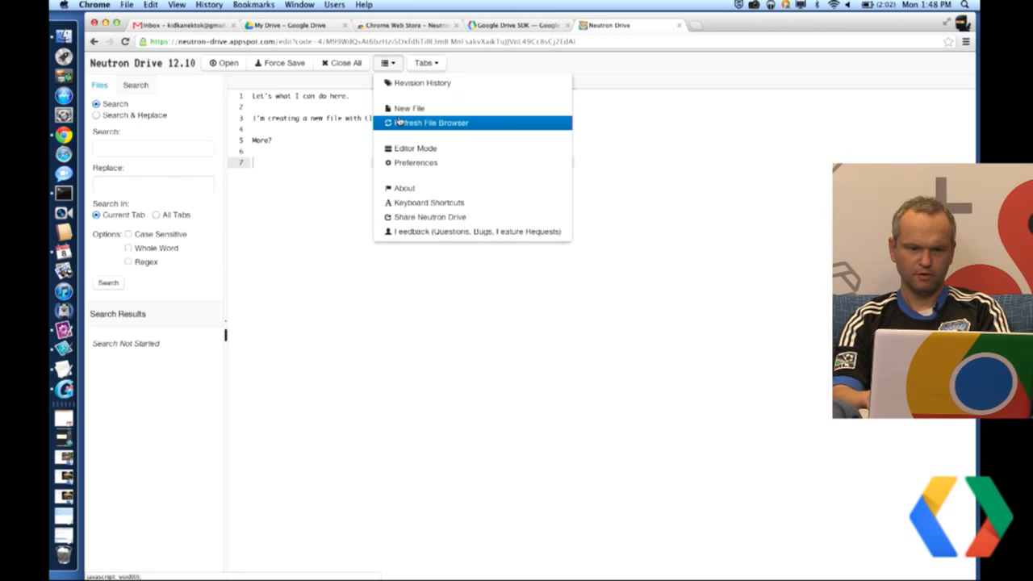
pyautogui.click(417, 148)
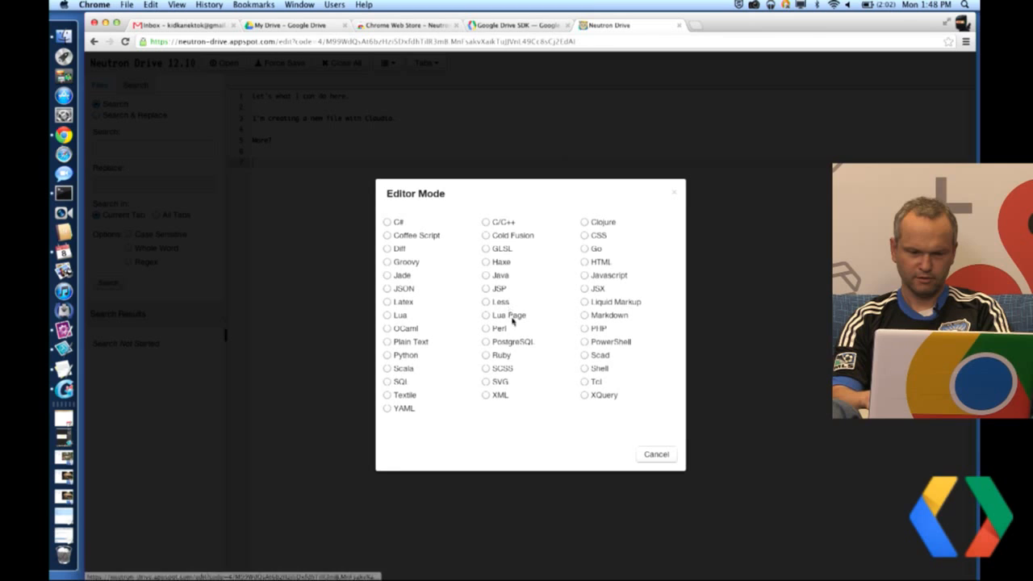
pyautogui.click(655, 453)
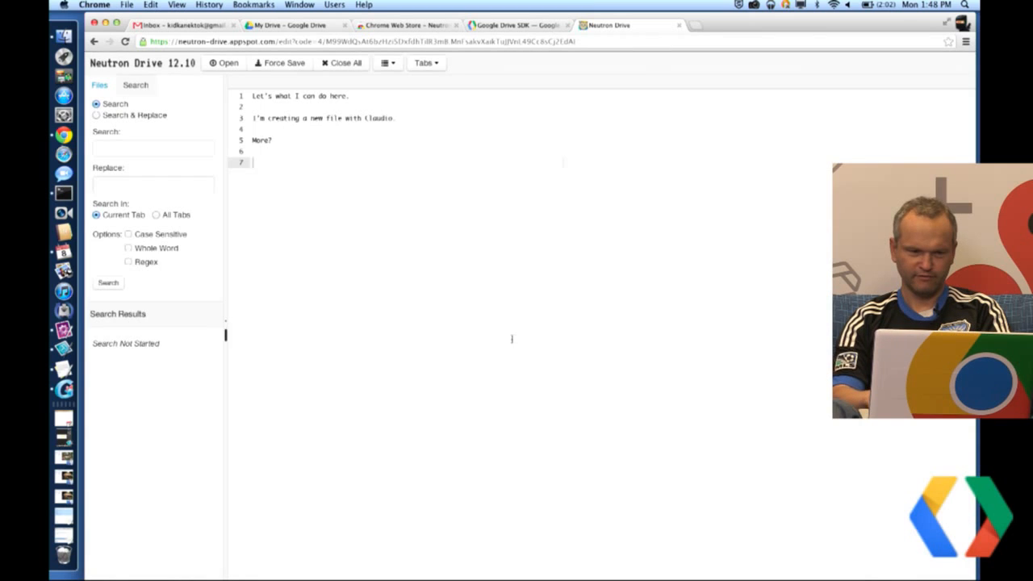
# Start a New File named new-toc, removing the partial .ya extension.
pyautogui.click(387, 63)
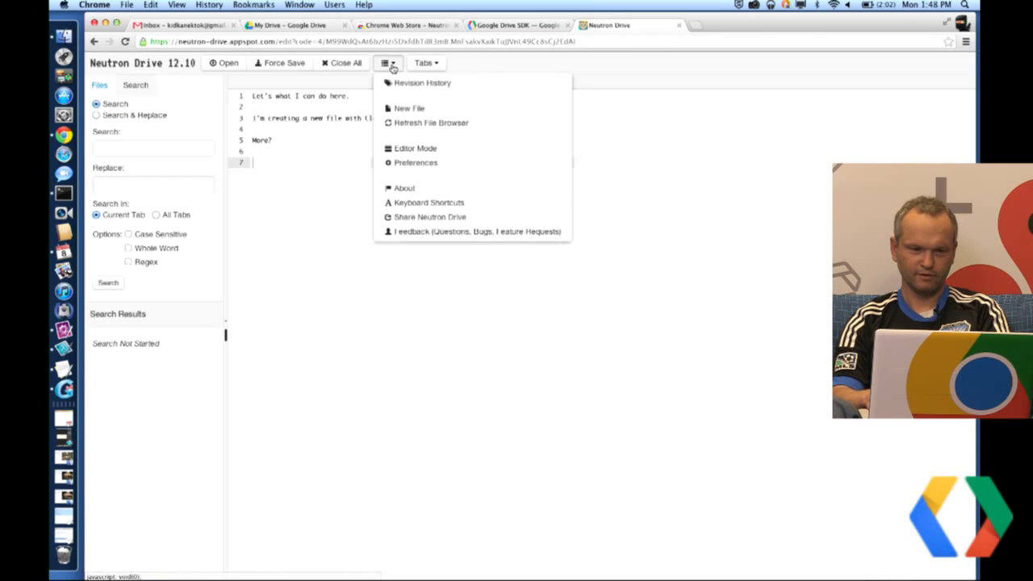
pyautogui.moveTo(395, 135)
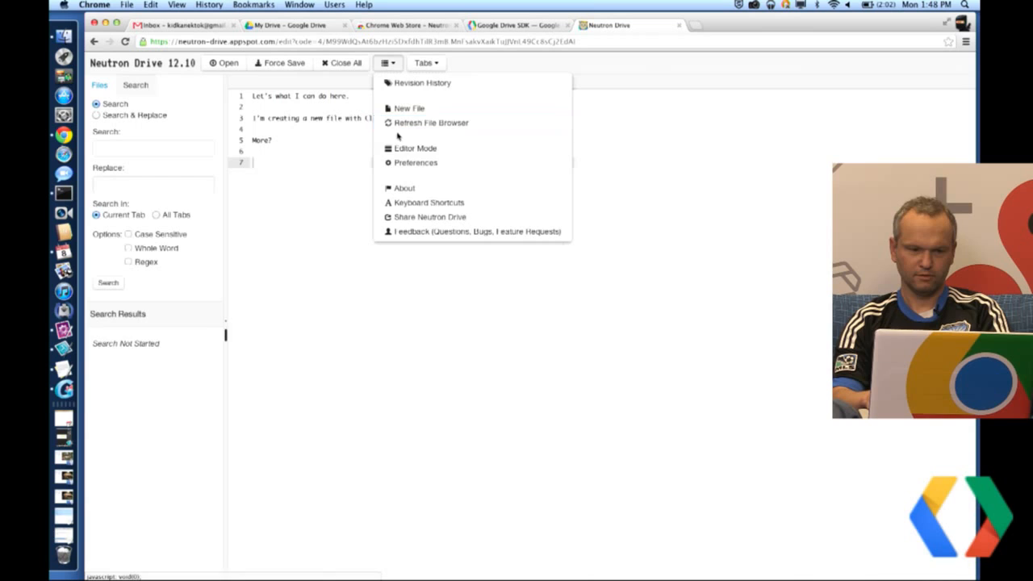
pyautogui.moveTo(410, 108)
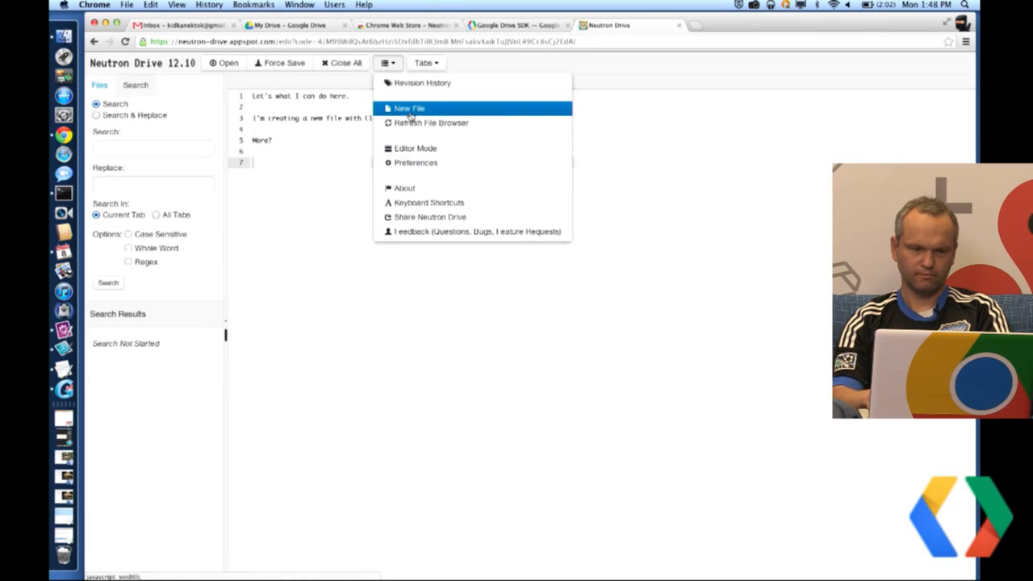
pyautogui.click(410, 108)
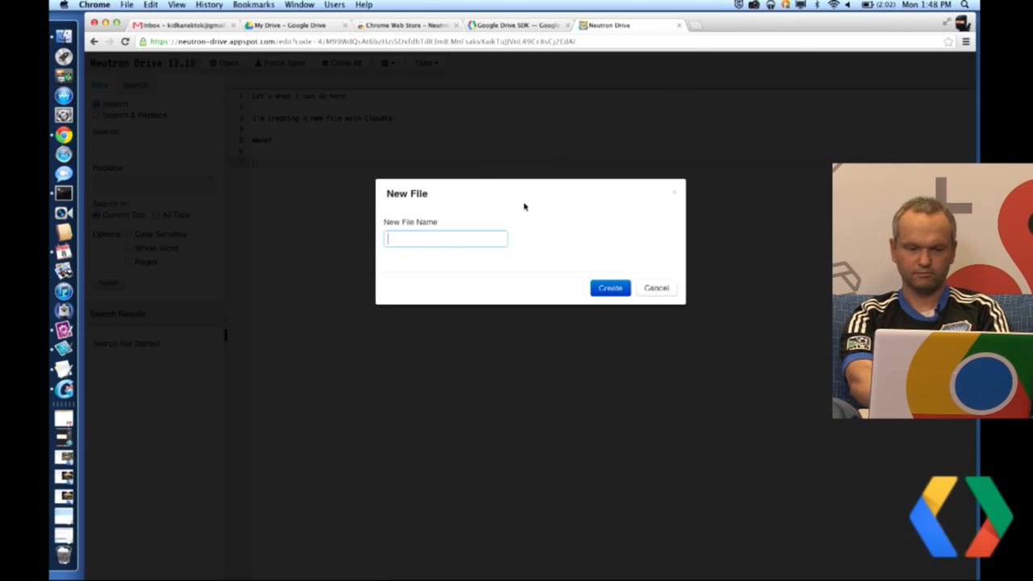
pyautogui.write('new')
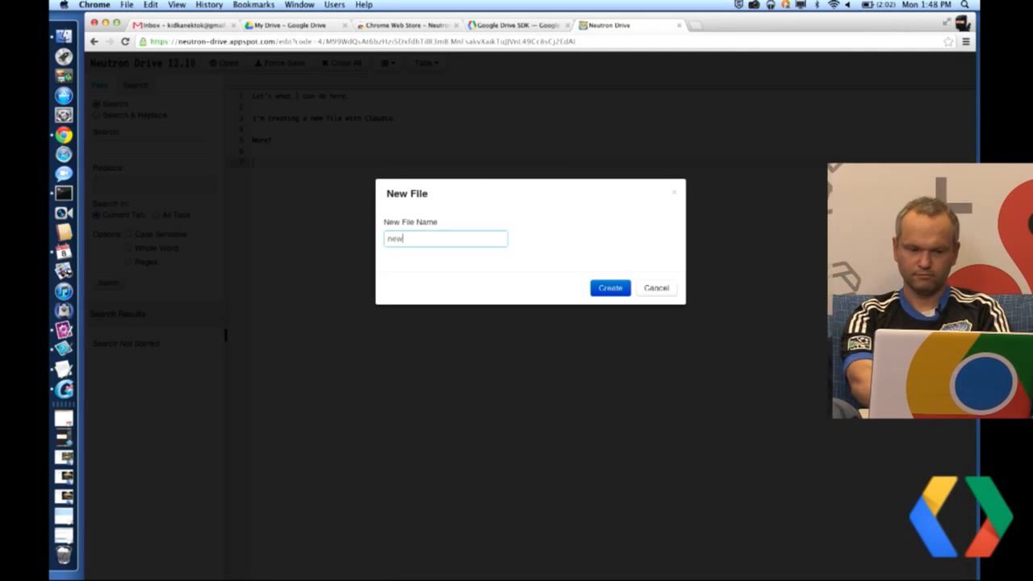
pyautogui.write('-toc')
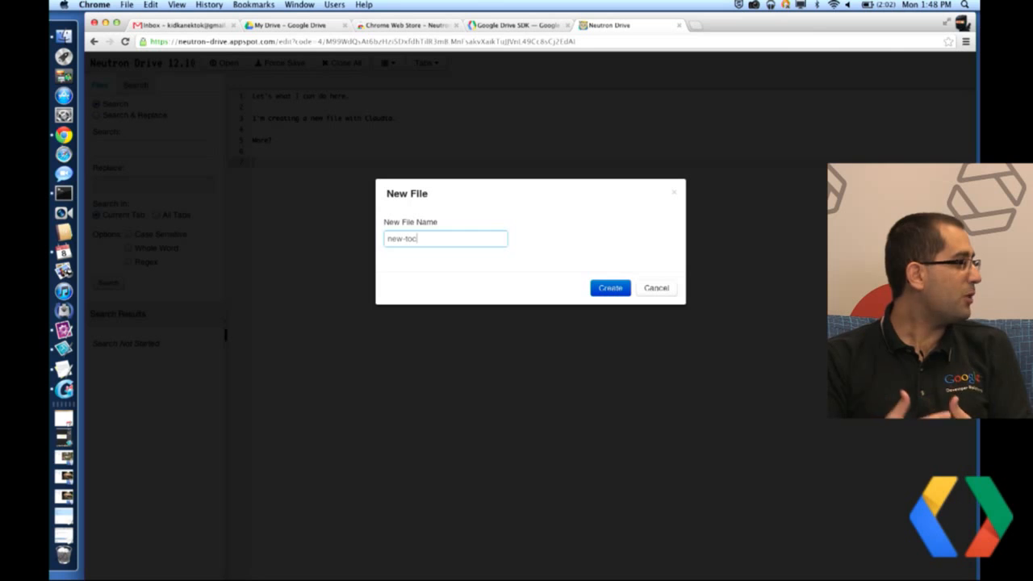
pyautogui.write('.ya')
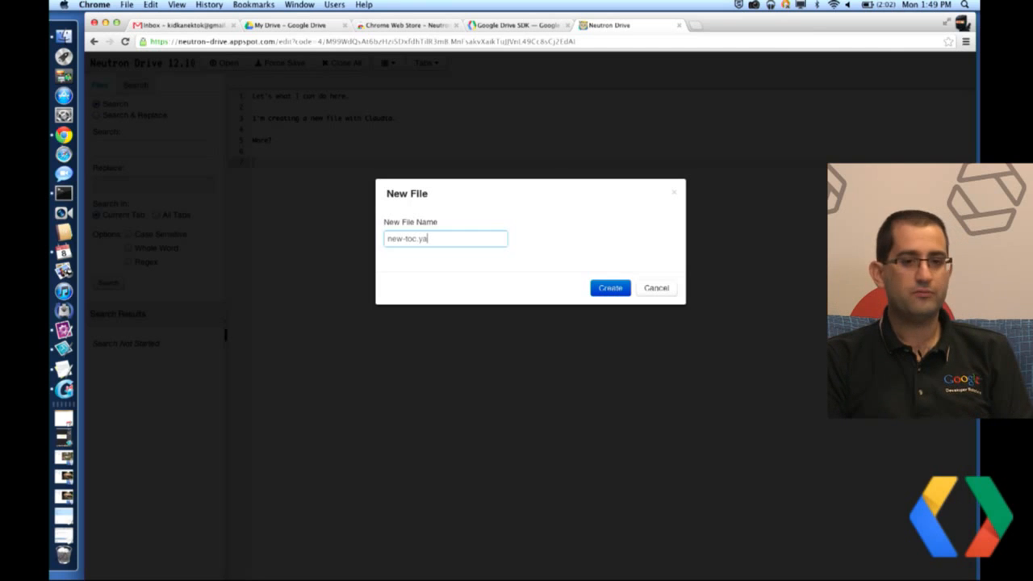
pyautogui.press('BackSpace')
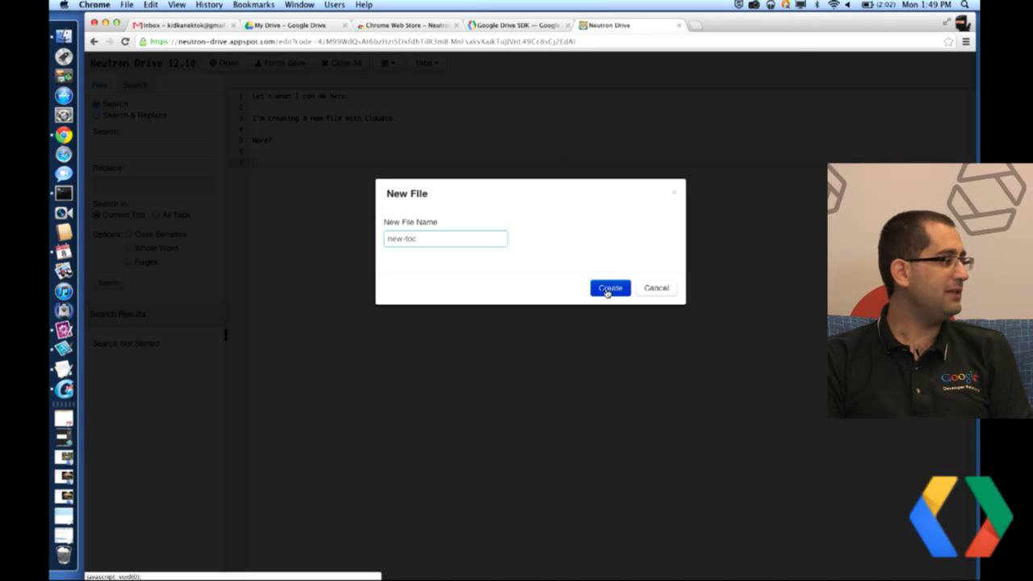
# Create new-toc and dismiss the unsupported file type warning so it opens empty.
pyautogui.click(610, 287)
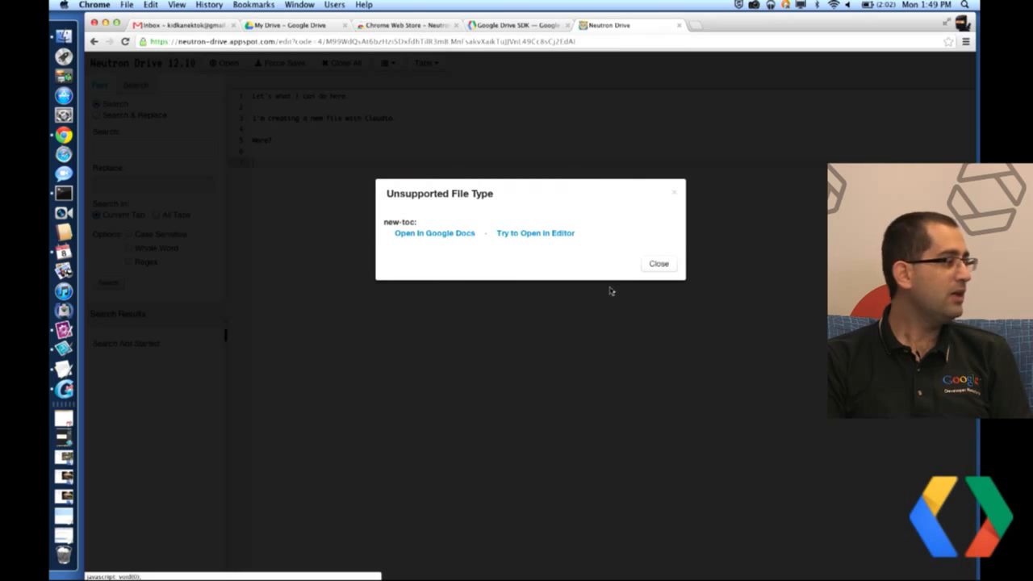
pyautogui.moveTo(616, 288)
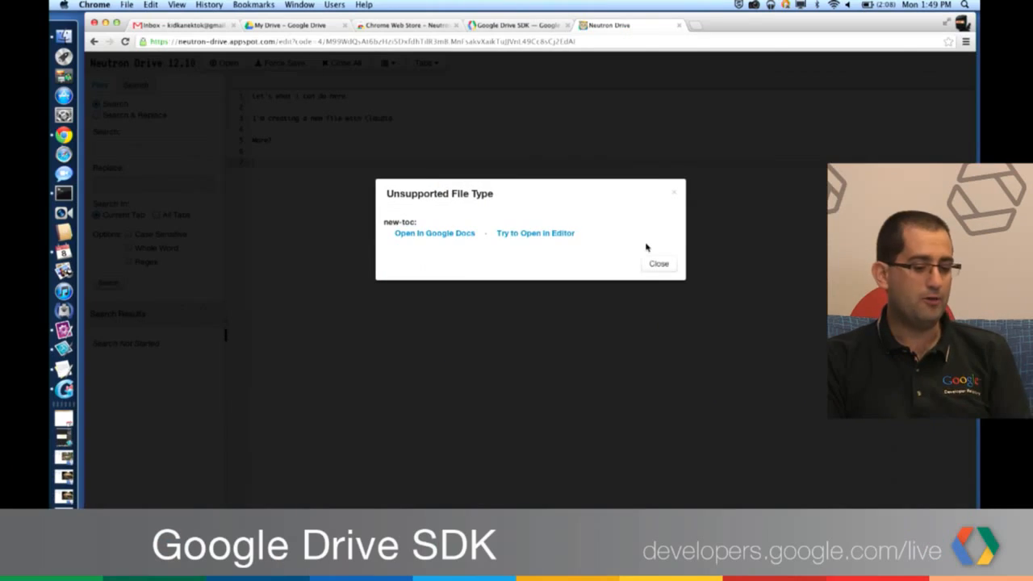
pyautogui.click(658, 264)
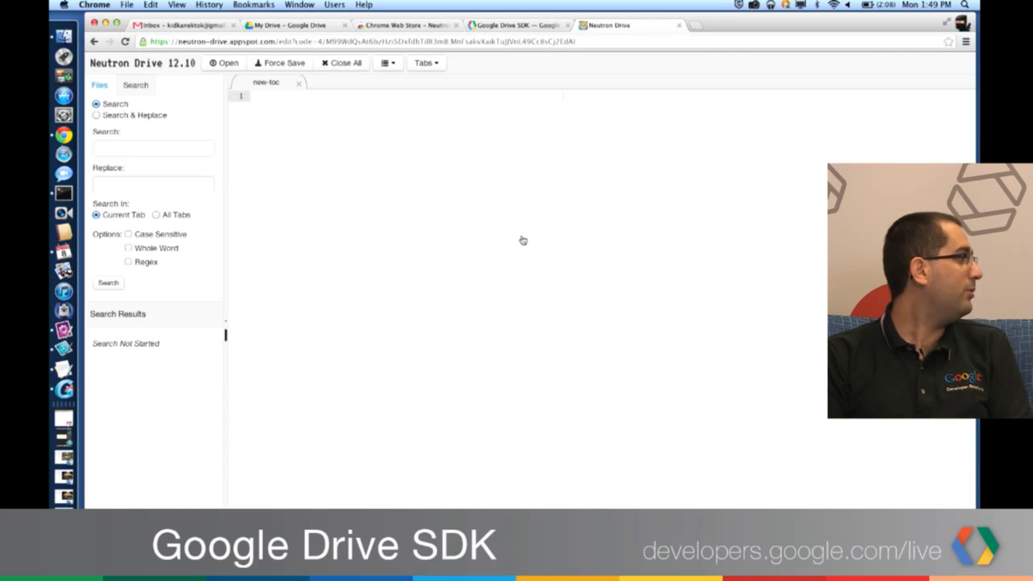
# Write the outline in new-toc: toc, - title, - path, then - section and path beneath.
pyautogui.write('- toc')
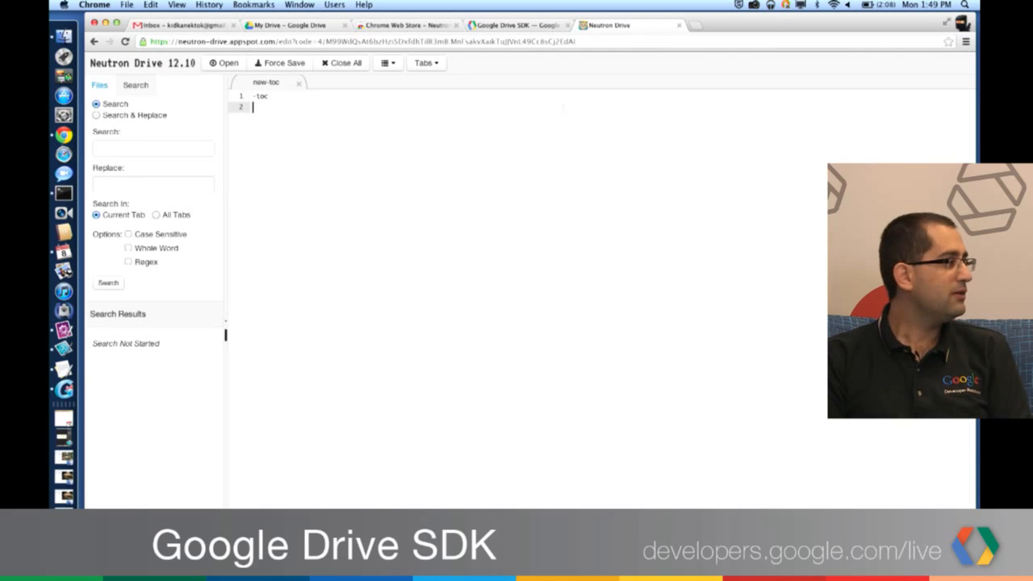
pyautogui.write('-')
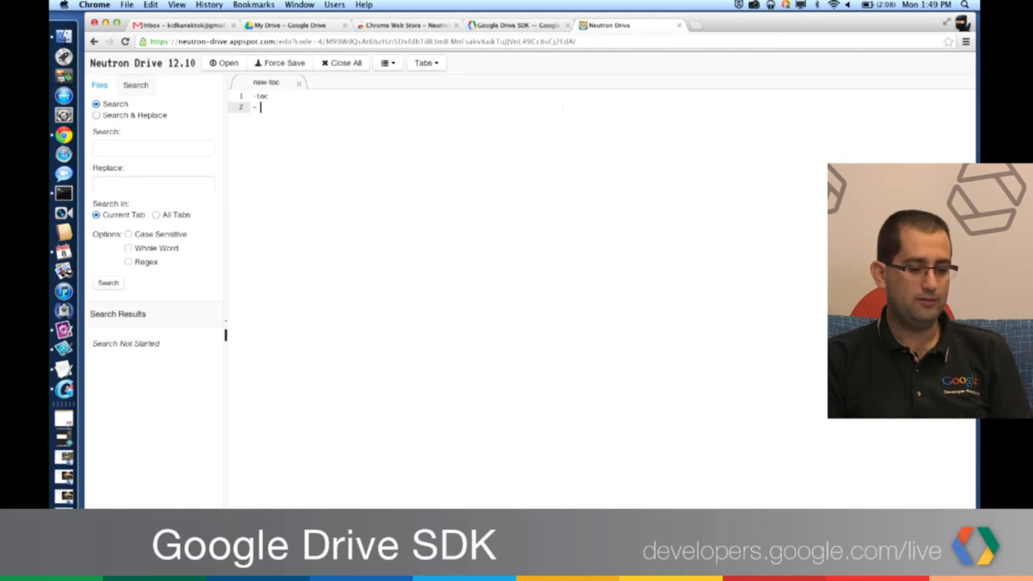
pyautogui.write('title')
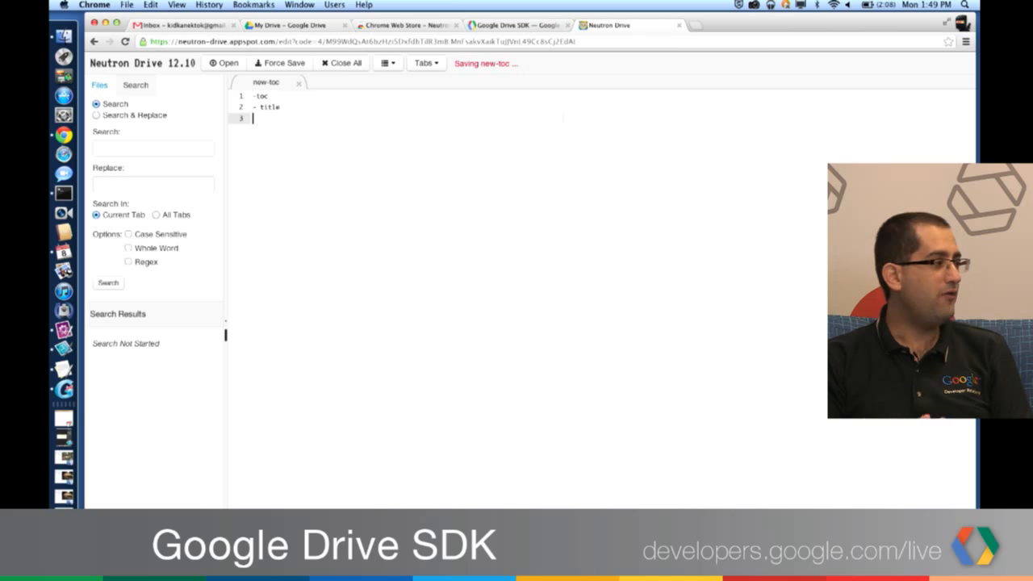
pyautogui.write('- path')
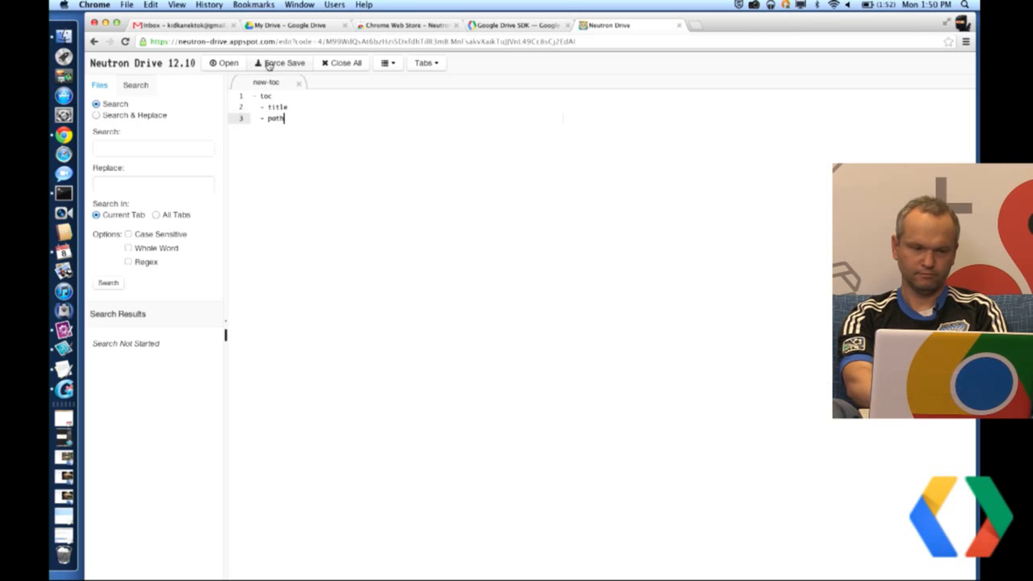
pyautogui.press('Return')
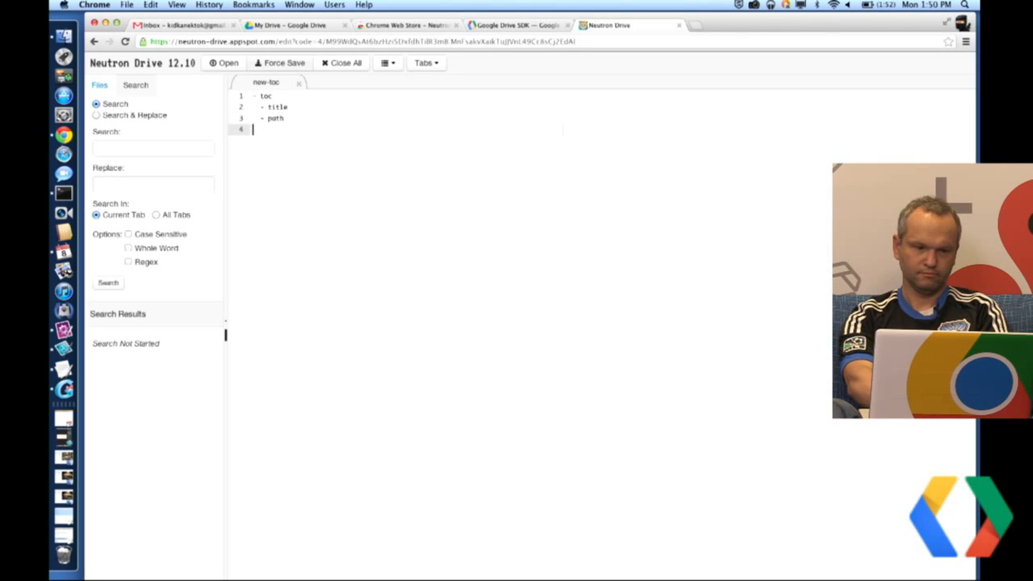
pyautogui.write('- section')
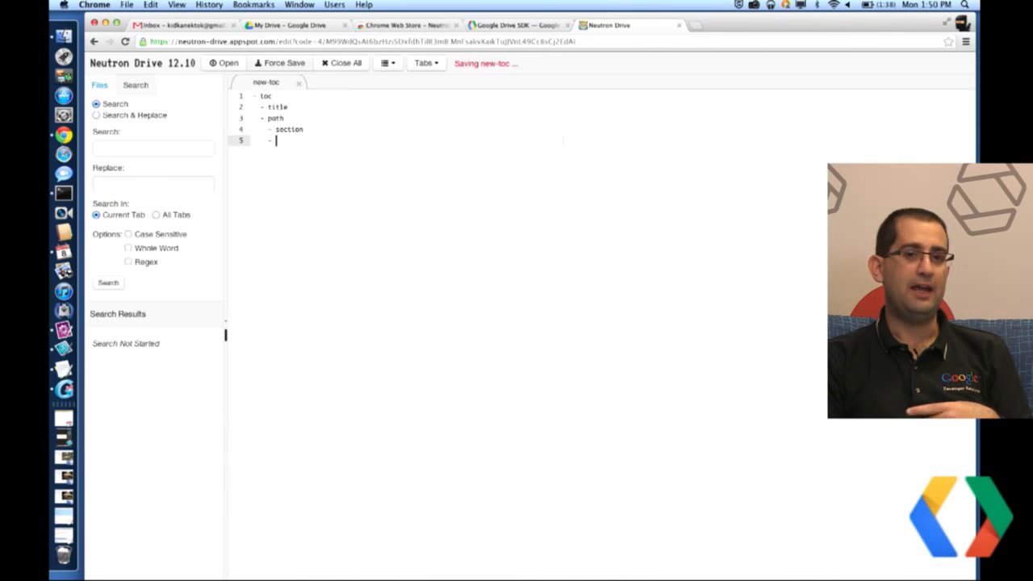
pyautogui.write('path')
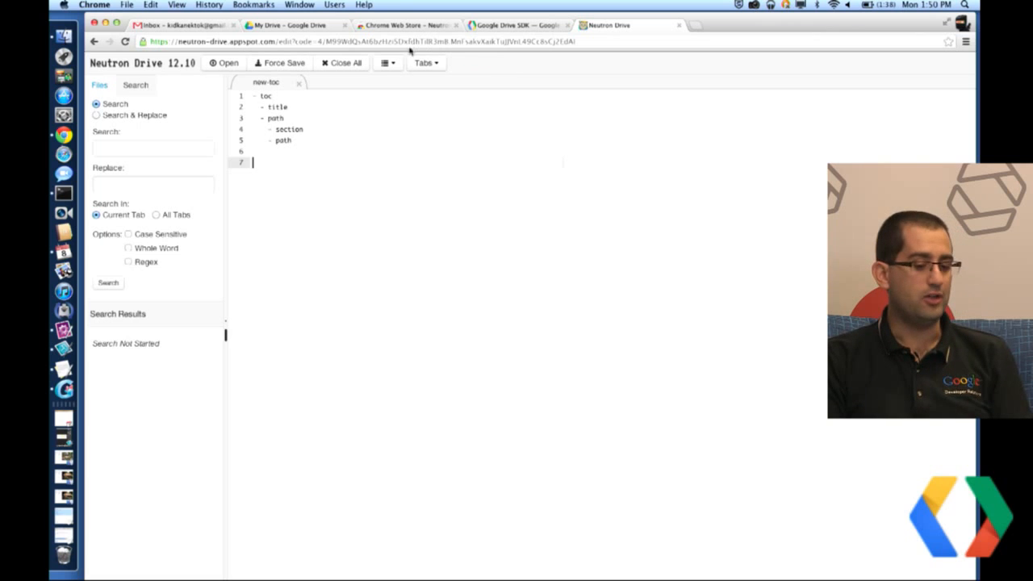
# View the revision history of new-toc, close it, and reopen the revision list.
pyautogui.click(387, 63)
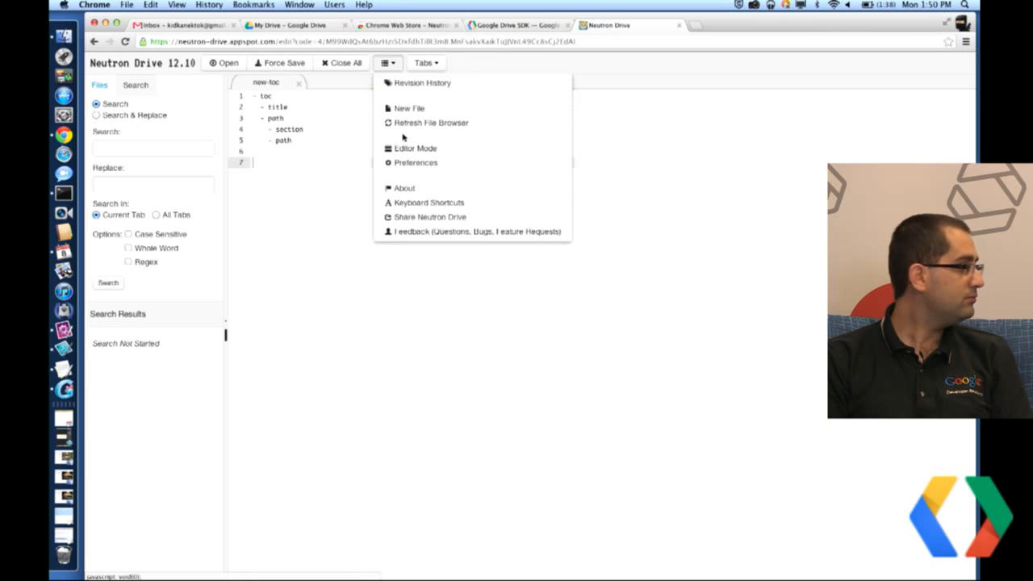
pyautogui.click(421, 82)
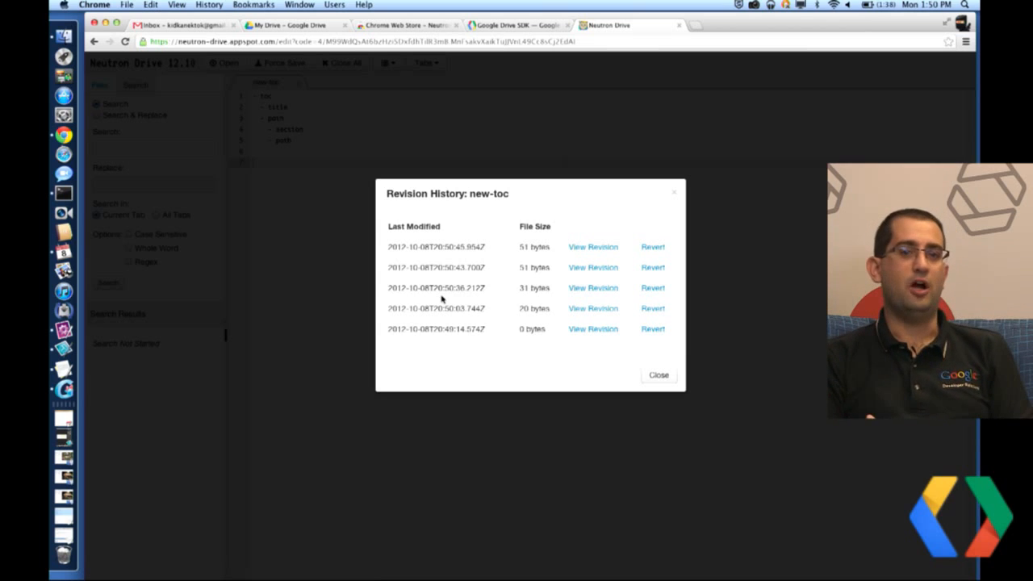
pyautogui.moveTo(589, 362)
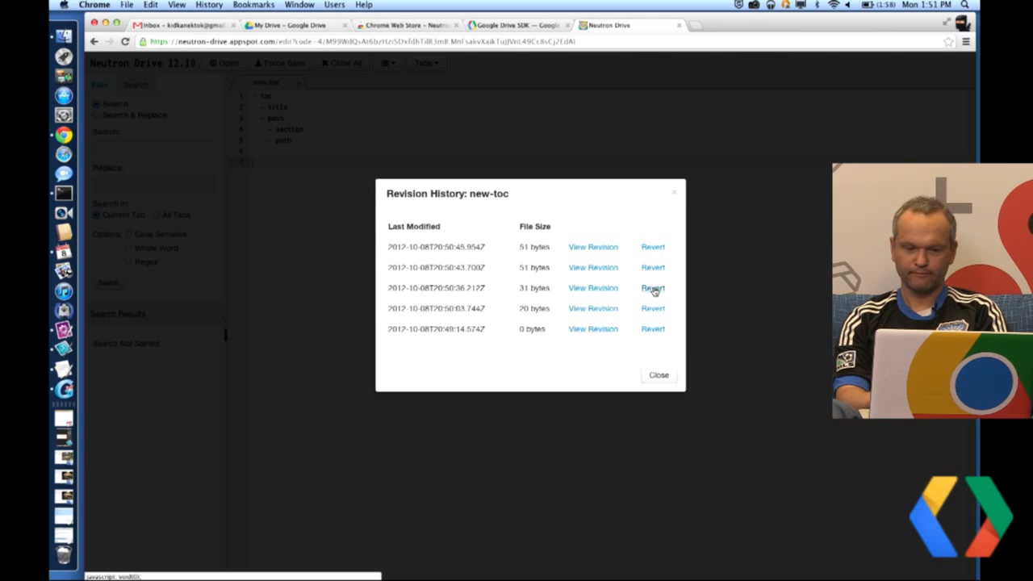
pyautogui.moveTo(658, 374)
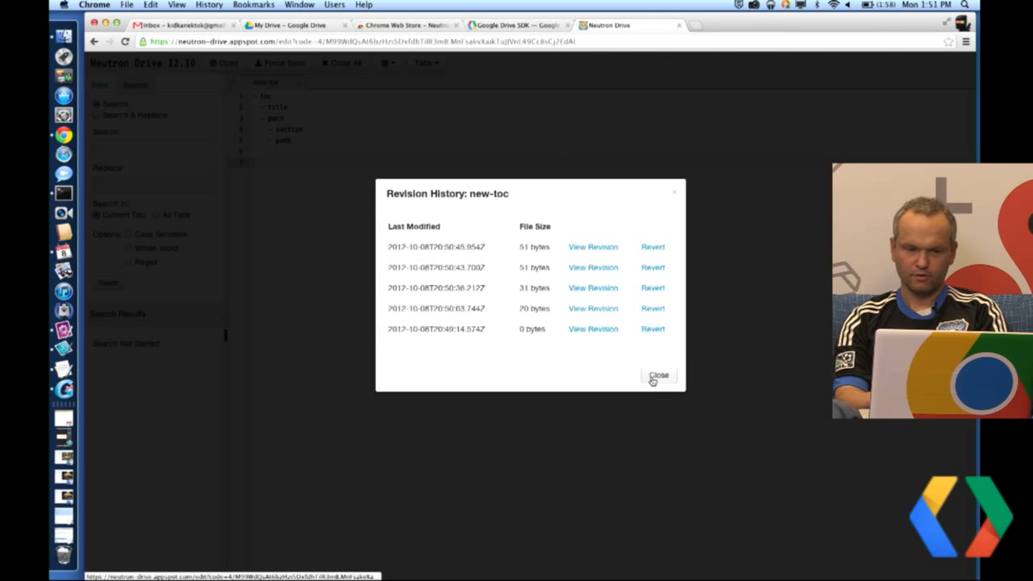
pyautogui.click(658, 374)
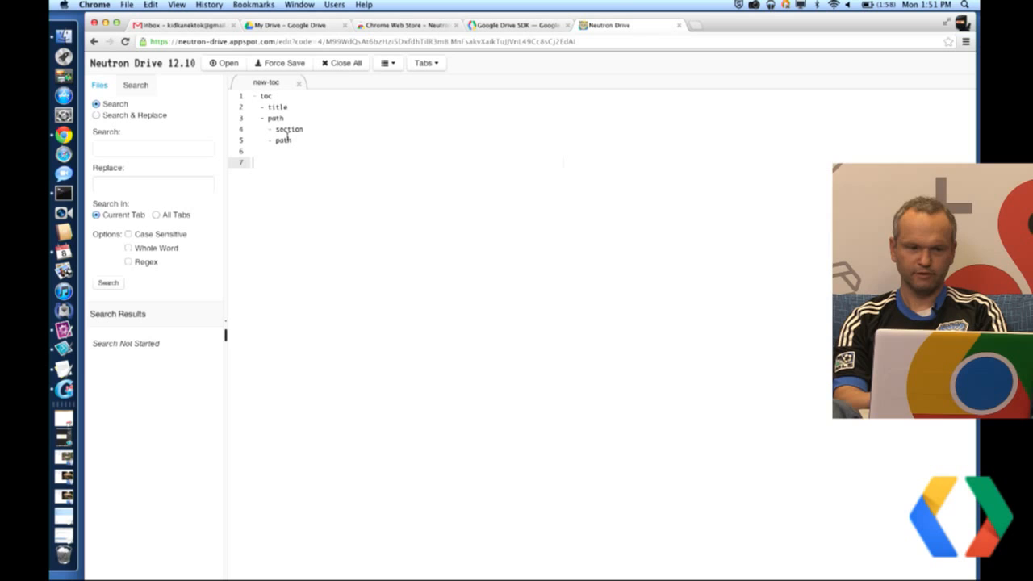
pyautogui.click(388, 63)
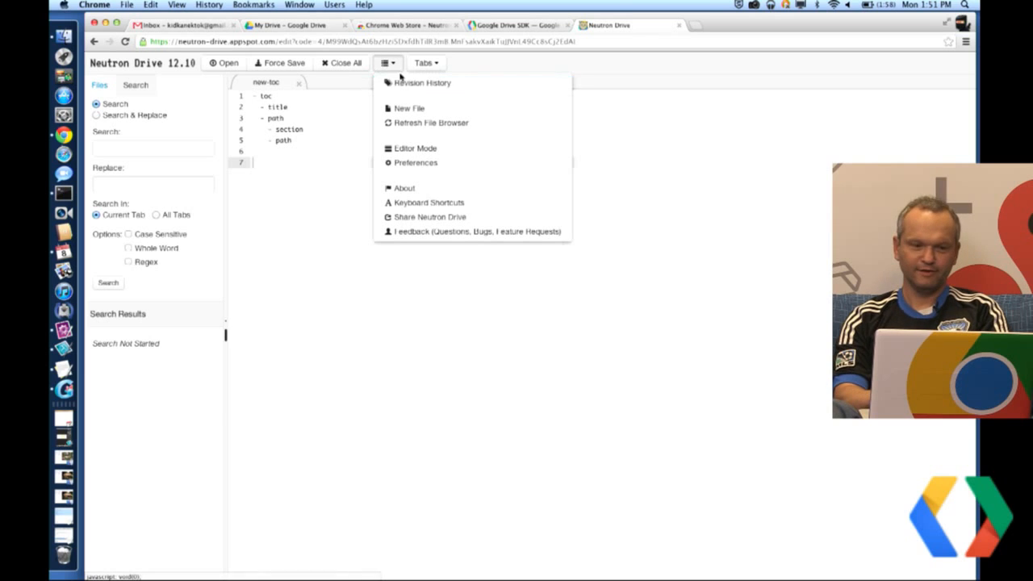
pyautogui.click(421, 83)
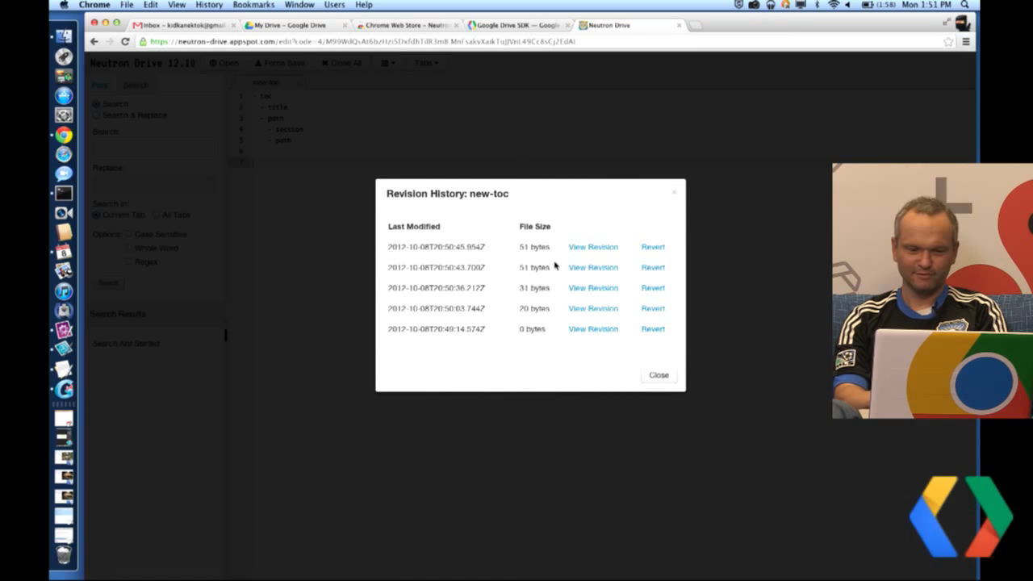
pyautogui.moveTo(455, 295)
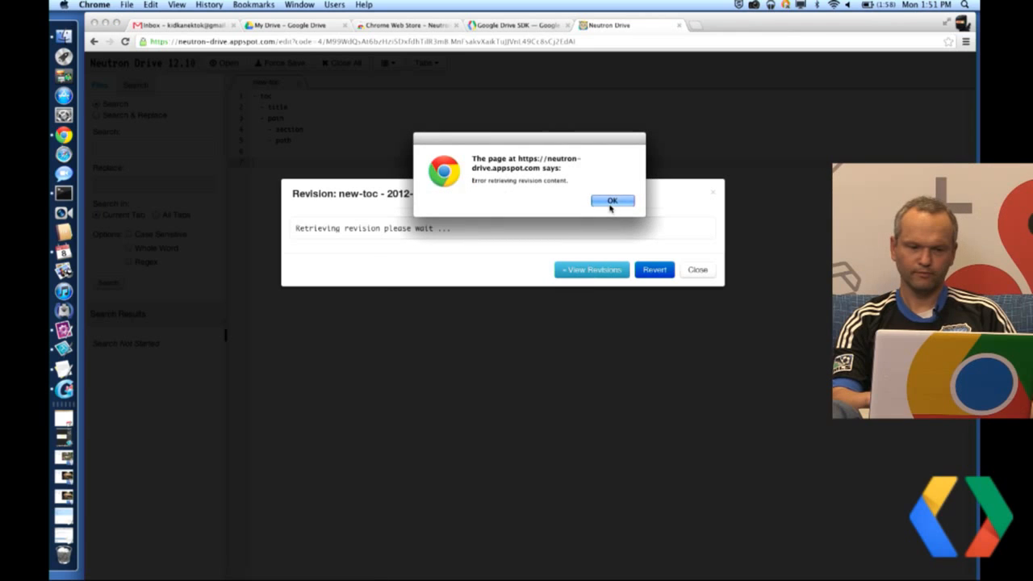
# Acknowledge the retrieval error, revert new-toc to an earlier revision, confirm it, and close the history.
pyautogui.click(612, 200)
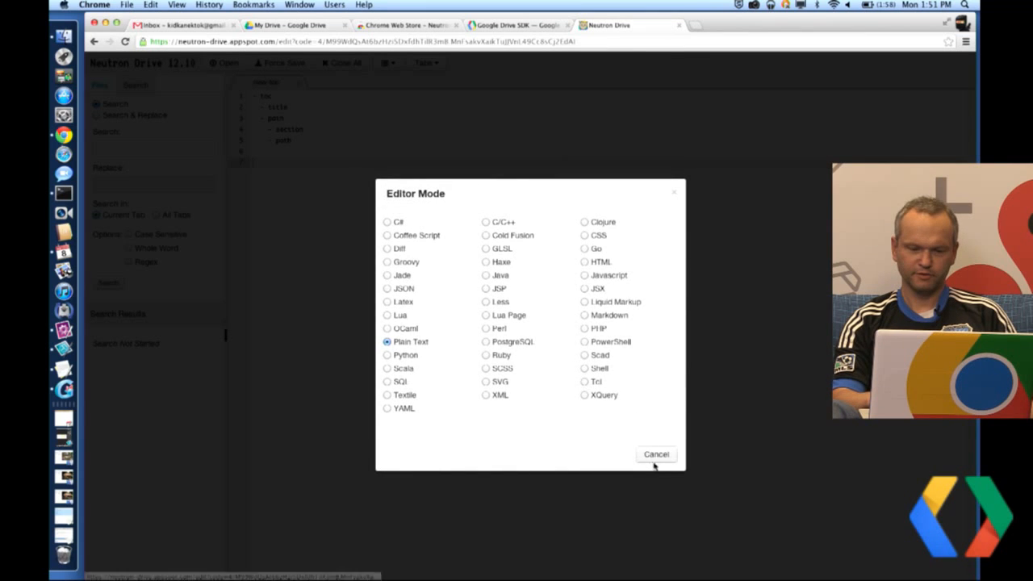
pyautogui.click(655, 454)
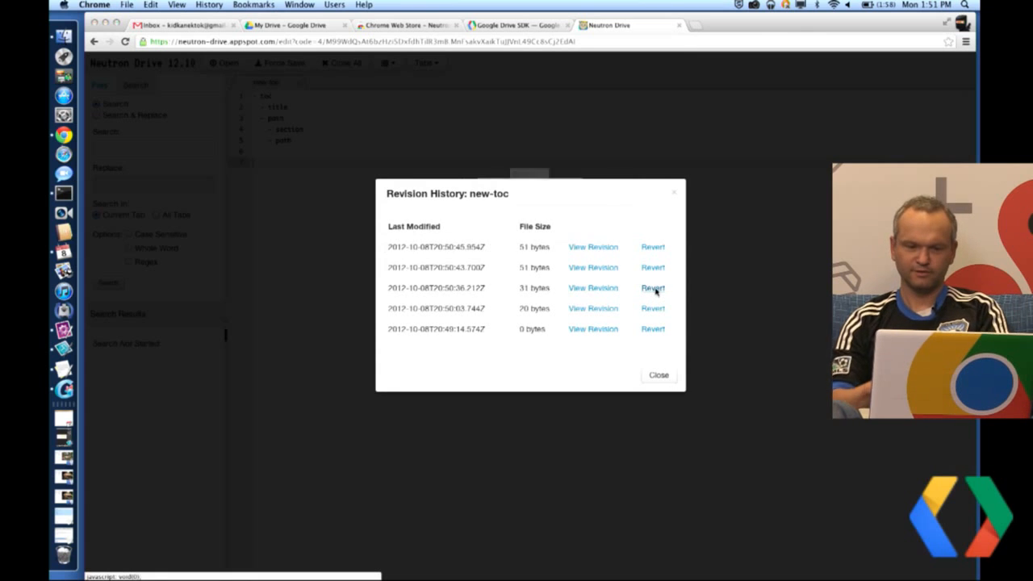
pyautogui.click(652, 288)
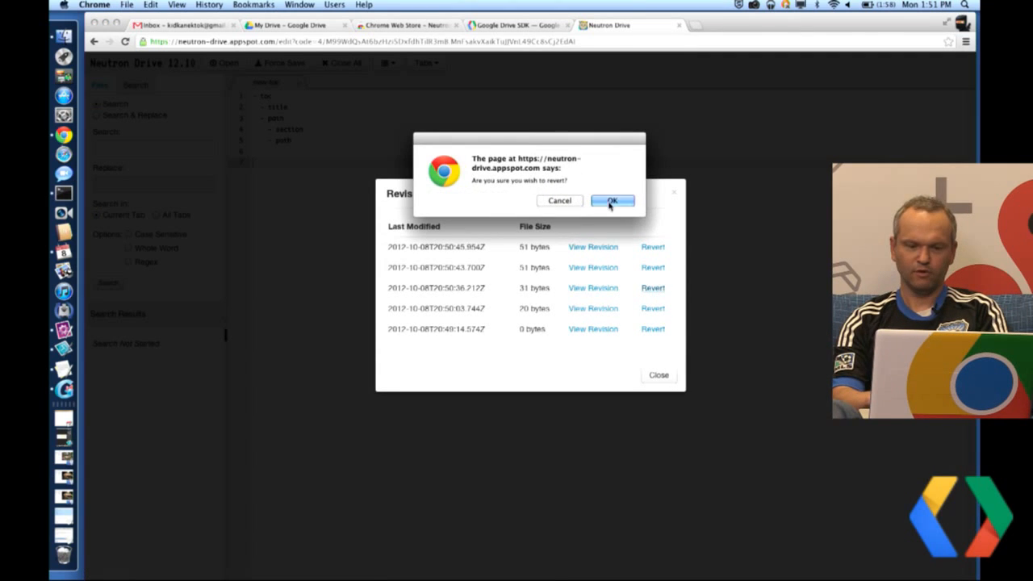
pyautogui.click(612, 200)
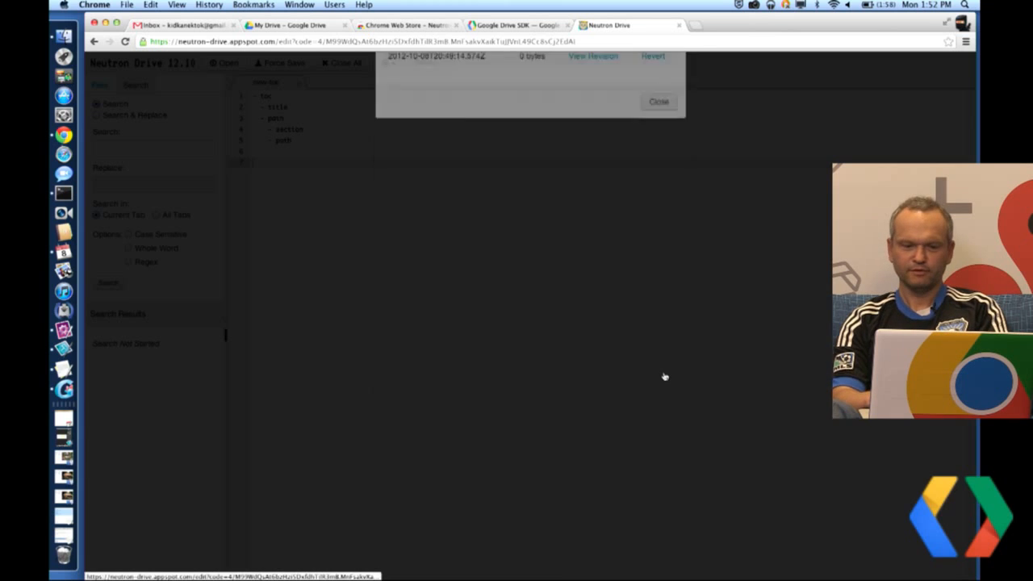
pyautogui.click(658, 100)
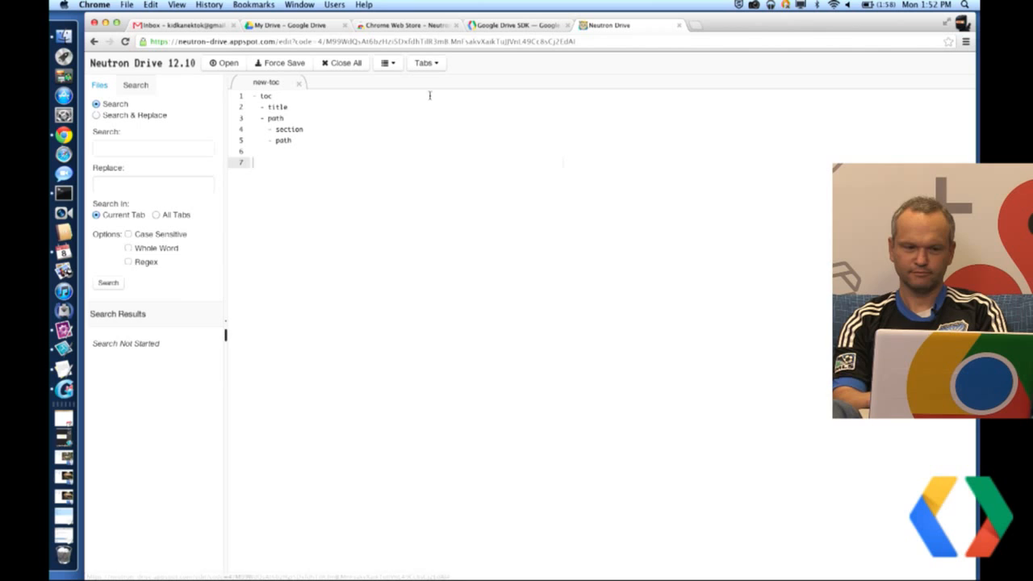
pyautogui.click(387, 63)
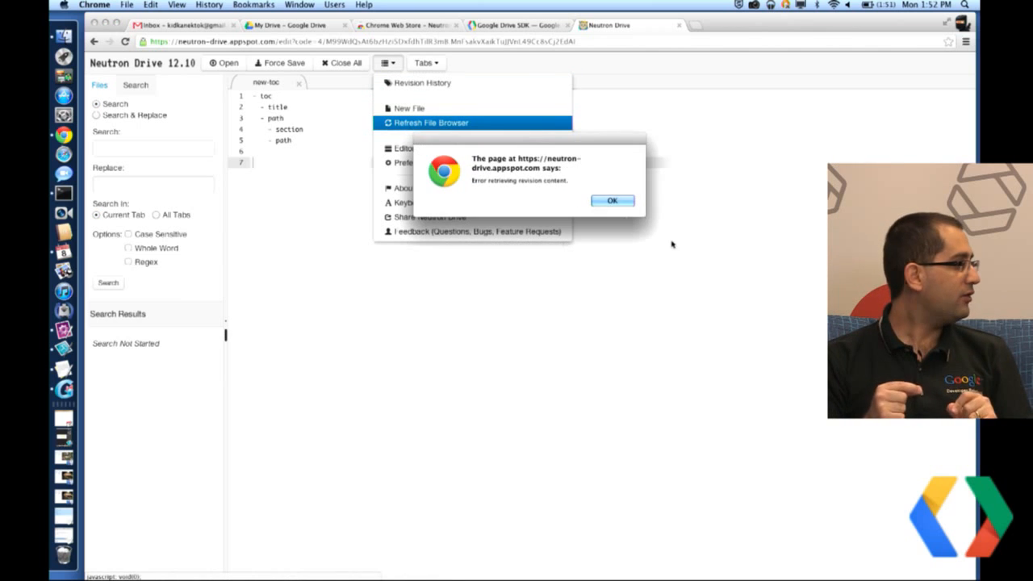
pyautogui.click(612, 200)
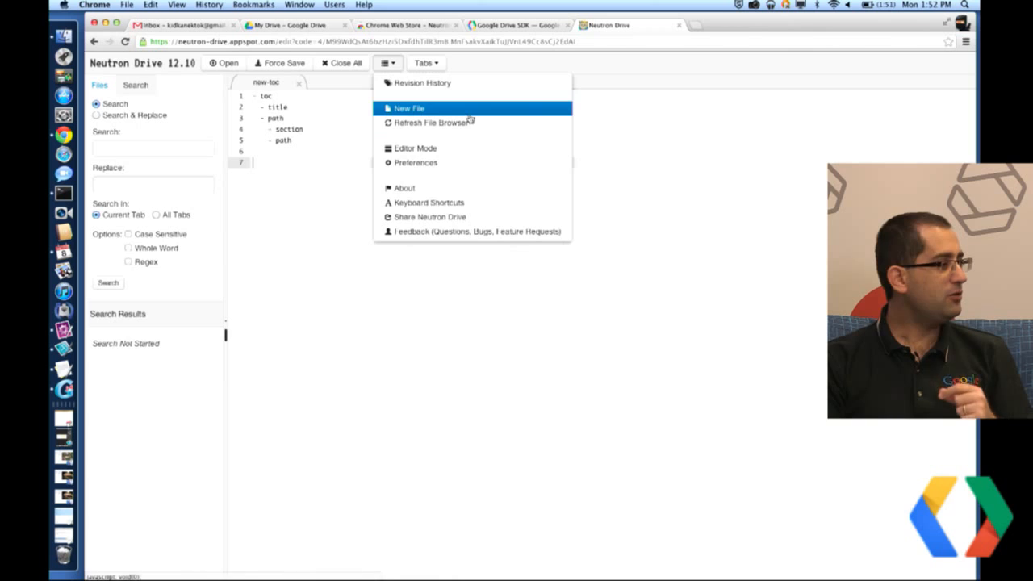
pyautogui.click(423, 82)
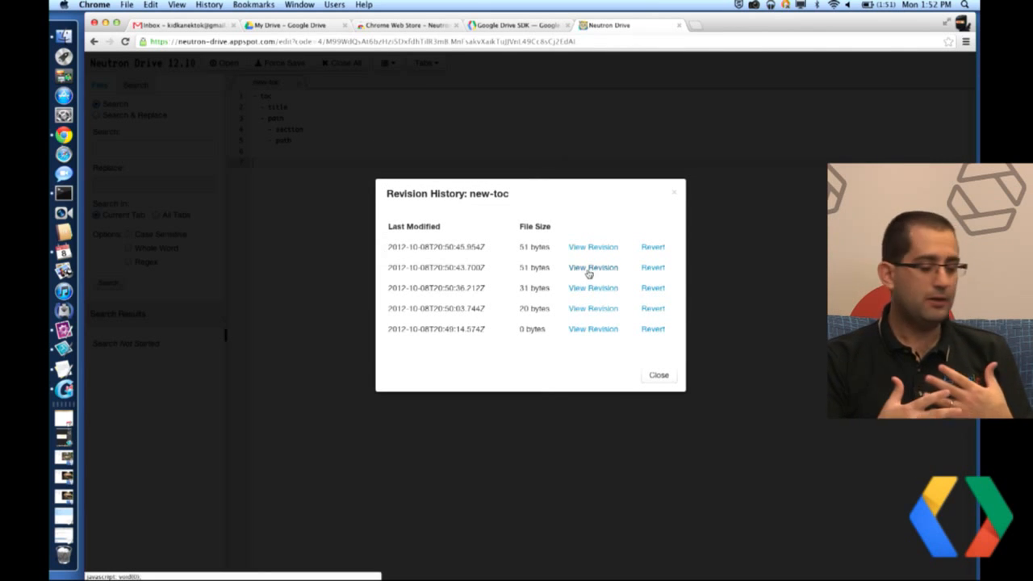
pyautogui.click(594, 268)
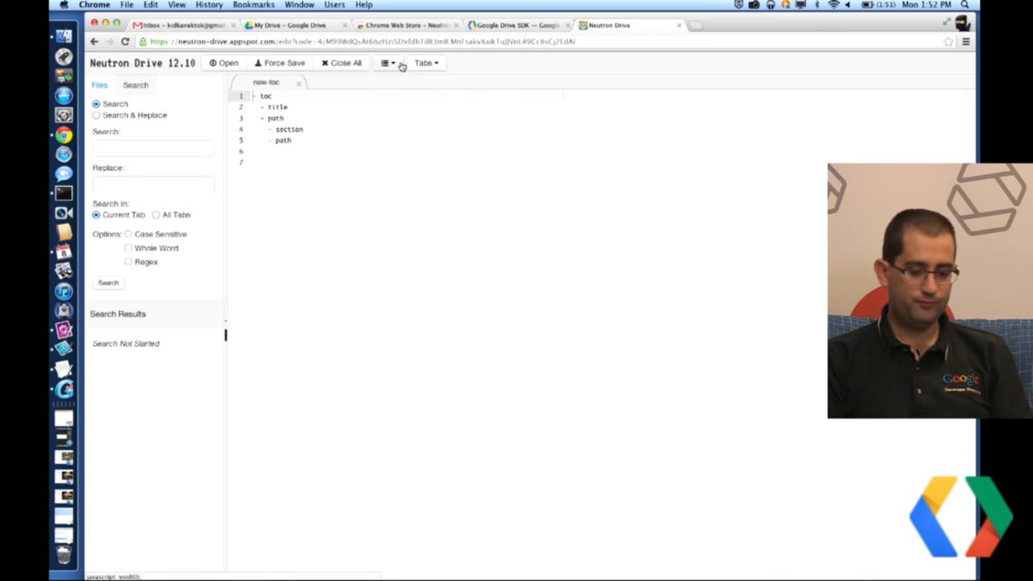
pyautogui.click(384, 63)
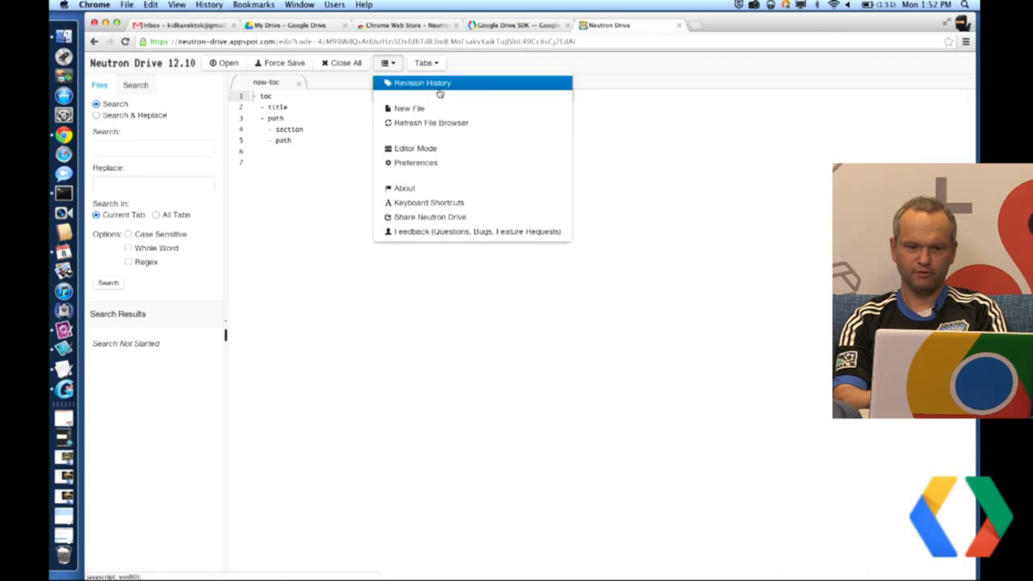
pyautogui.click(422, 83)
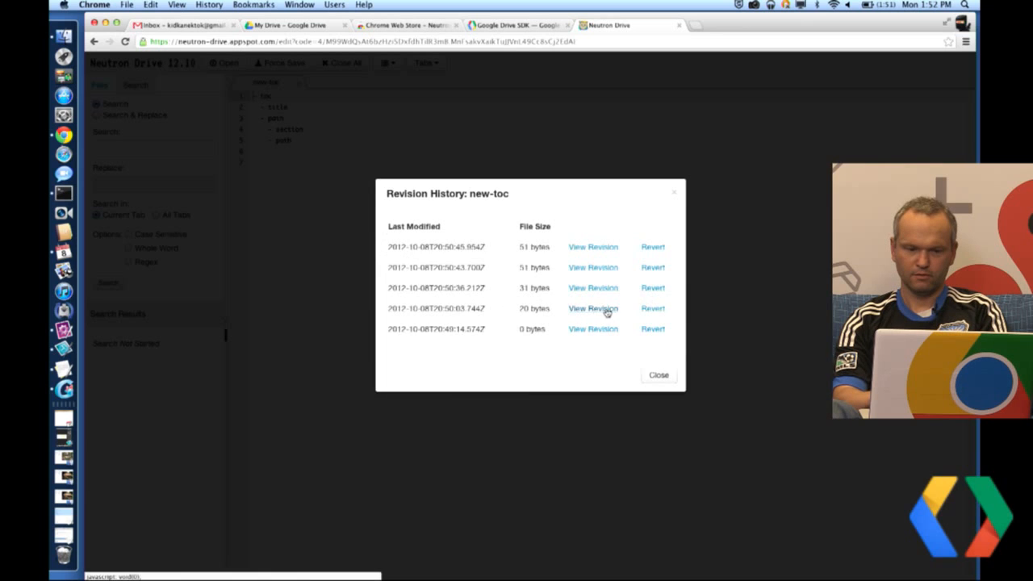
pyautogui.click(592, 309)
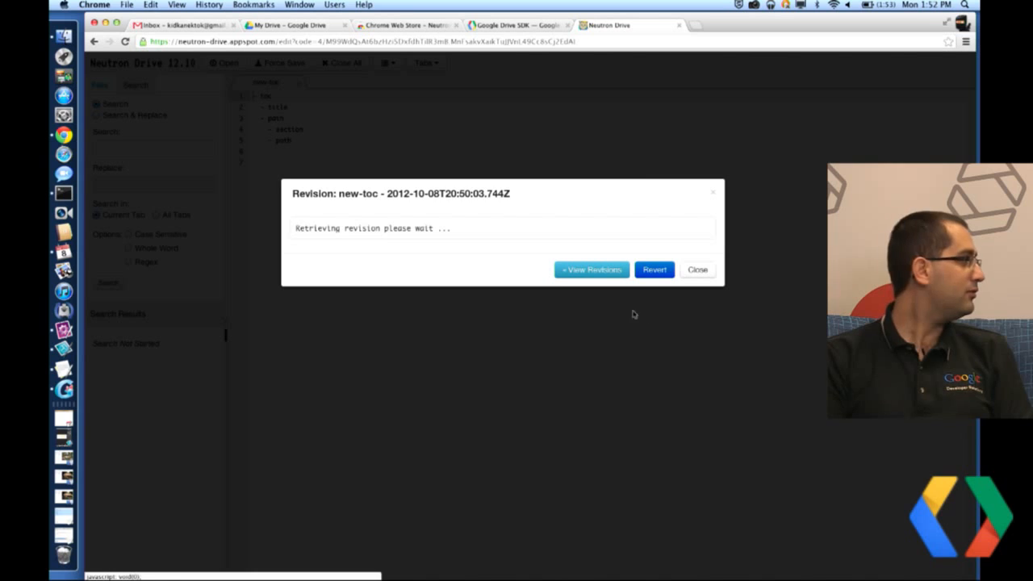
pyautogui.click(698, 269)
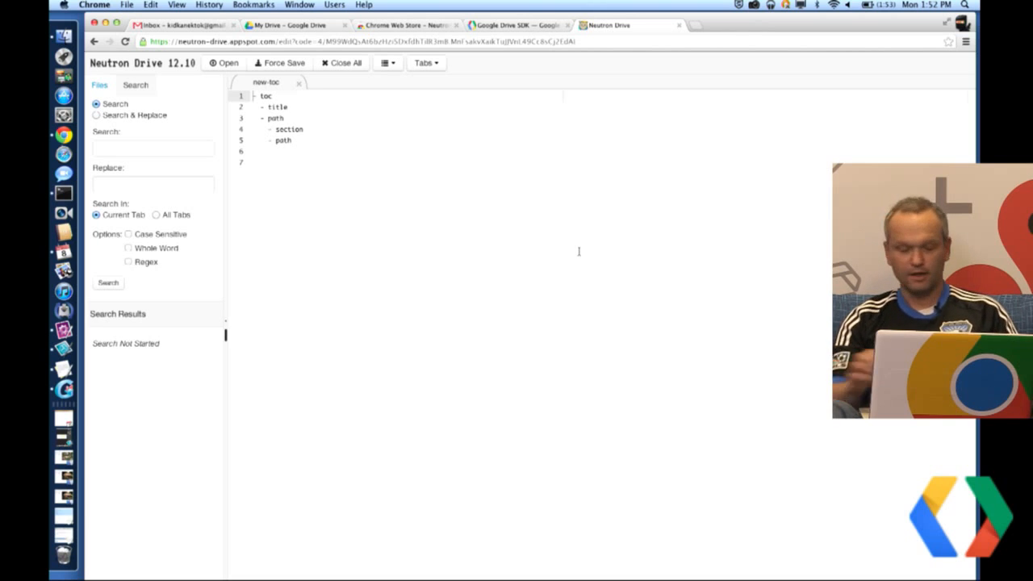
# Browse the Revisions: get reference, reviewing its HTTP request, parameters and authorization scopes.
pyautogui.click(513, 26)
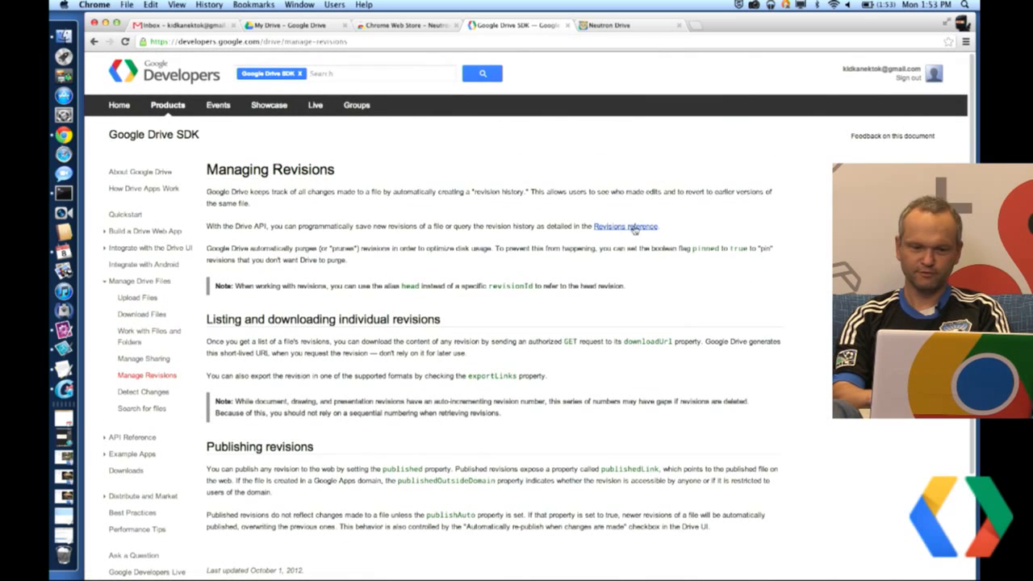
pyautogui.click(625, 226)
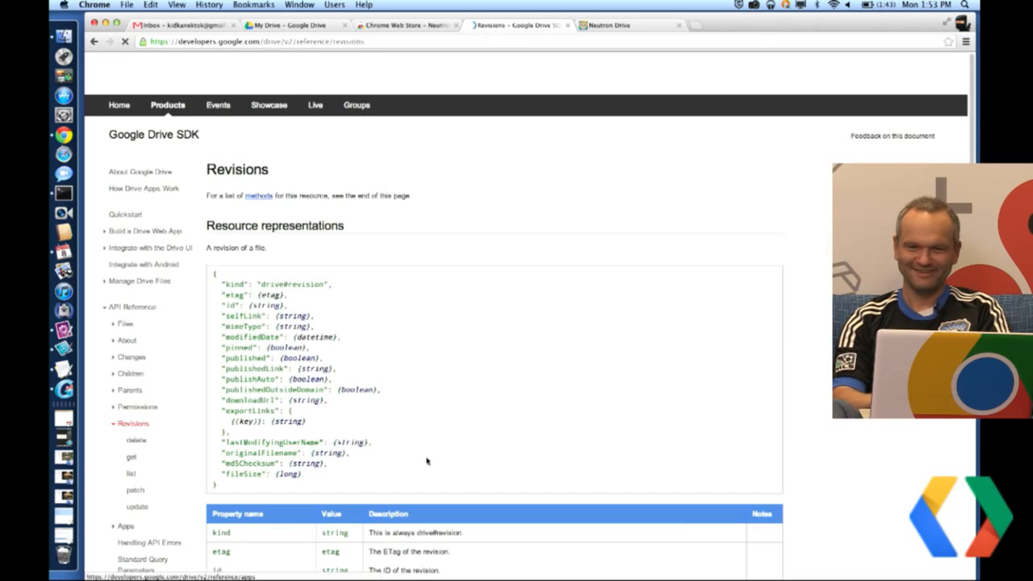
pyautogui.click(131, 456)
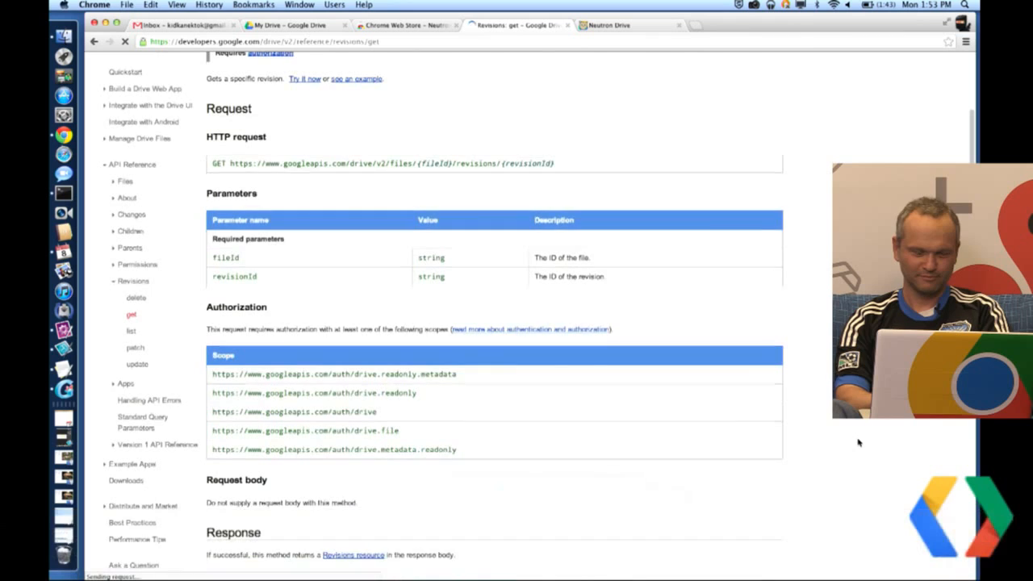
pyautogui.scroll(-3)
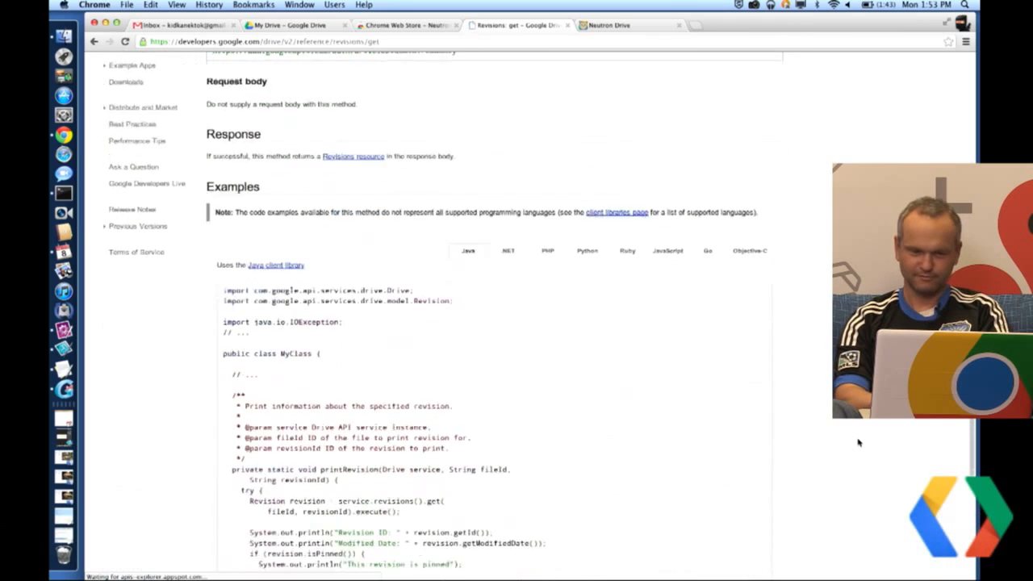
pyautogui.scroll(-3)
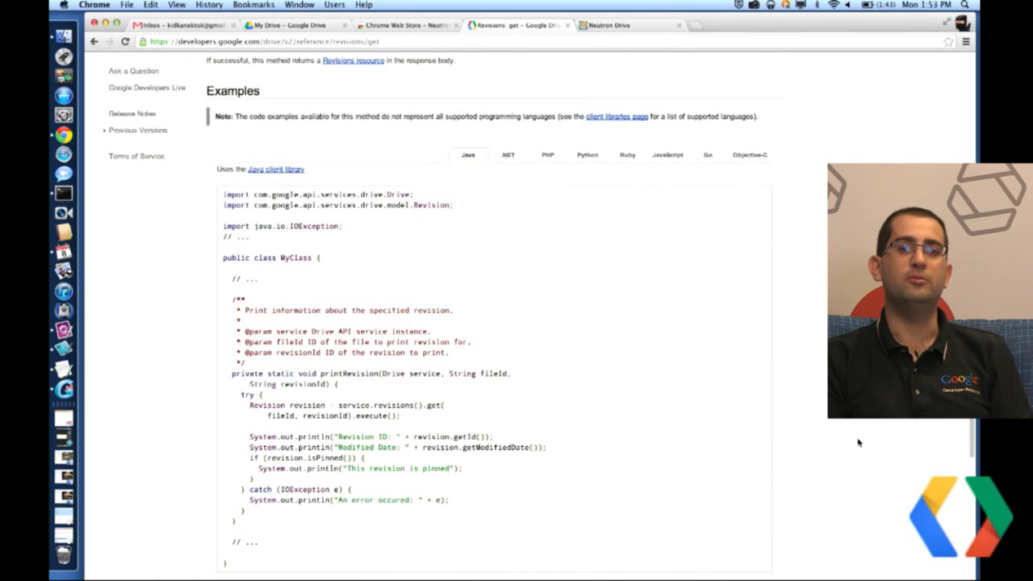
pyautogui.scroll(3)
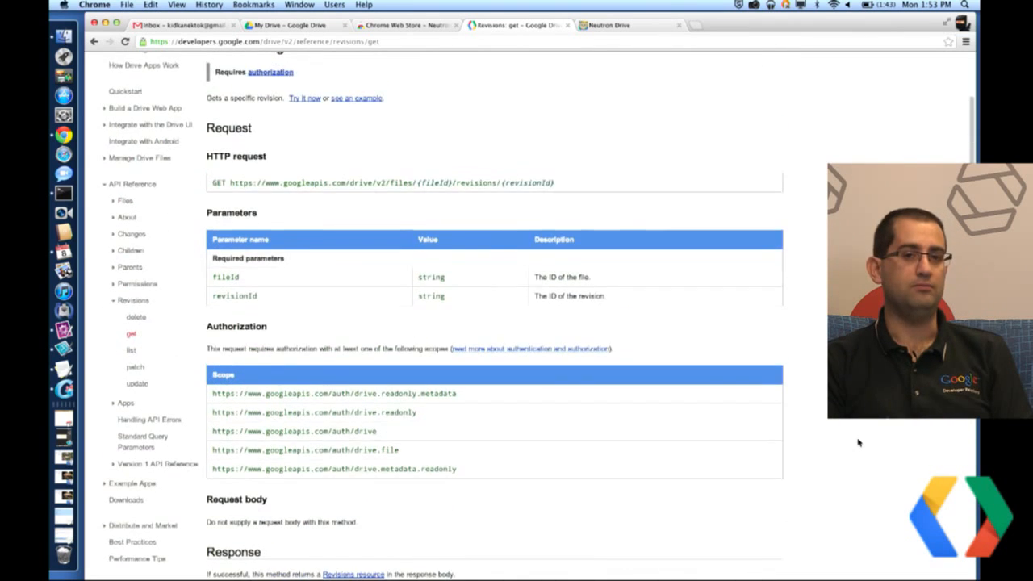
pyautogui.scroll(3)
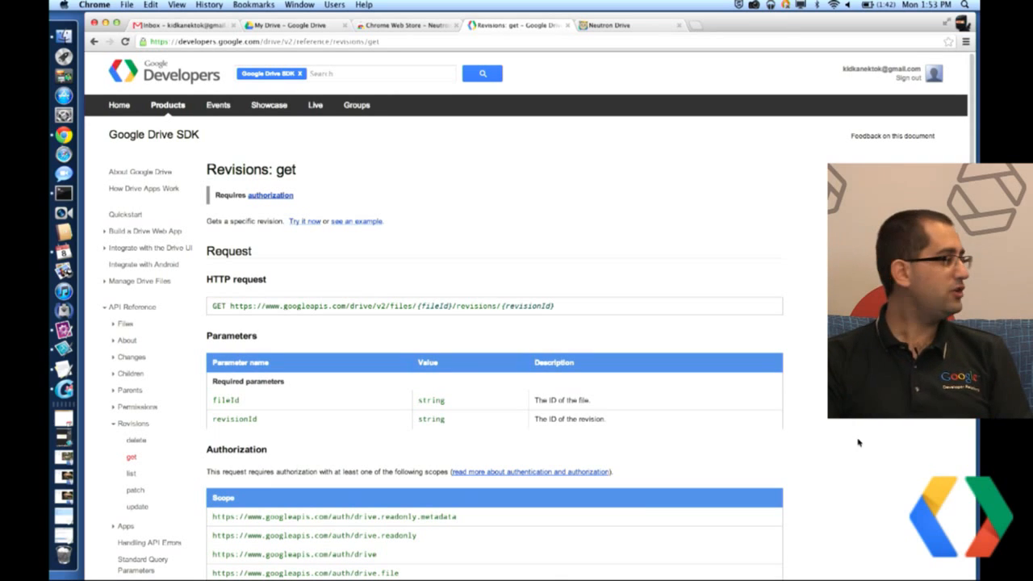
# Review the Editor Theme options in Preferences, keep TextMate and cancel without saving.
pyautogui.click(622, 25)
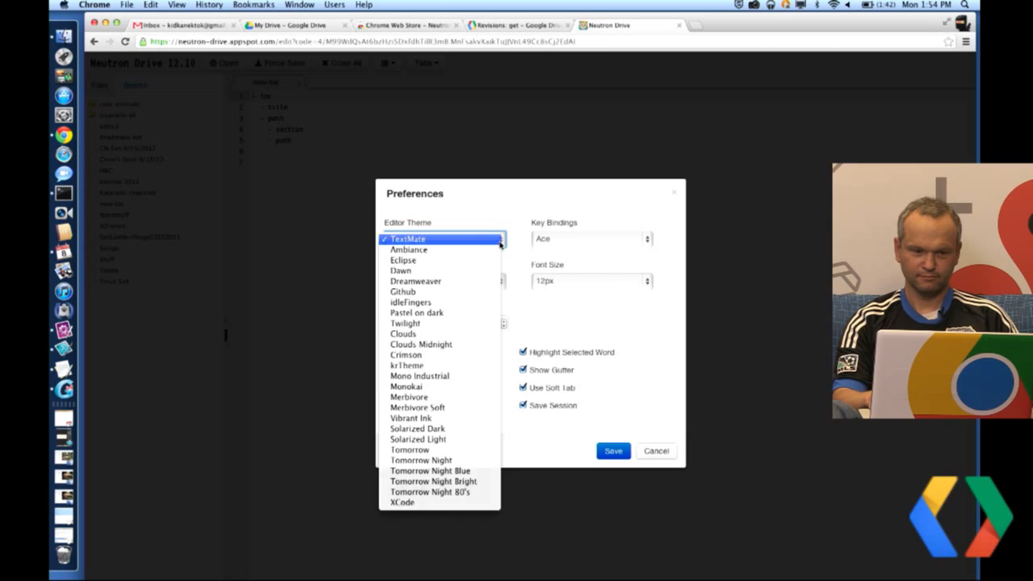
pyautogui.click(406, 239)
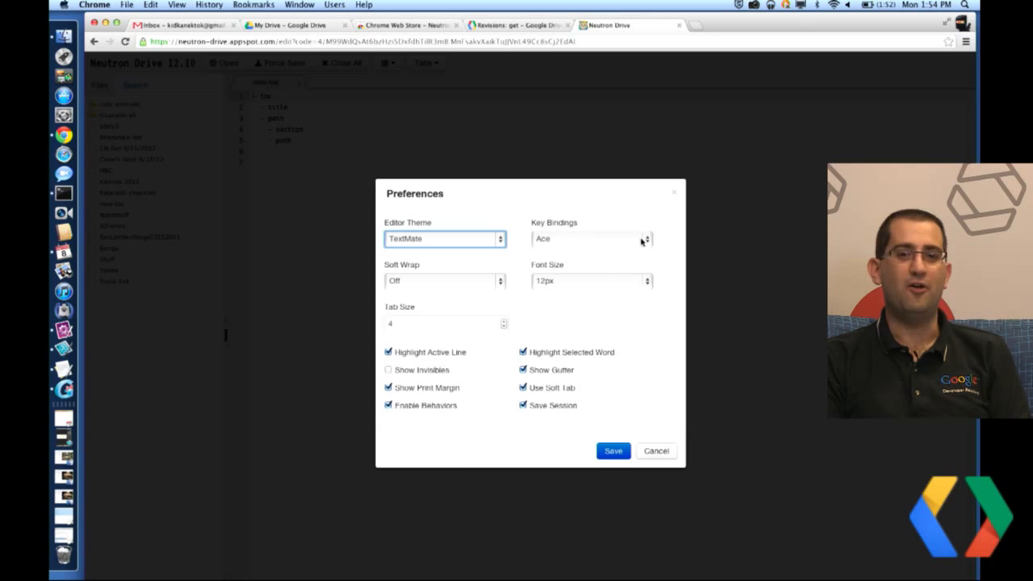
pyautogui.moveTo(594, 322)
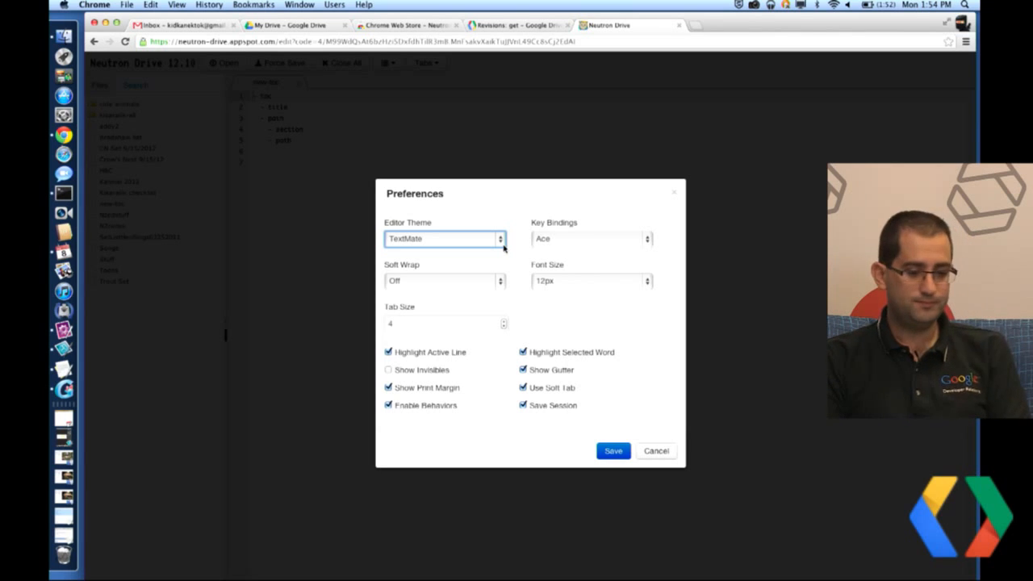
pyautogui.click(613, 450)
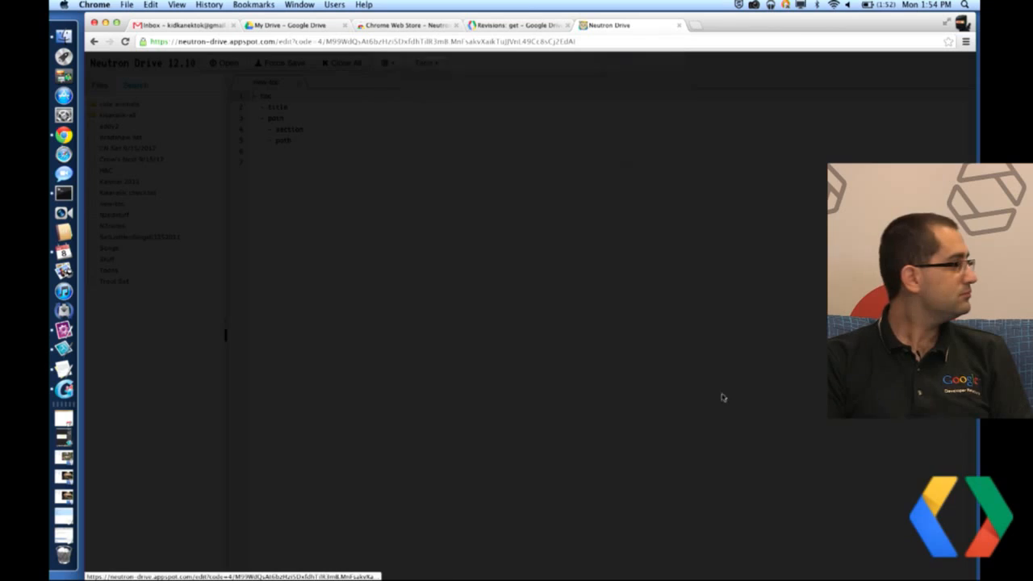
pyautogui.click(517, 26)
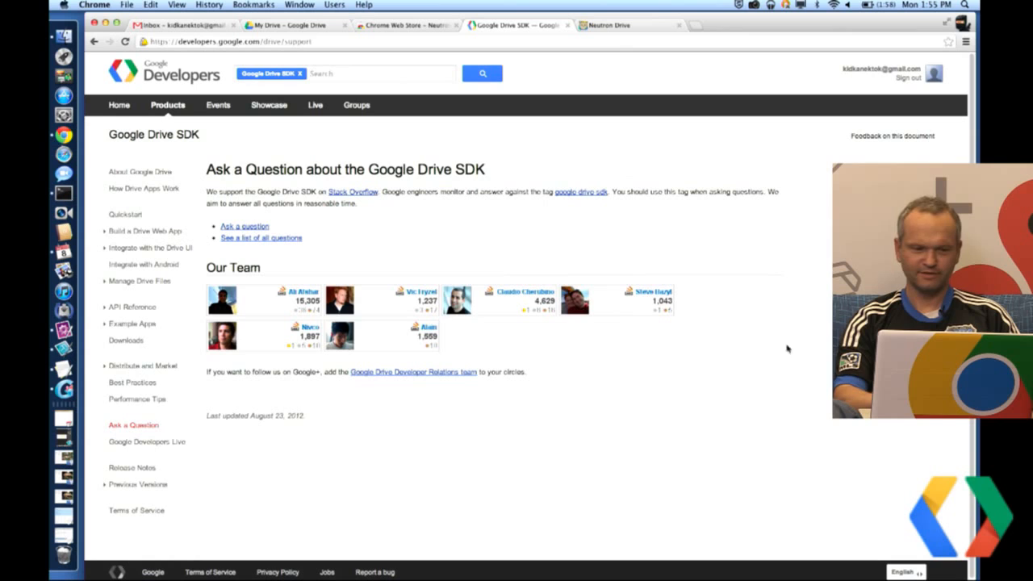
pyautogui.moveTo(461, 232)
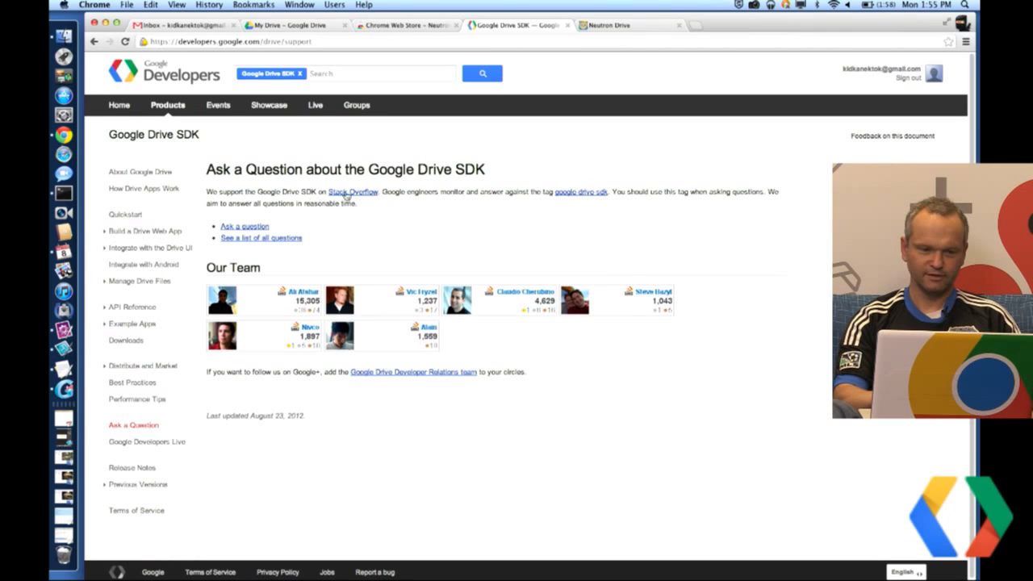
pyautogui.moveTo(612, 187)
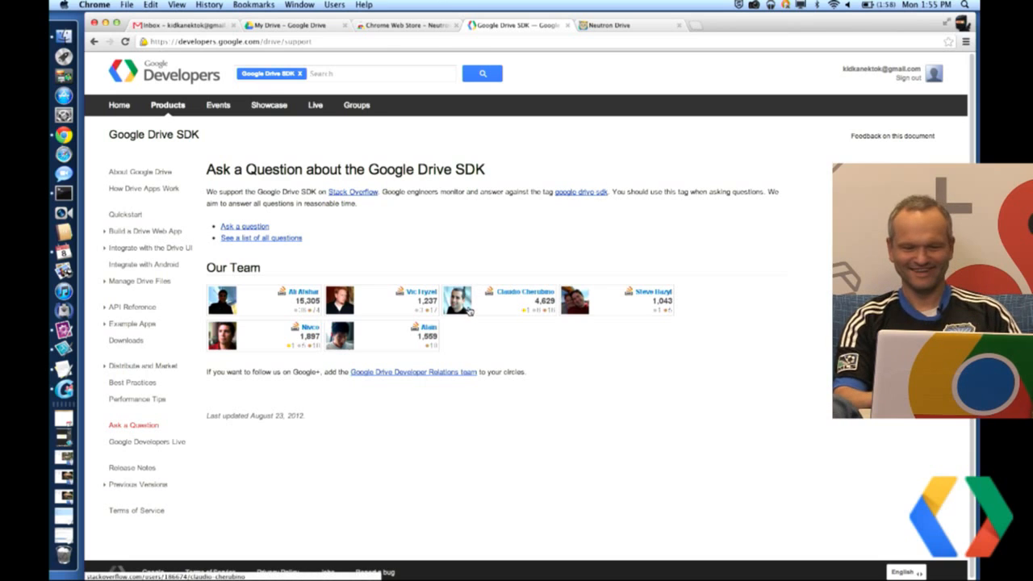
pyautogui.moveTo(287, 310)
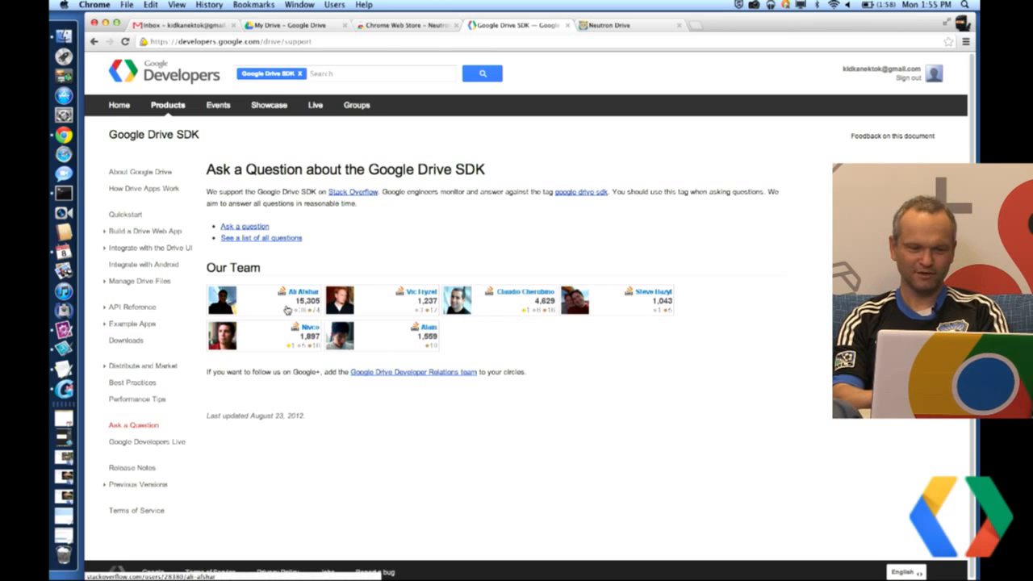
pyautogui.moveTo(548, 355)
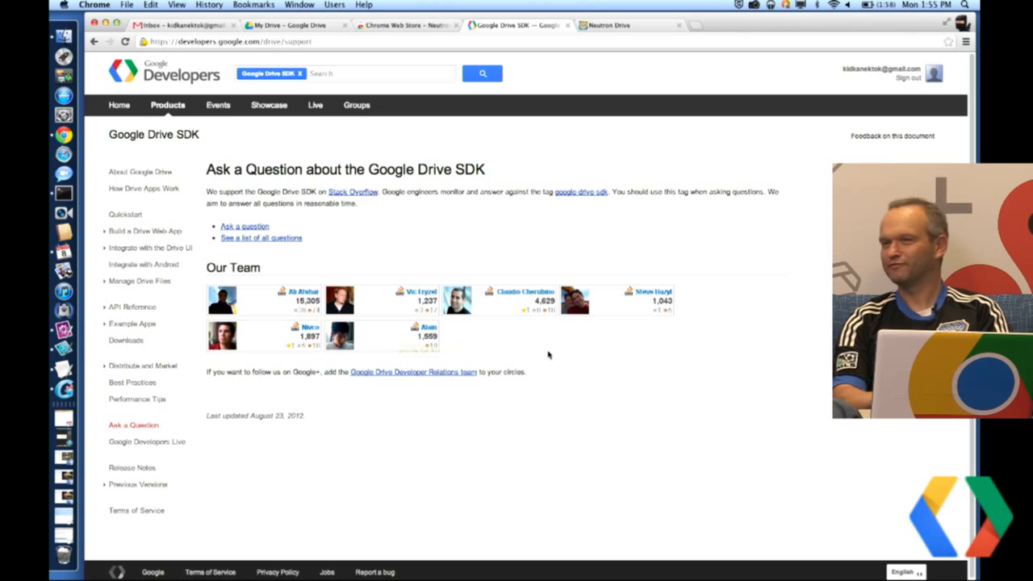